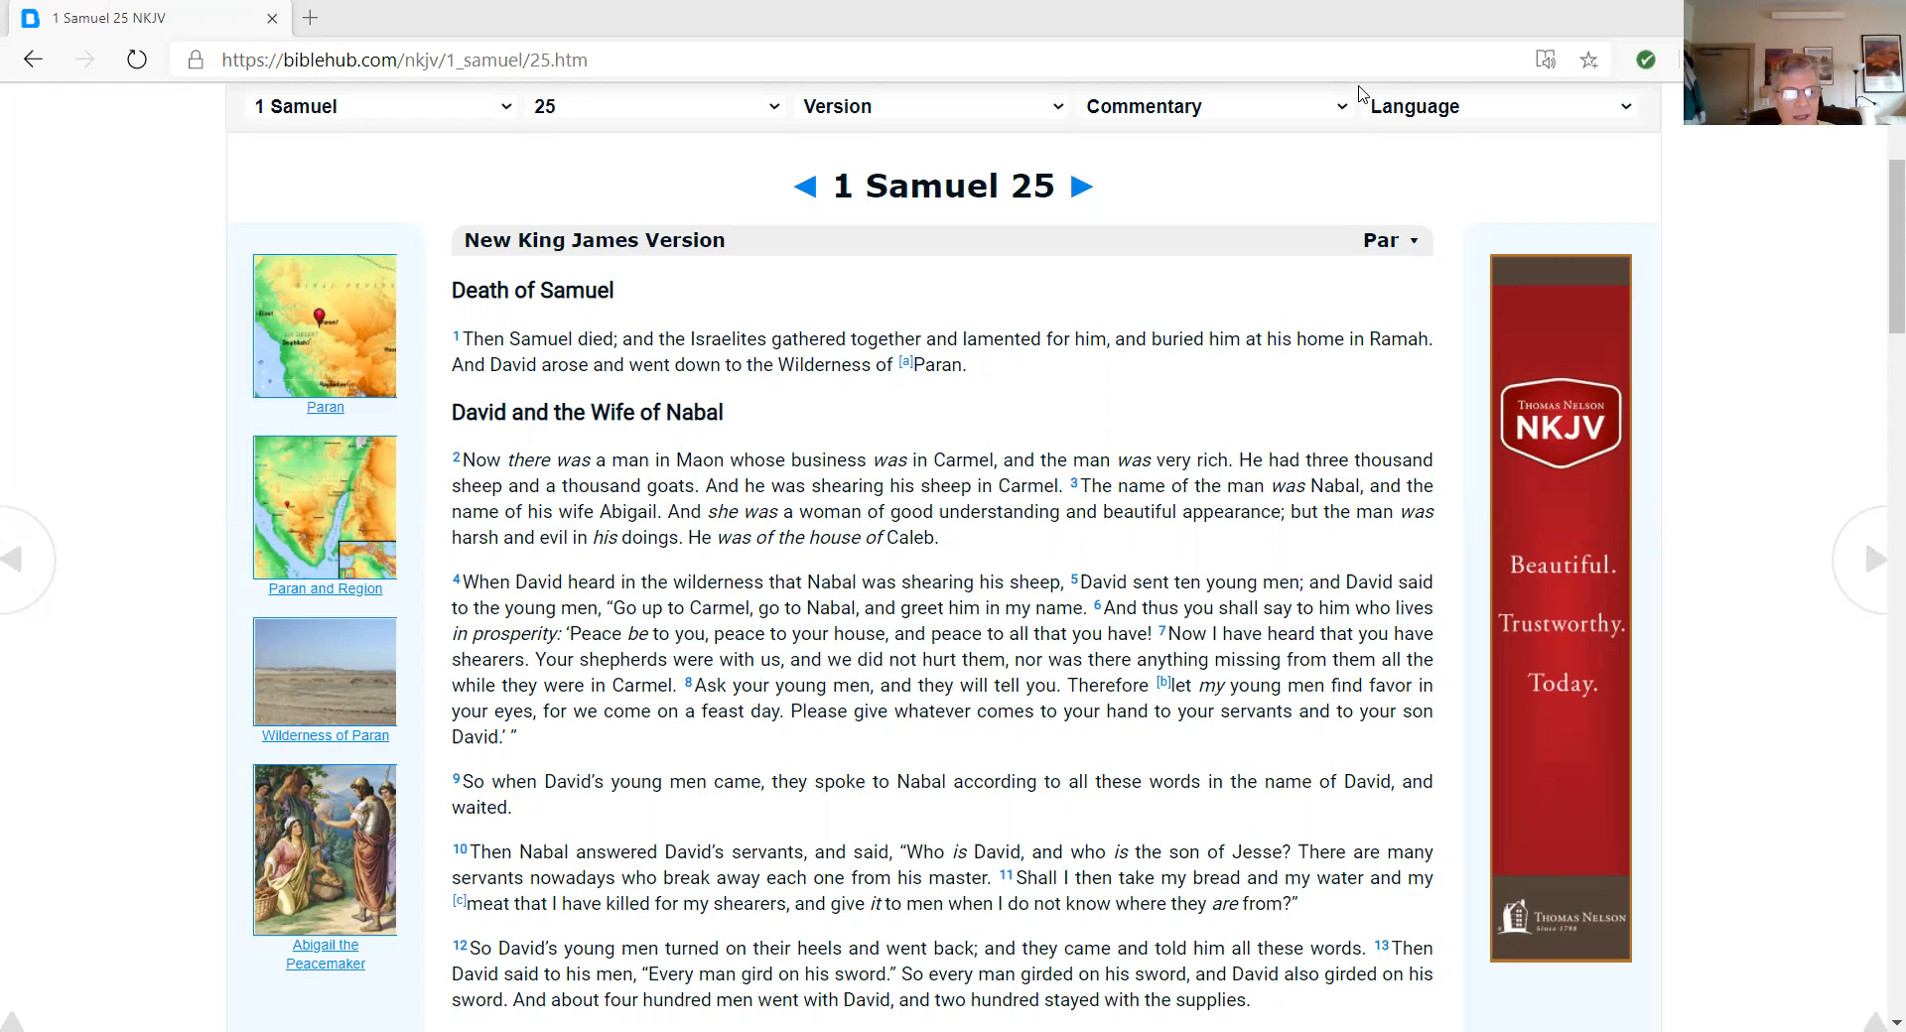
Scroll 1 Samuel 25 past verse 18 to Abigail hurrying to meet David with provisions
scroll(down, 3)
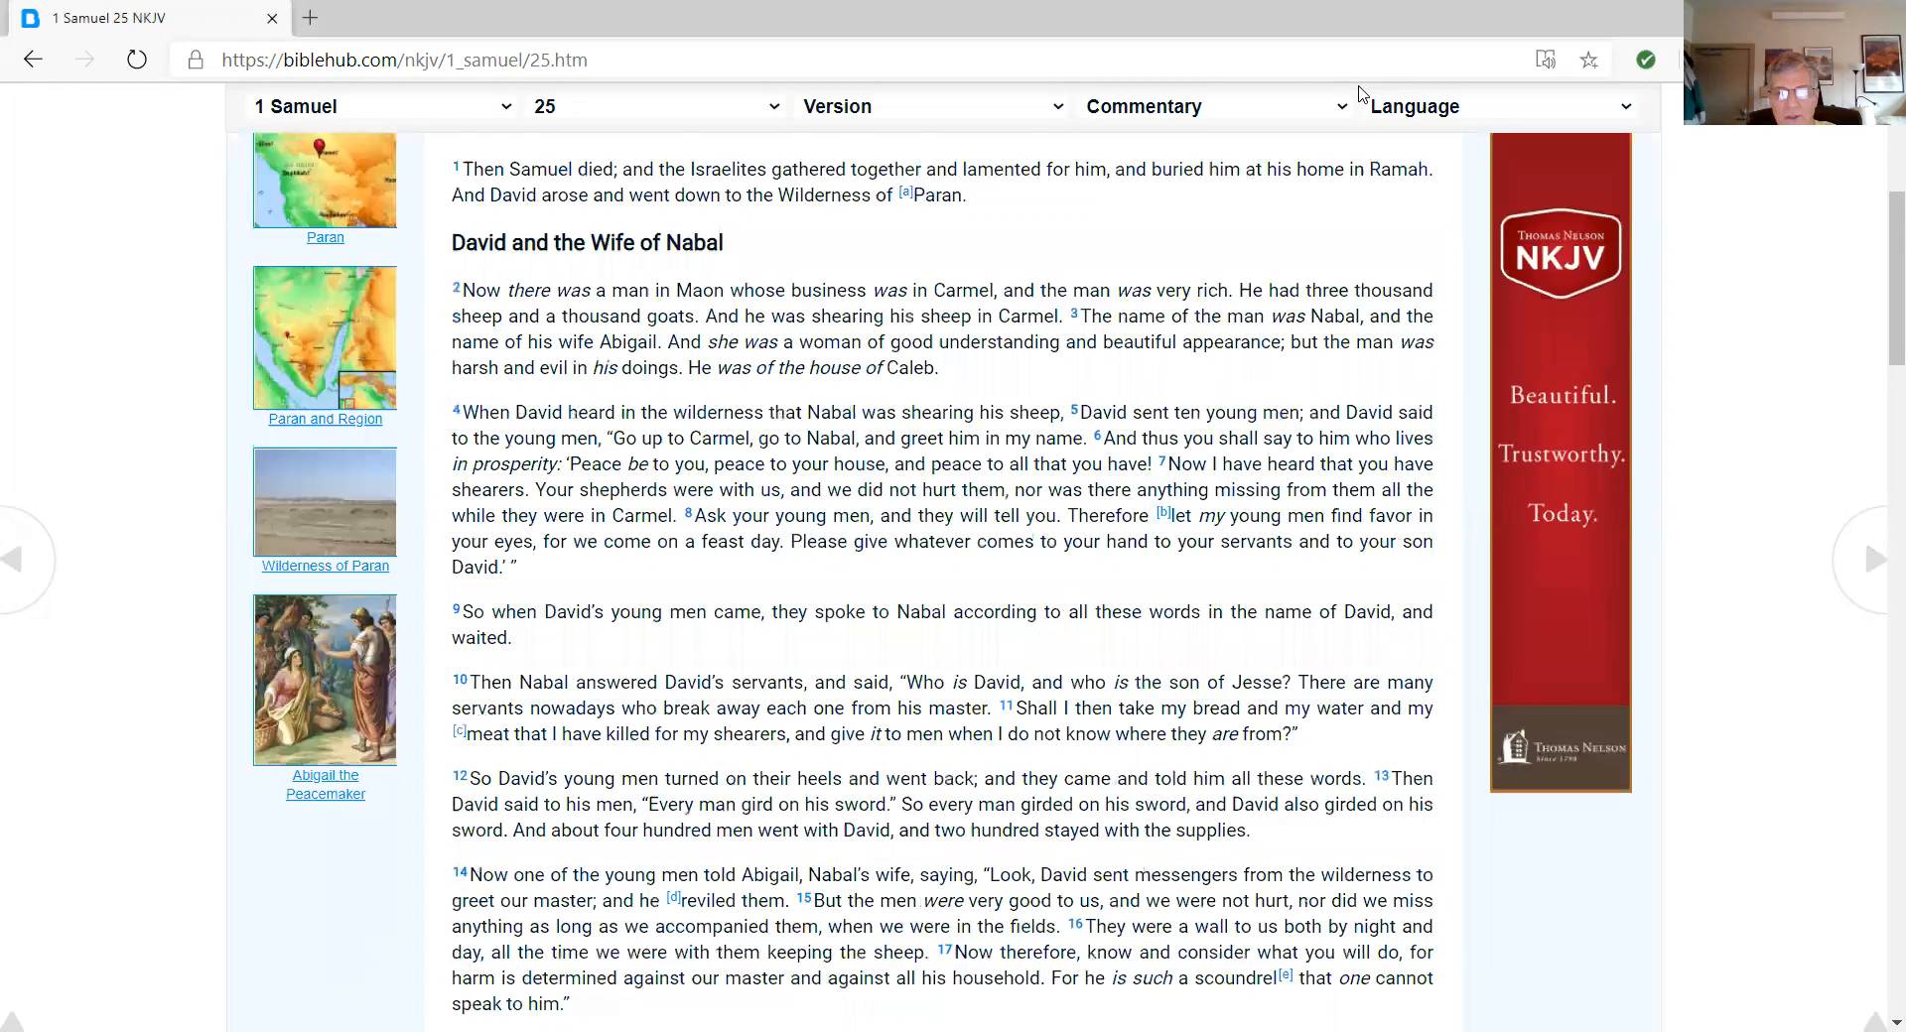
scroll(down, 3)
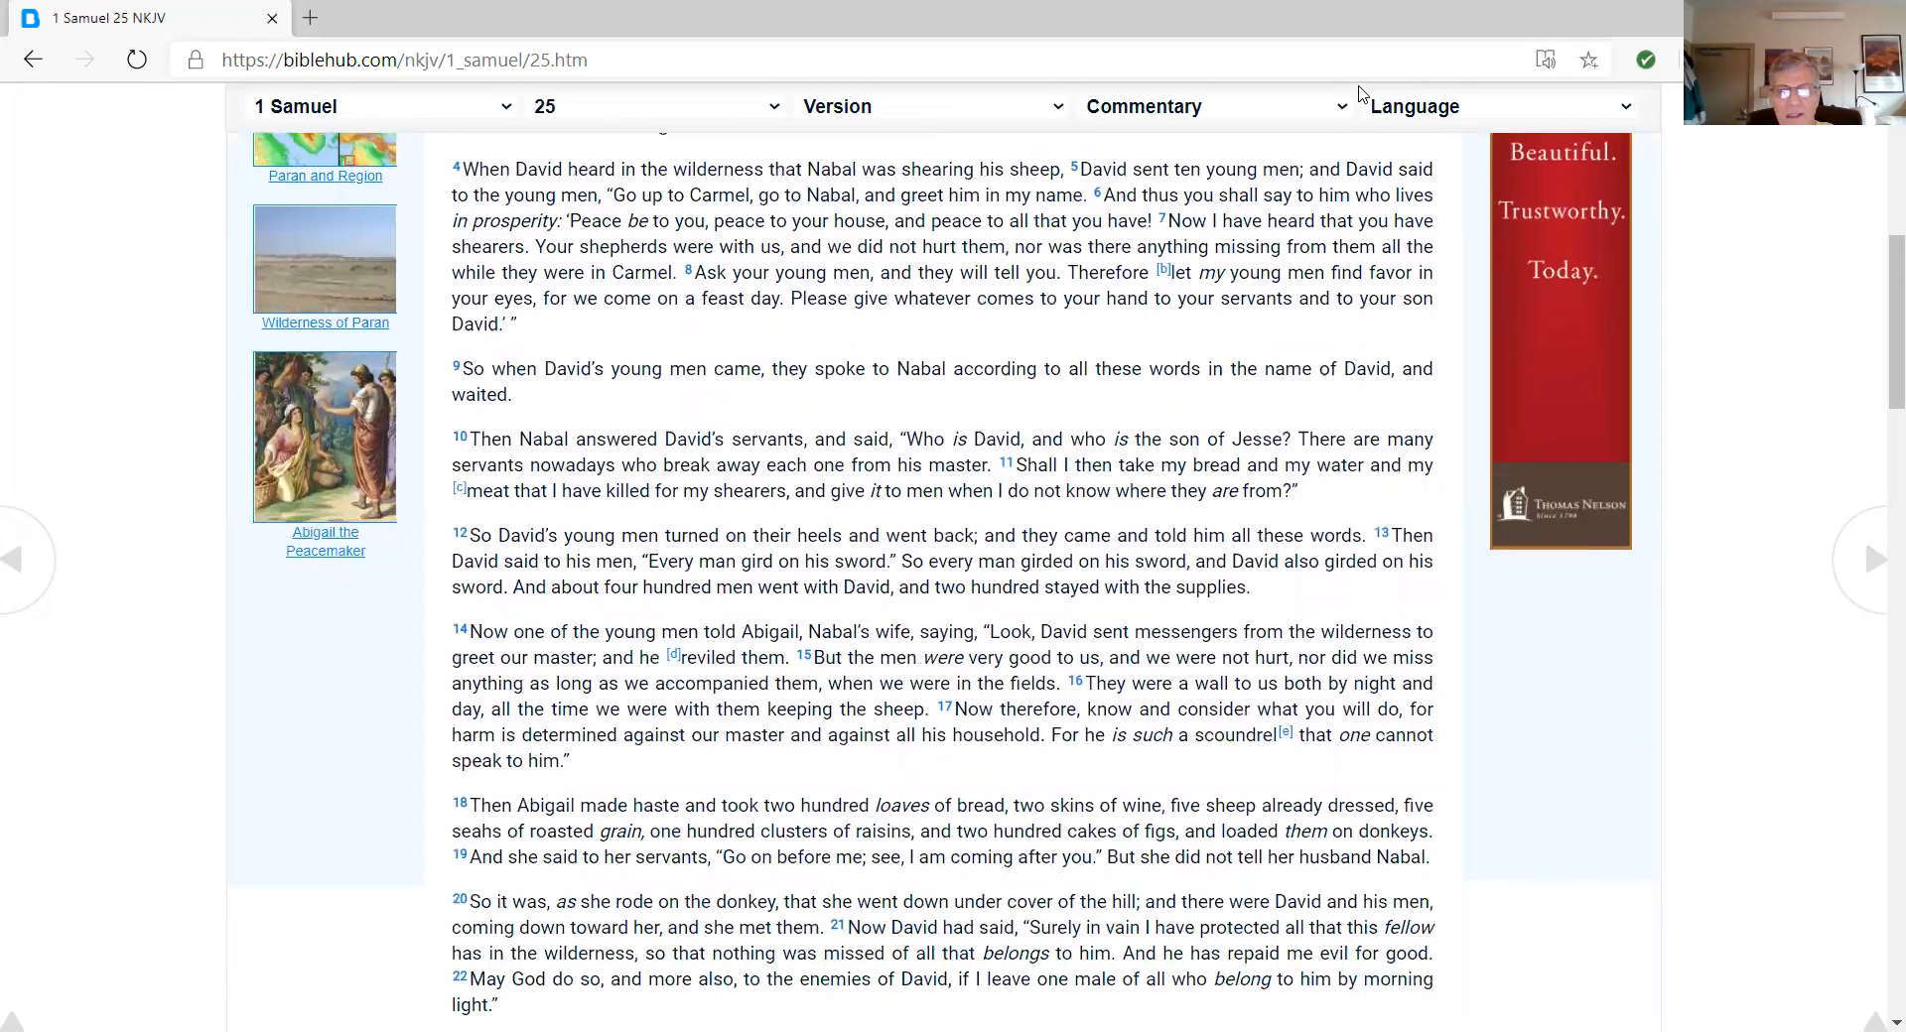
scroll(down, 3)
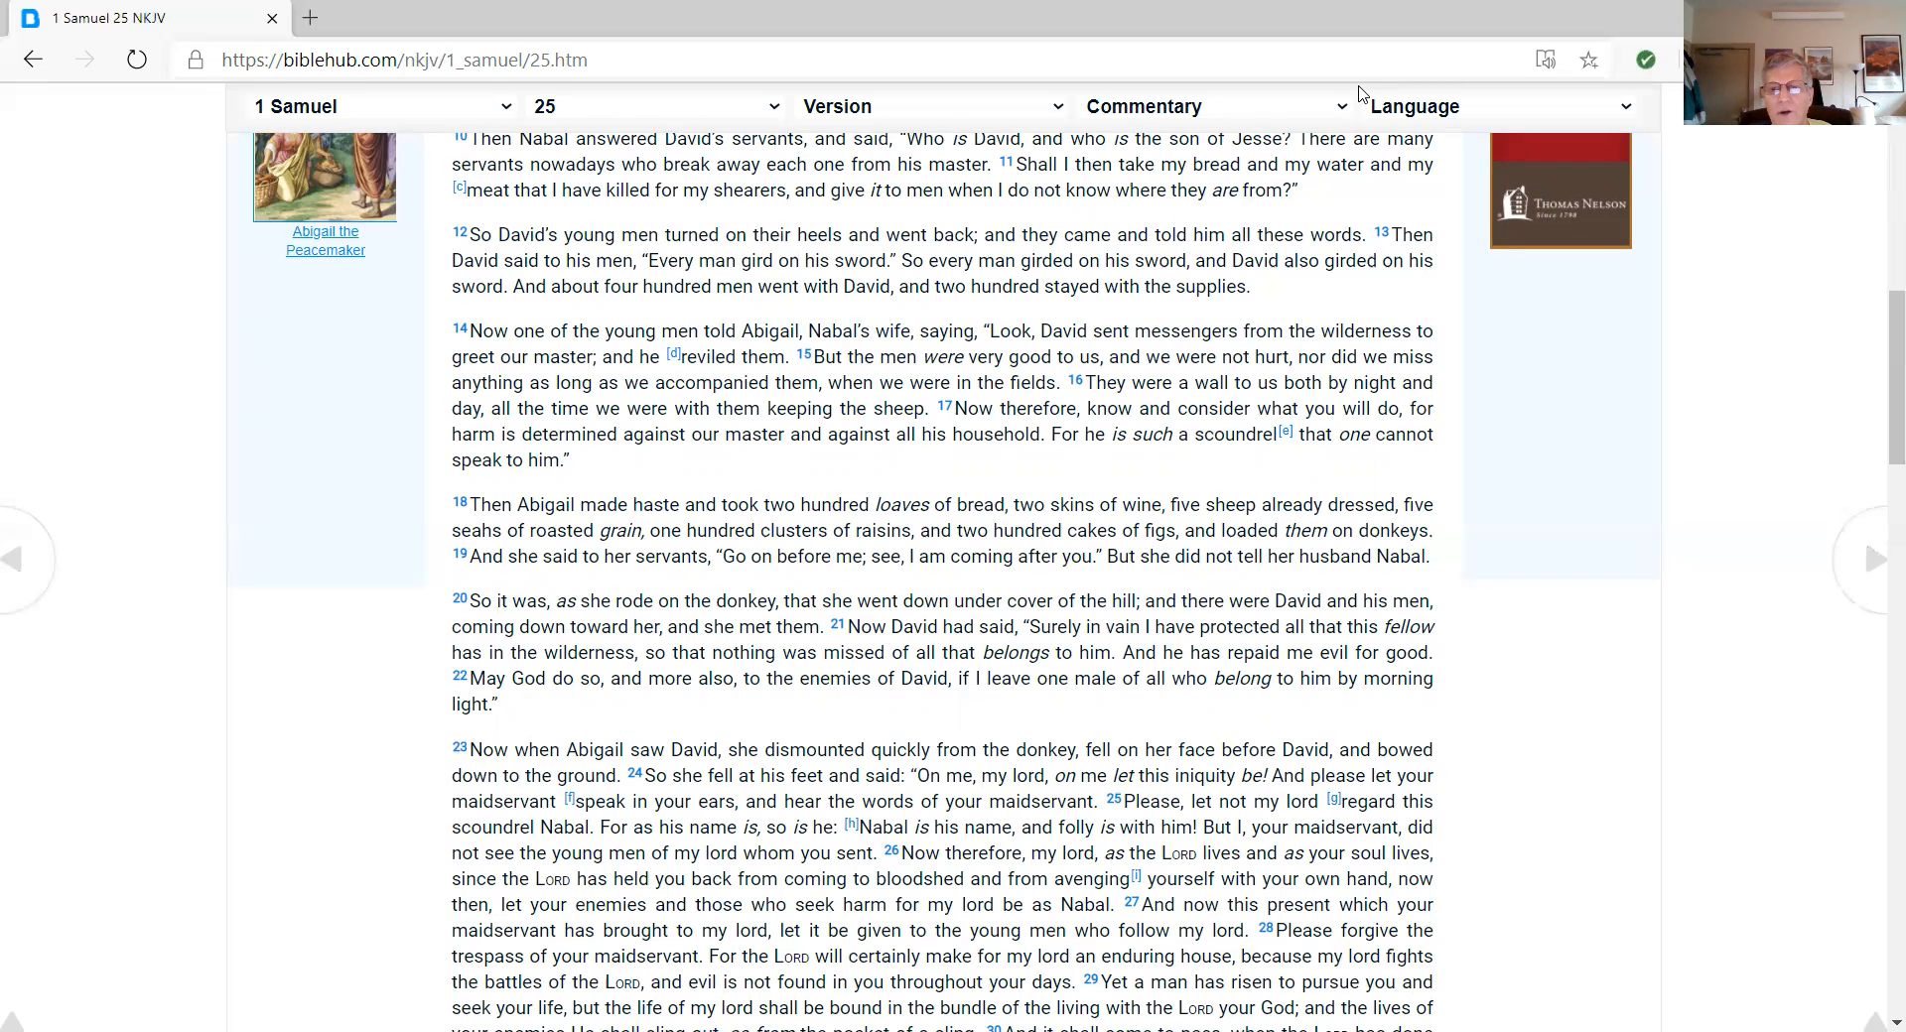
Scroll 1 Samuel 25 down to verses 32–36, David blessing Abigail and her return to Nabal
scroll(down, 3)
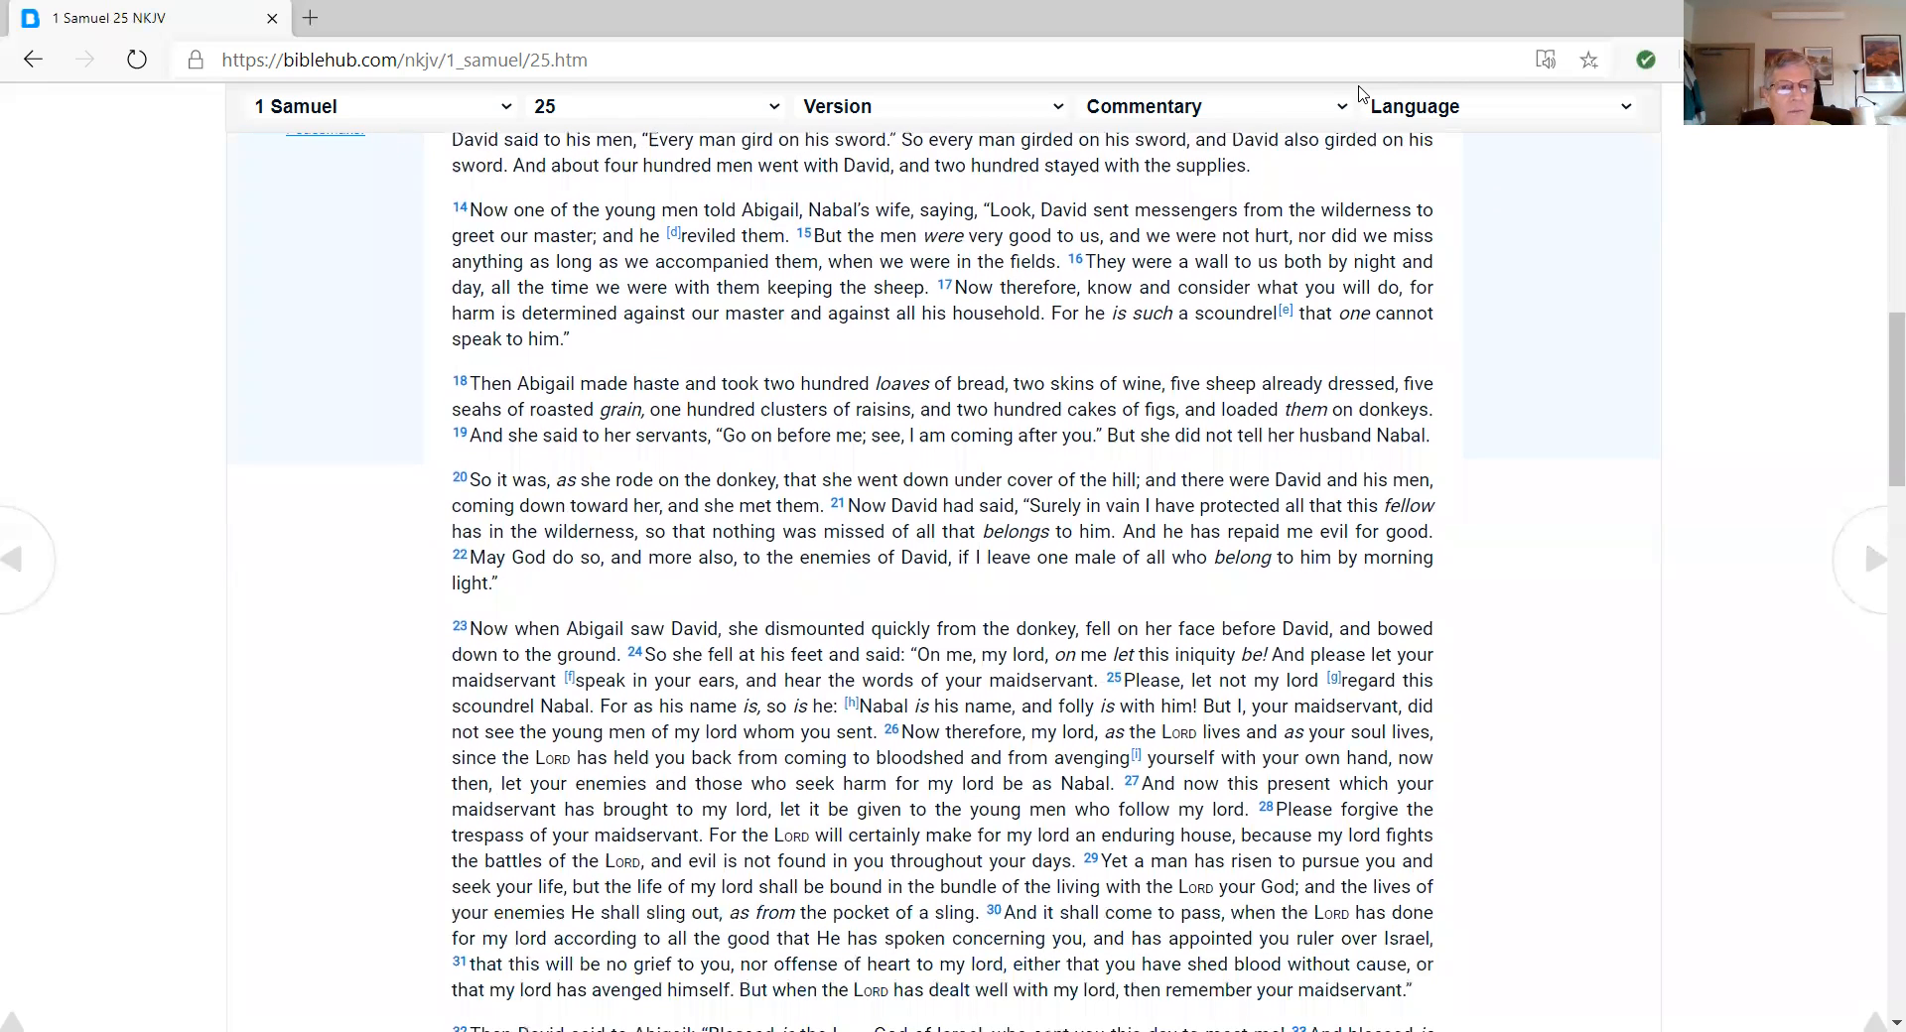
scroll(down, 3)
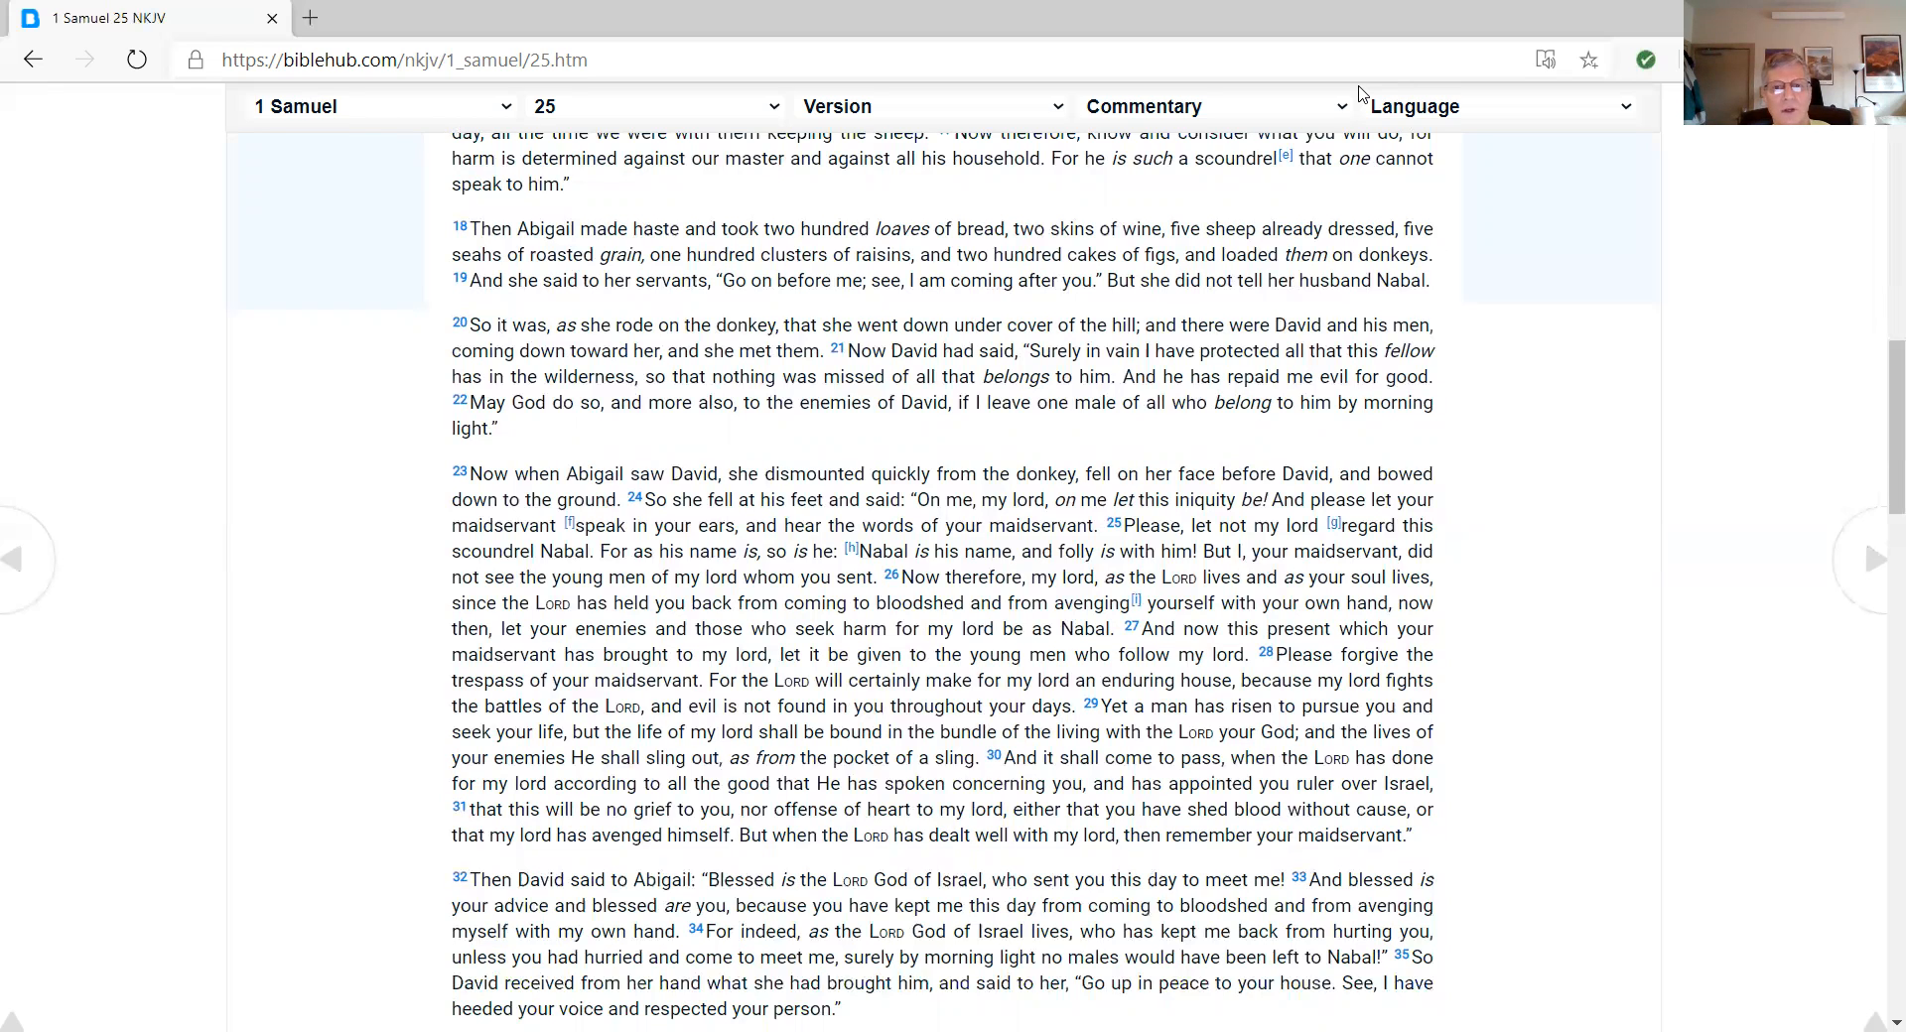
scroll(down, 3)
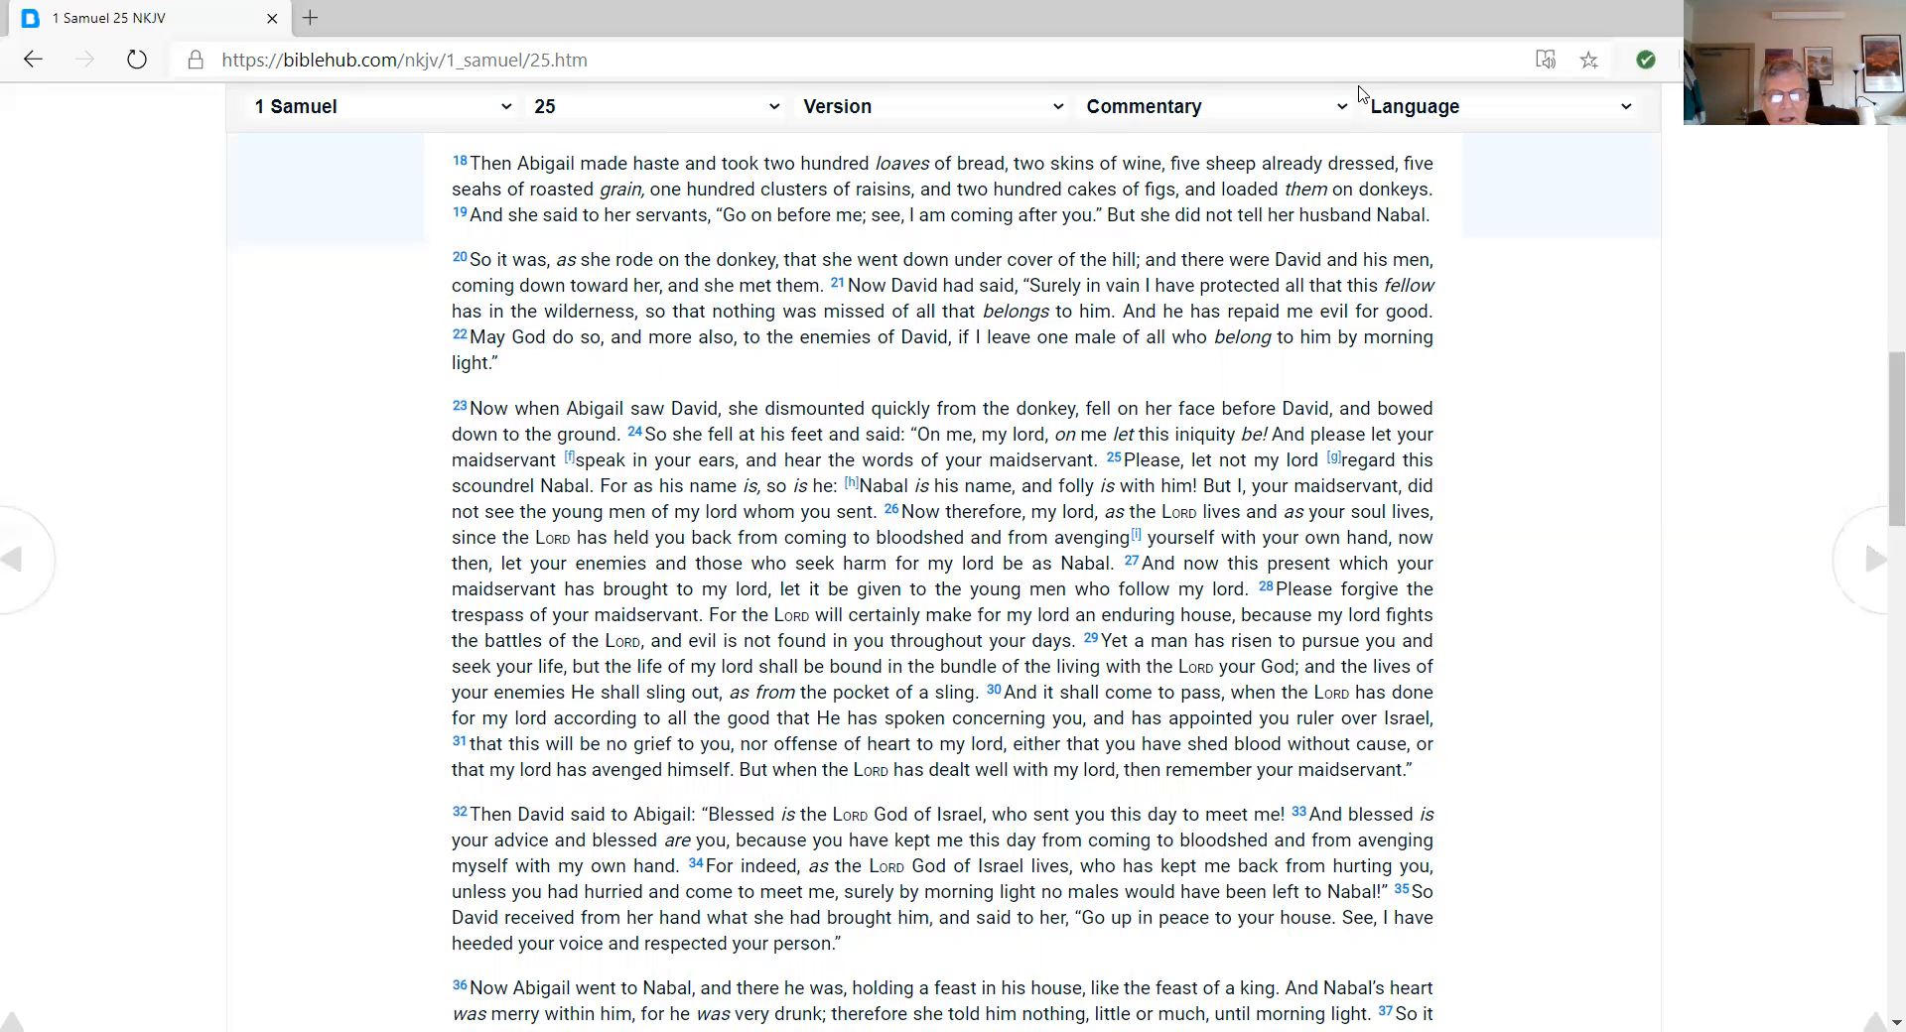
Scroll to the end of 1 Samuel 25: Nabal's death, David marrying Abigail, Michal given to Palti
scroll(down, 3)
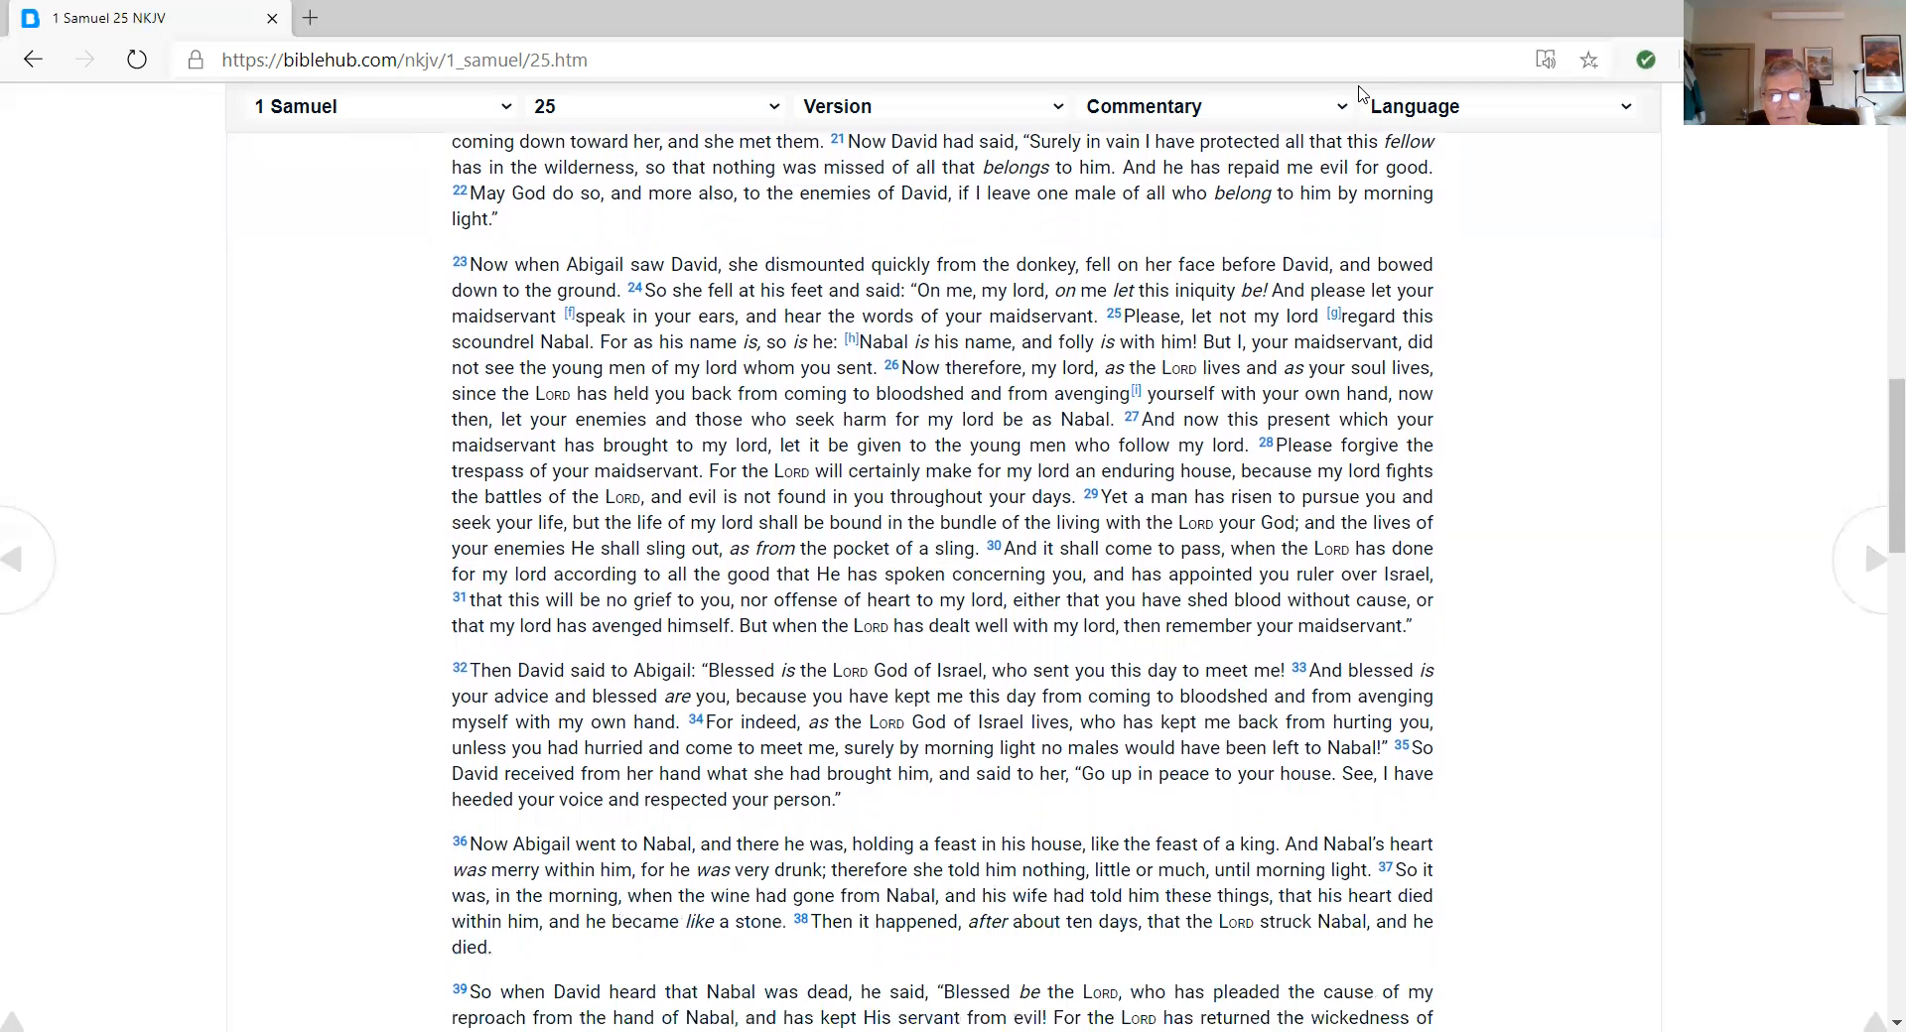
scroll(down, 3)
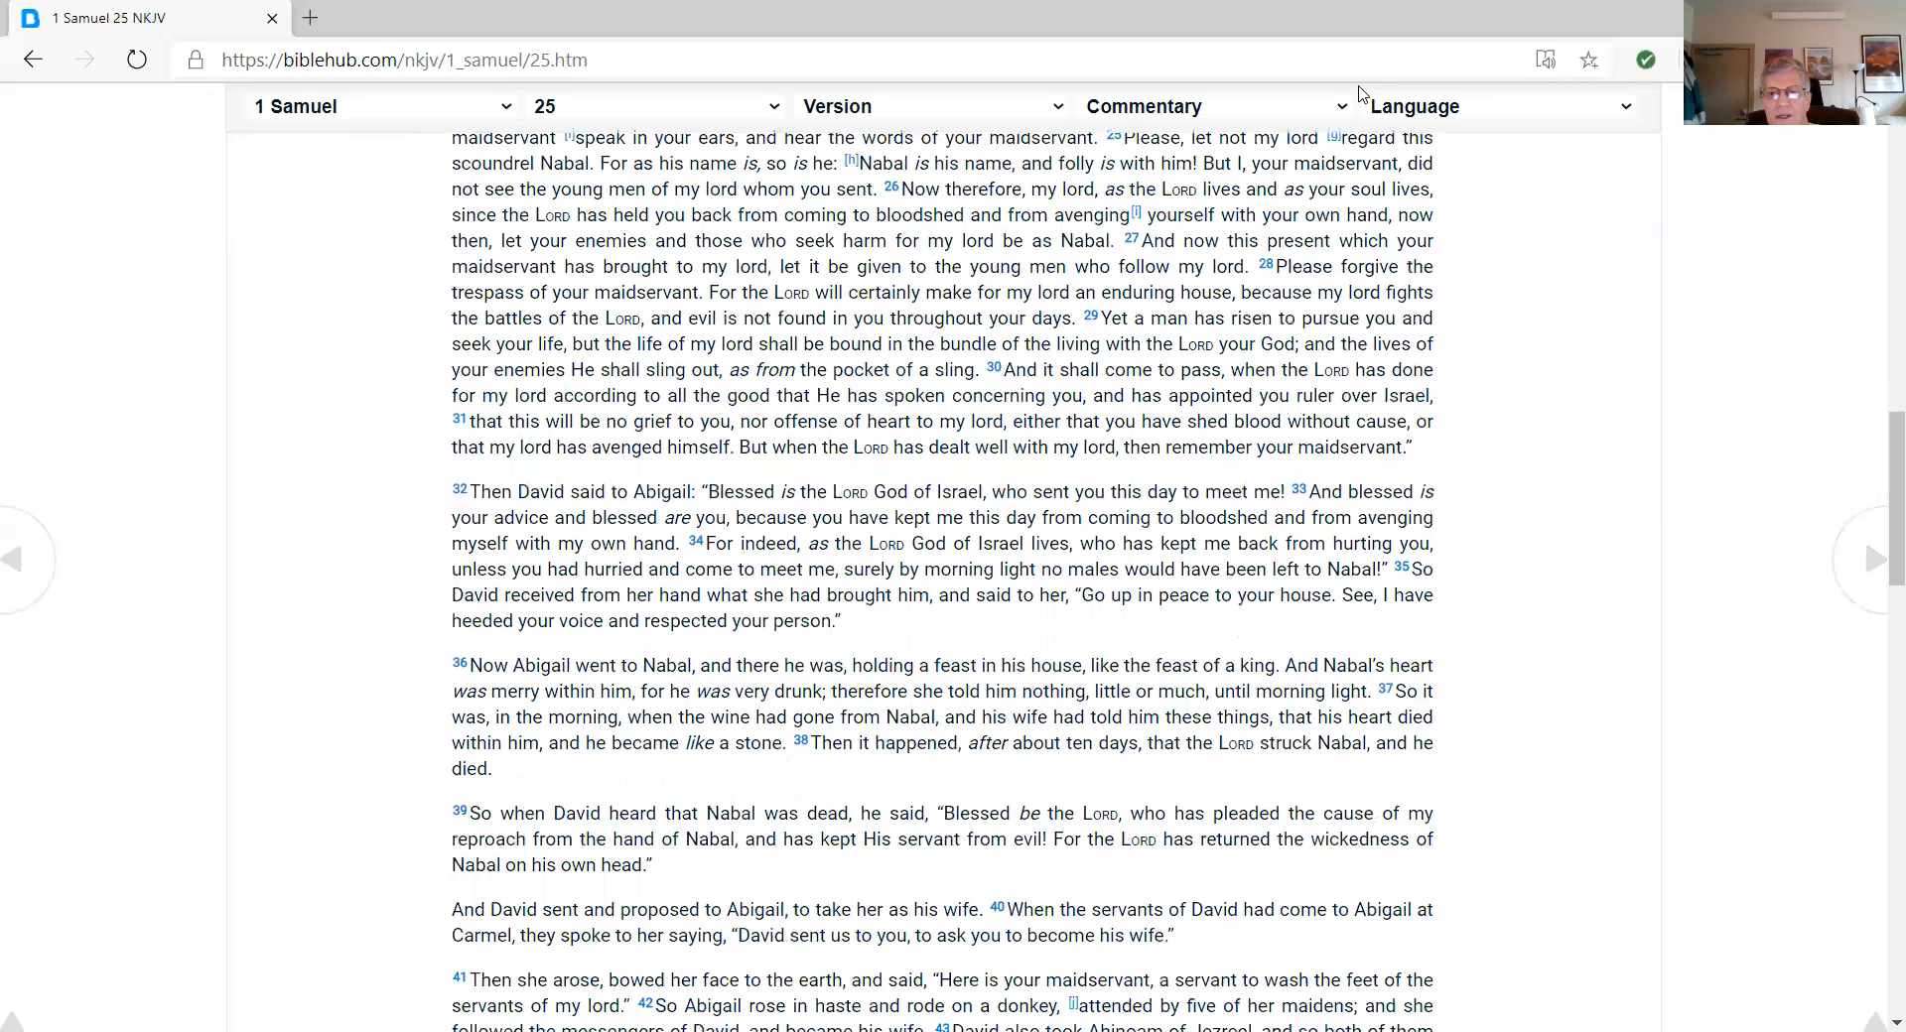
scroll(down, 3)
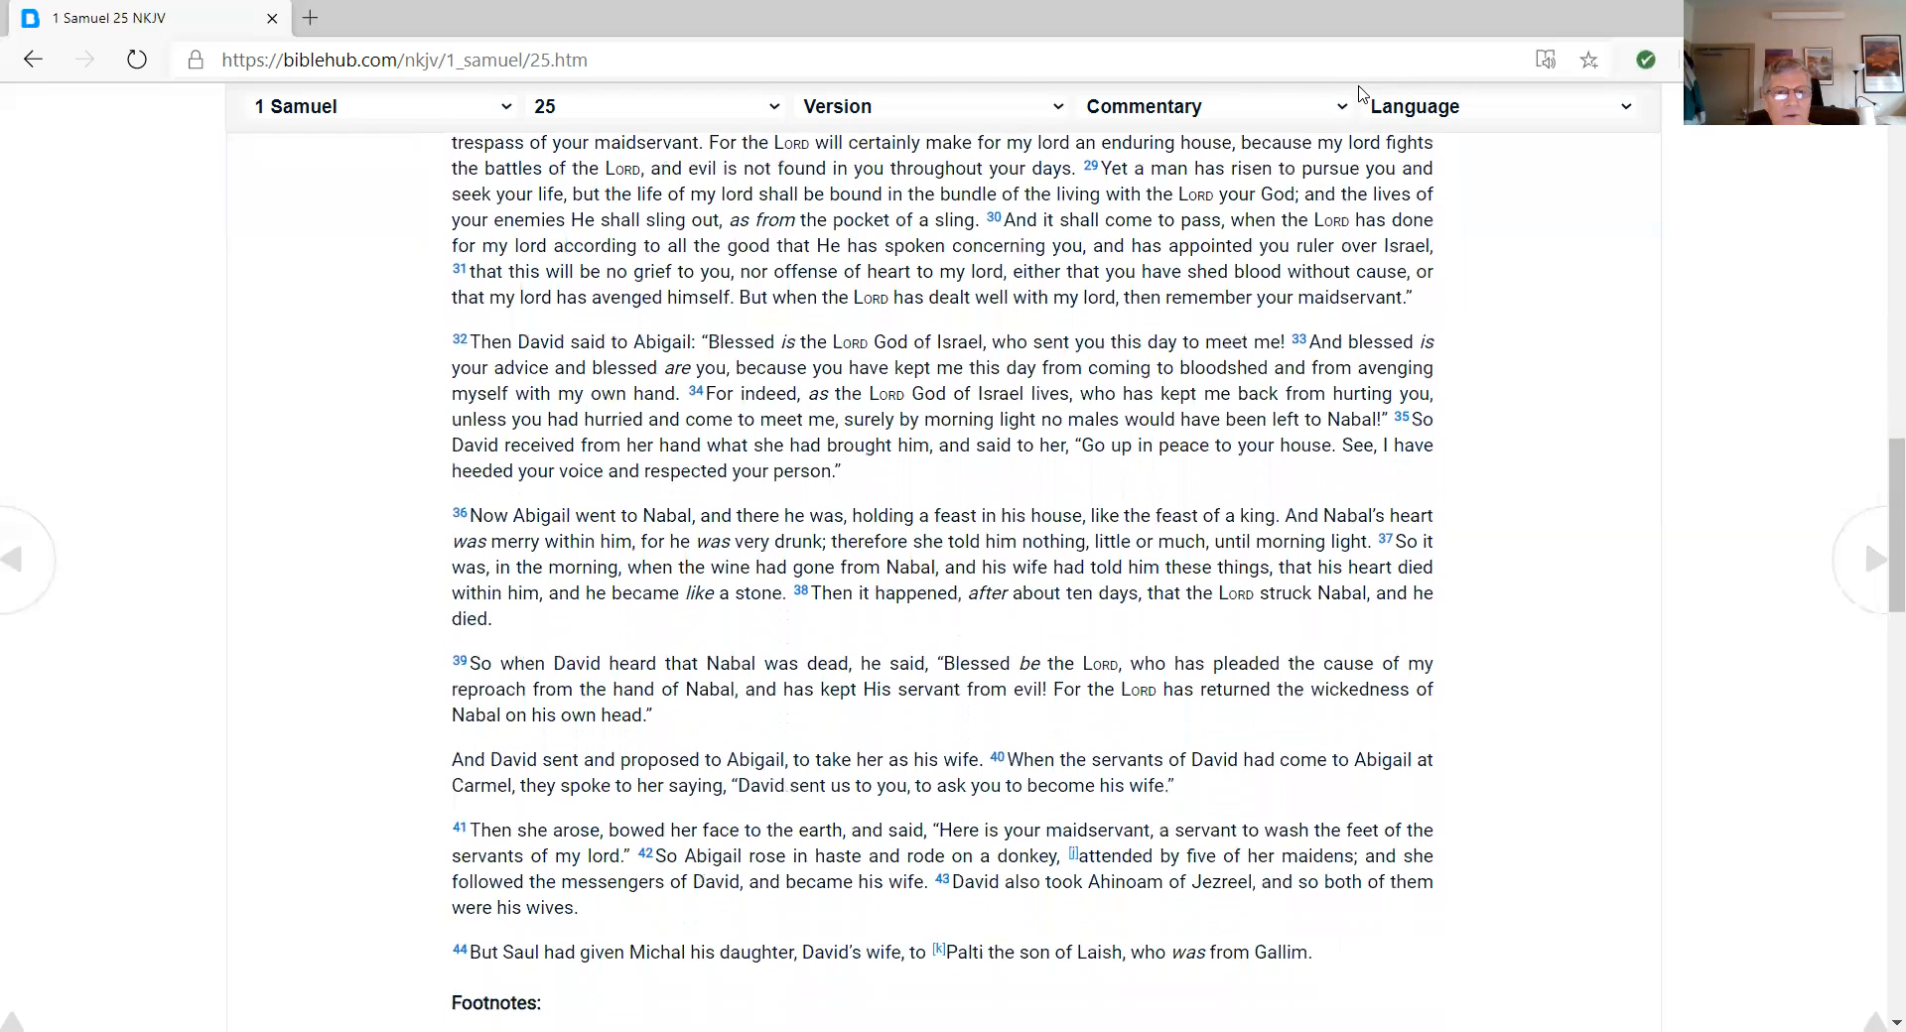
scroll(down, 3)
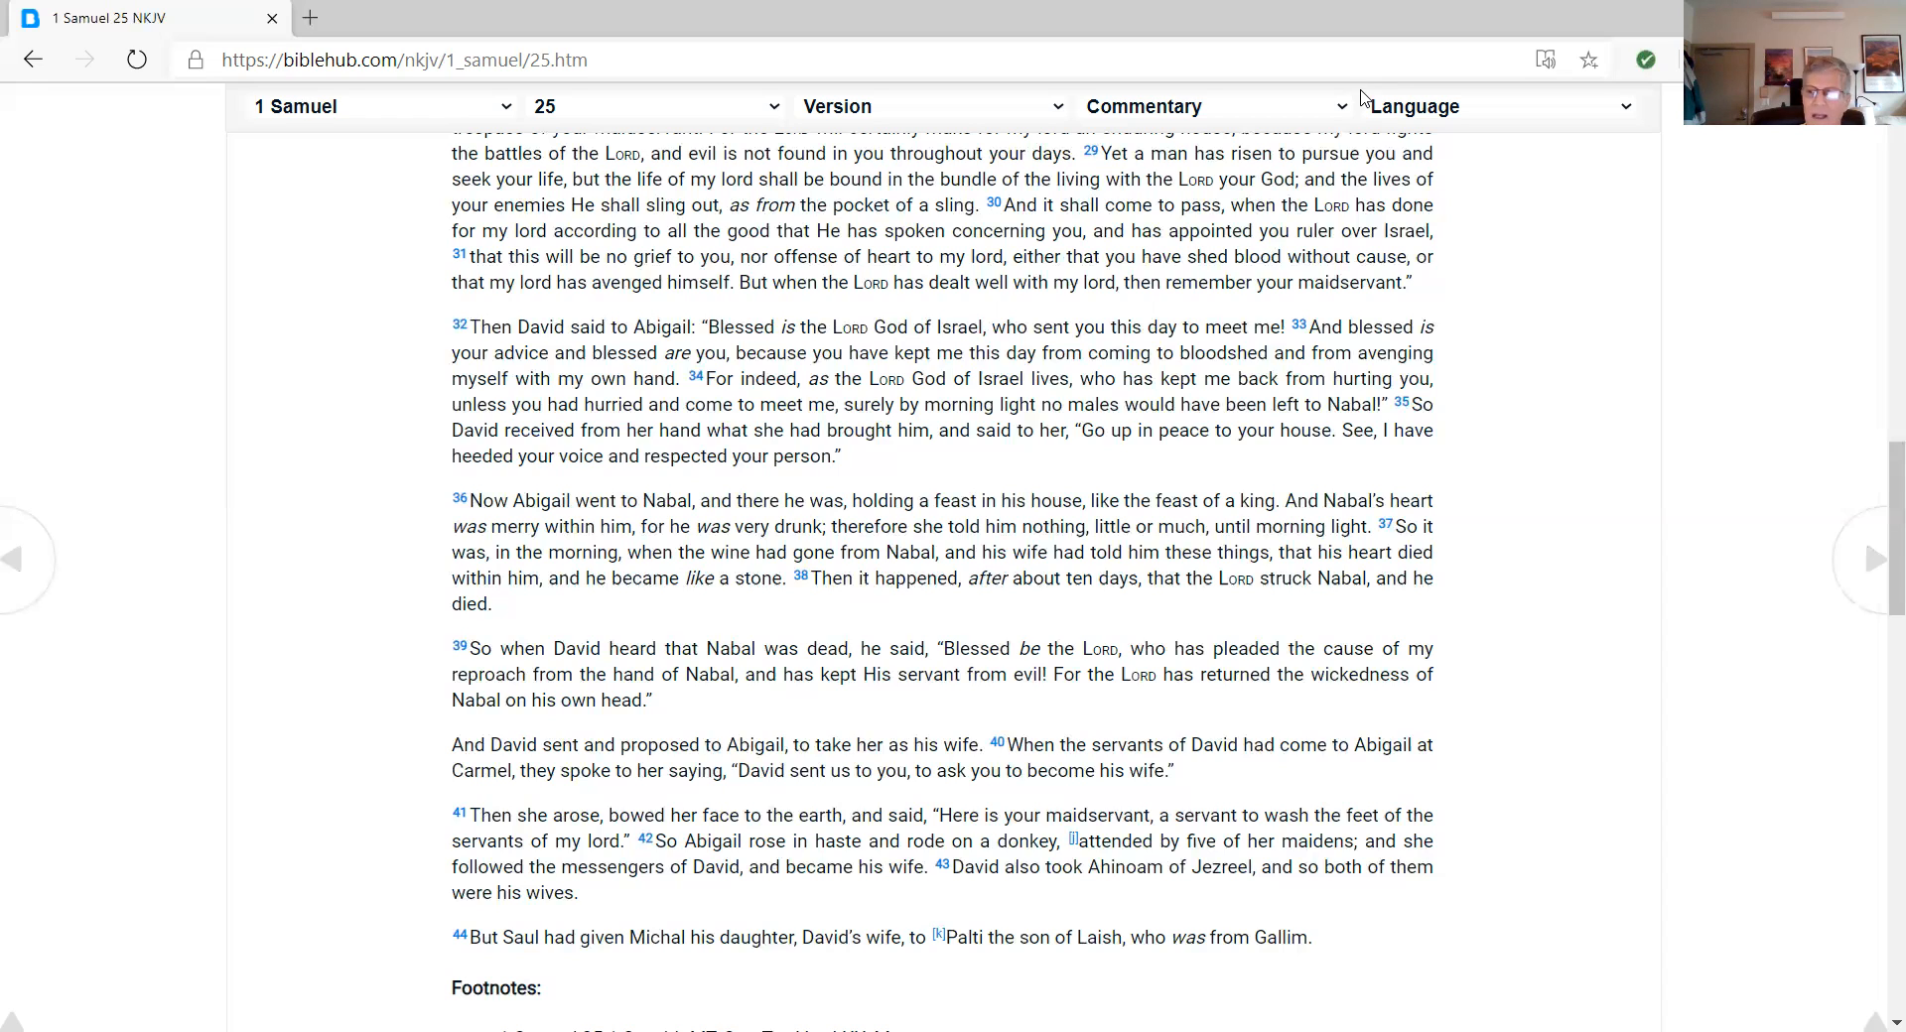
mouse_move(1482, 228)
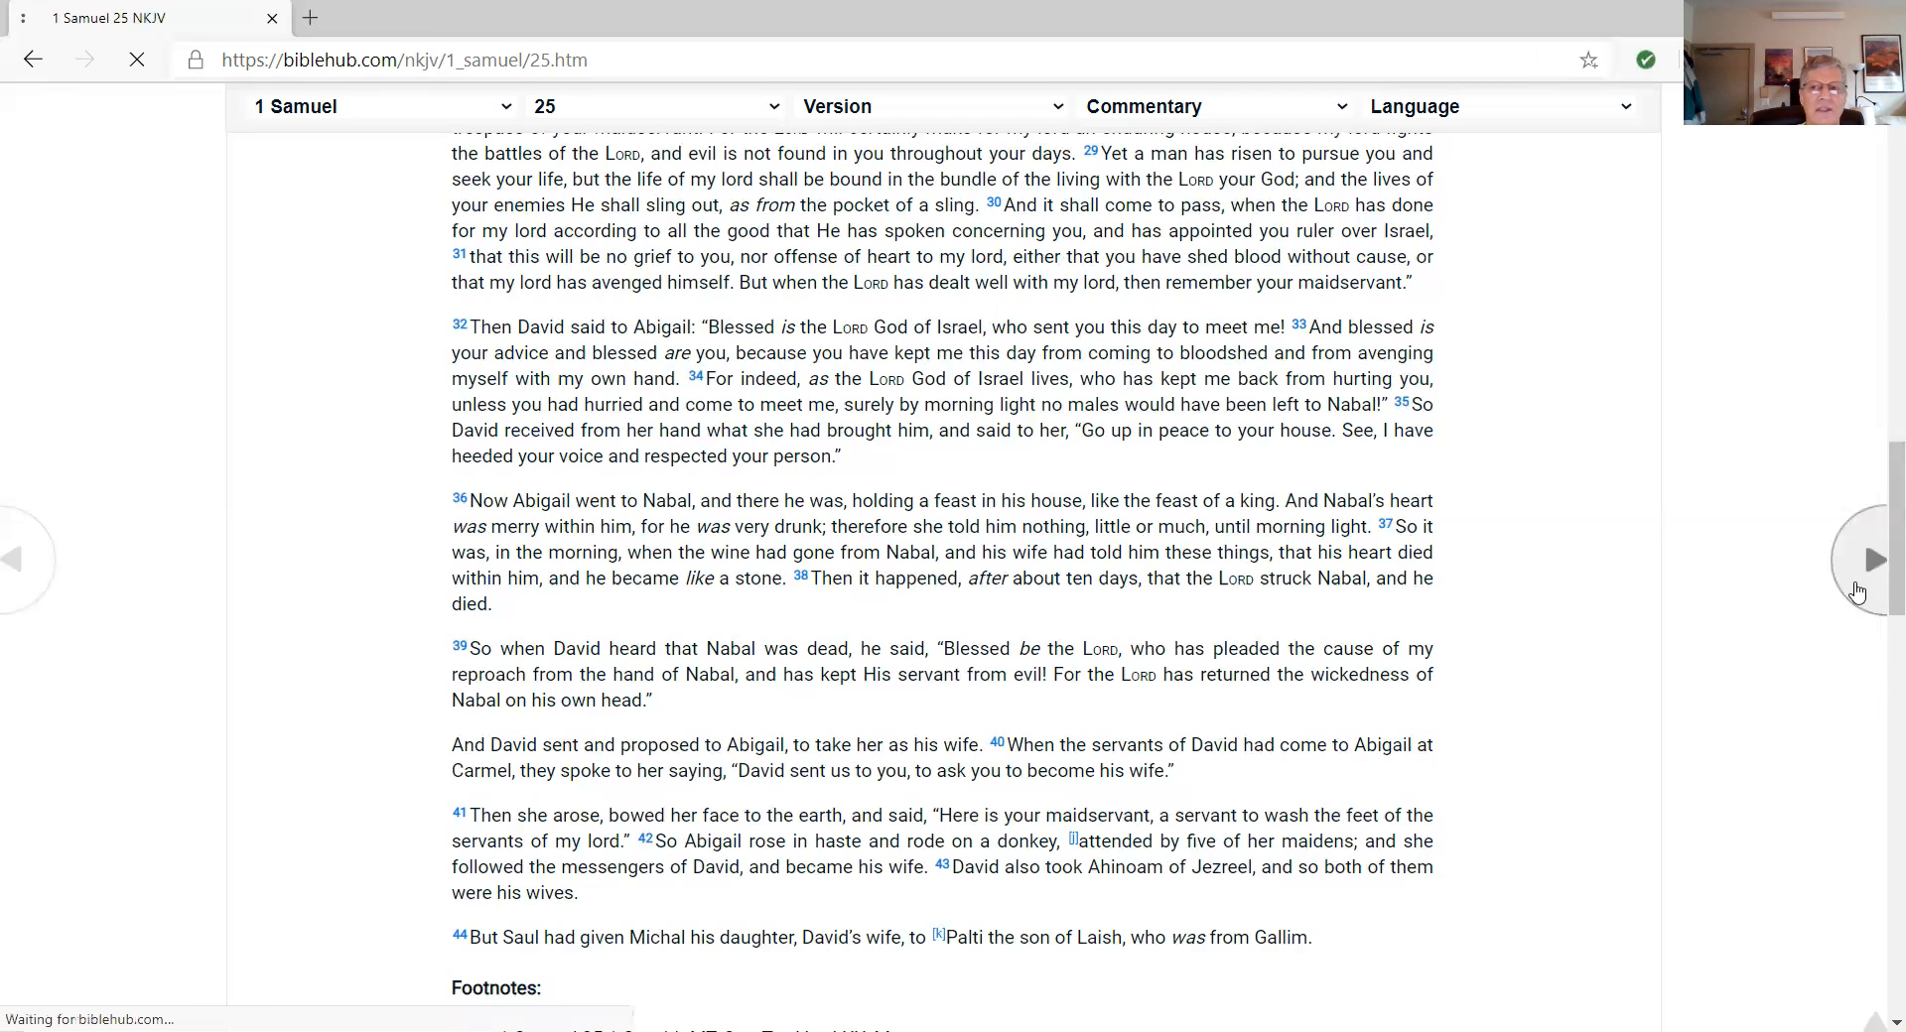
Move to 1 Samuel 26, scroll through it to the footnotes, then return toward the top
click(1873, 559)
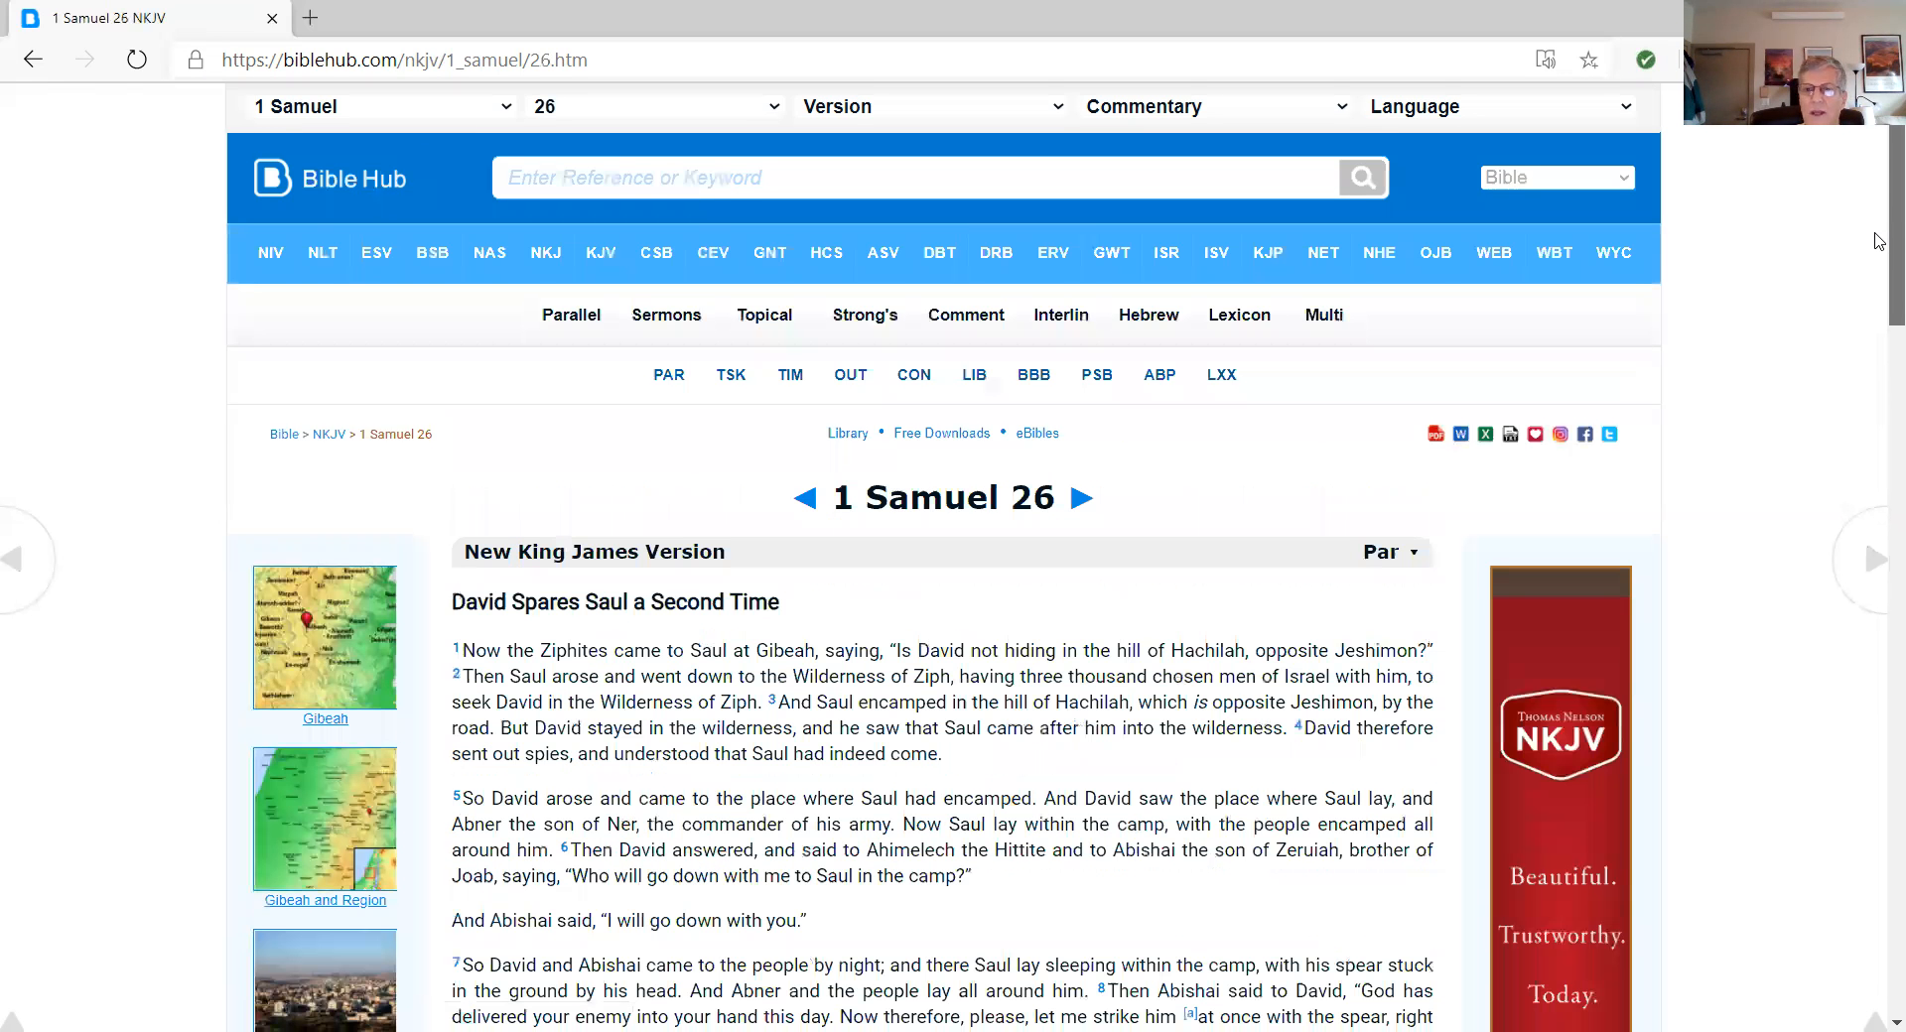
scroll(down, 3)
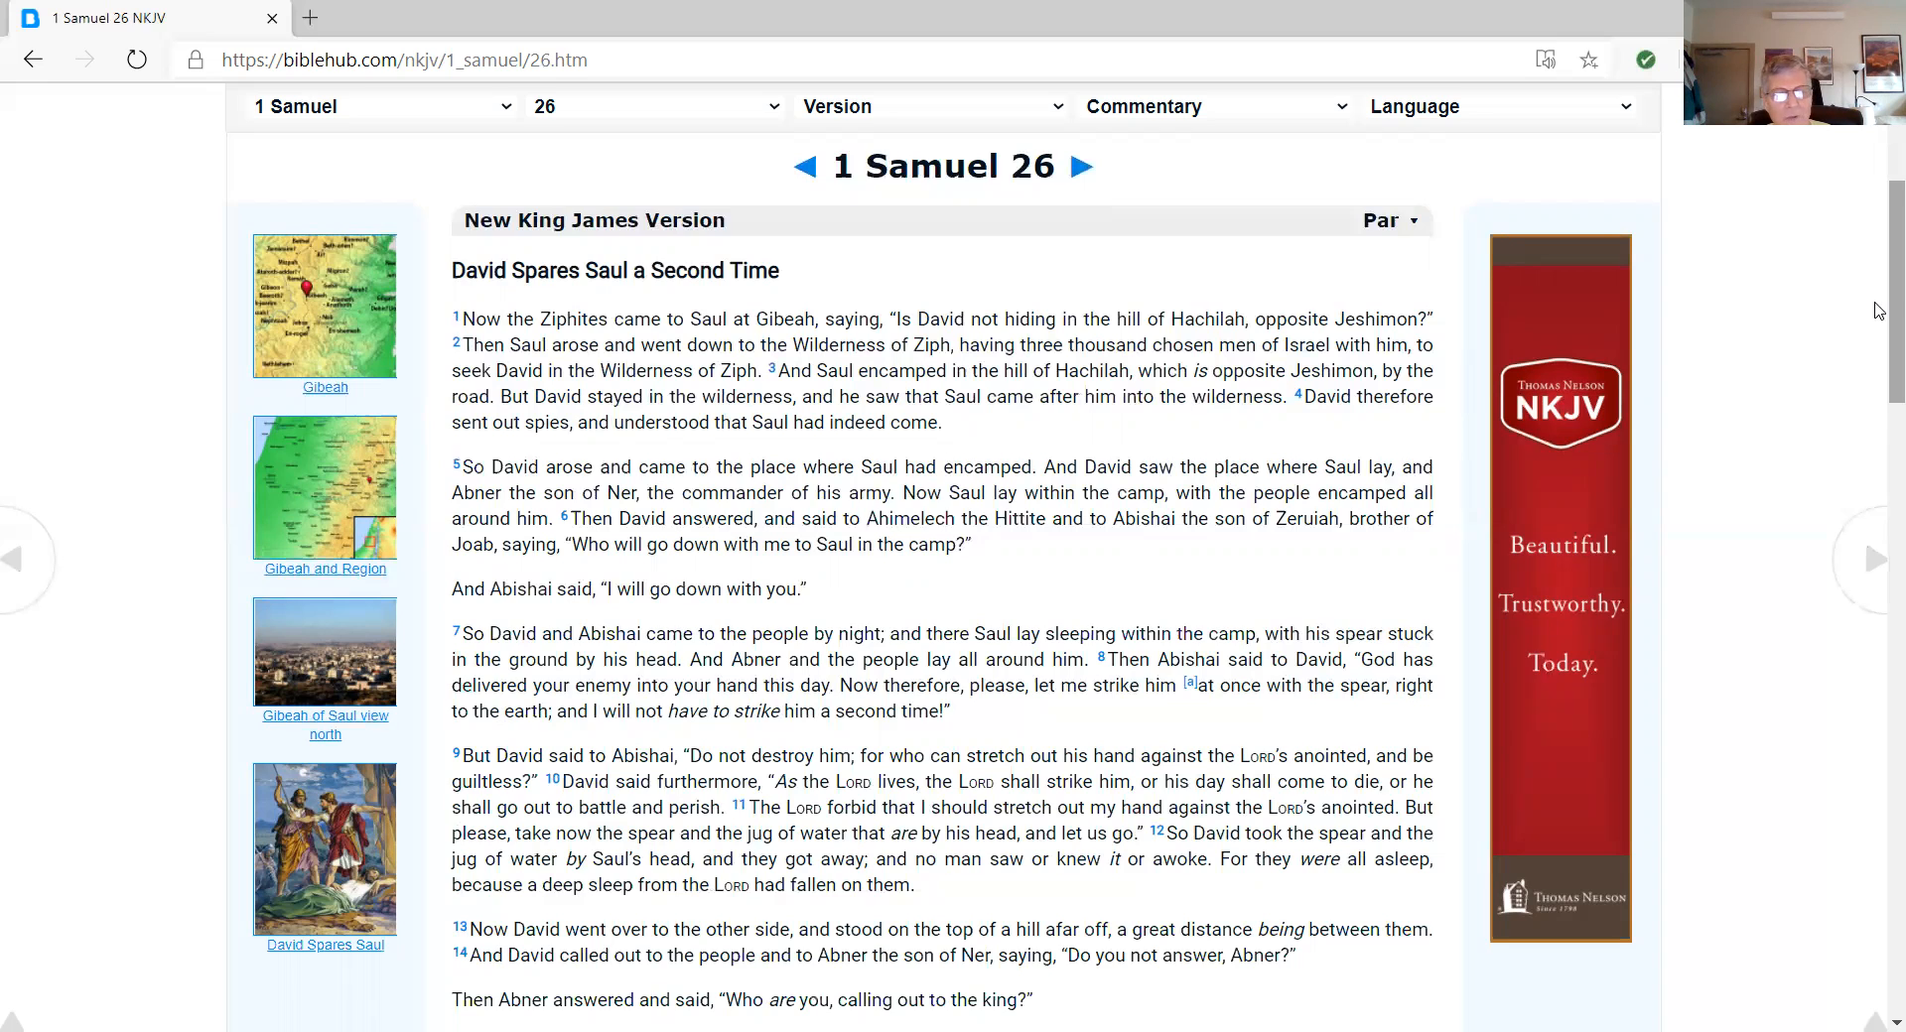
scroll(down, 3)
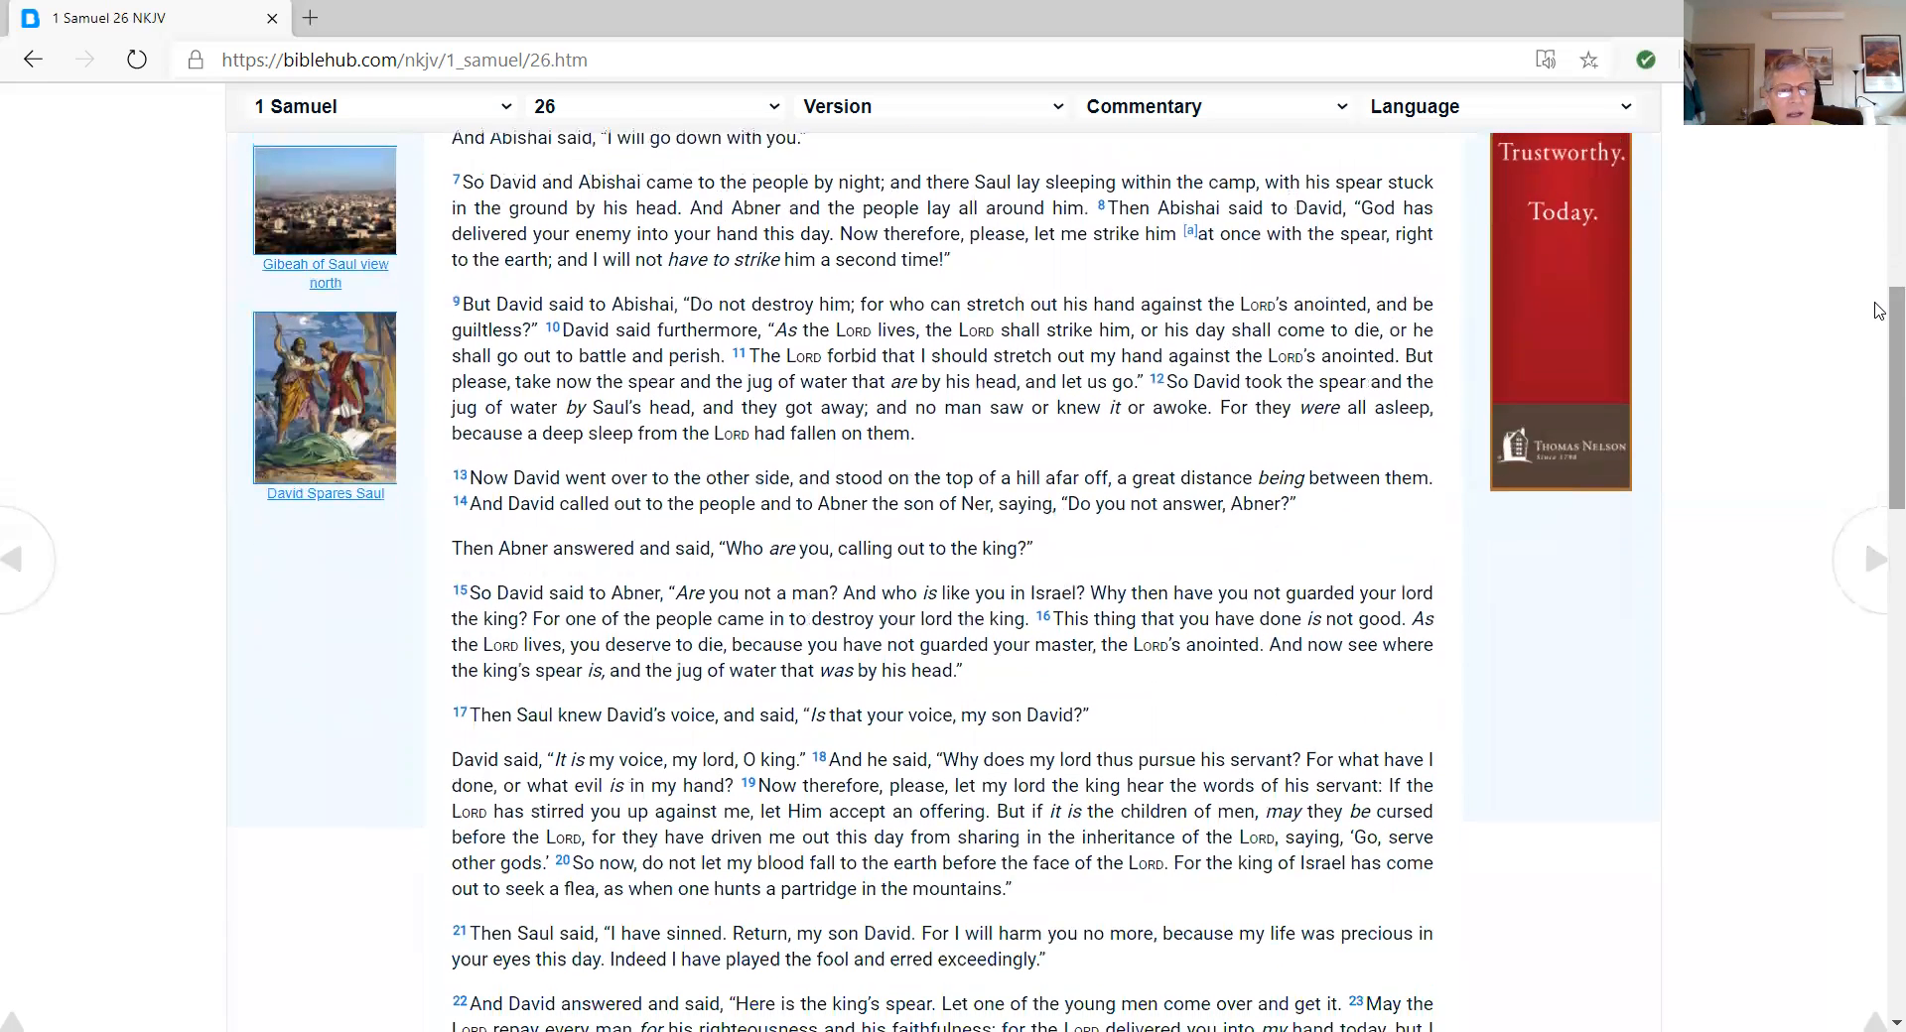
scroll(down, 3)
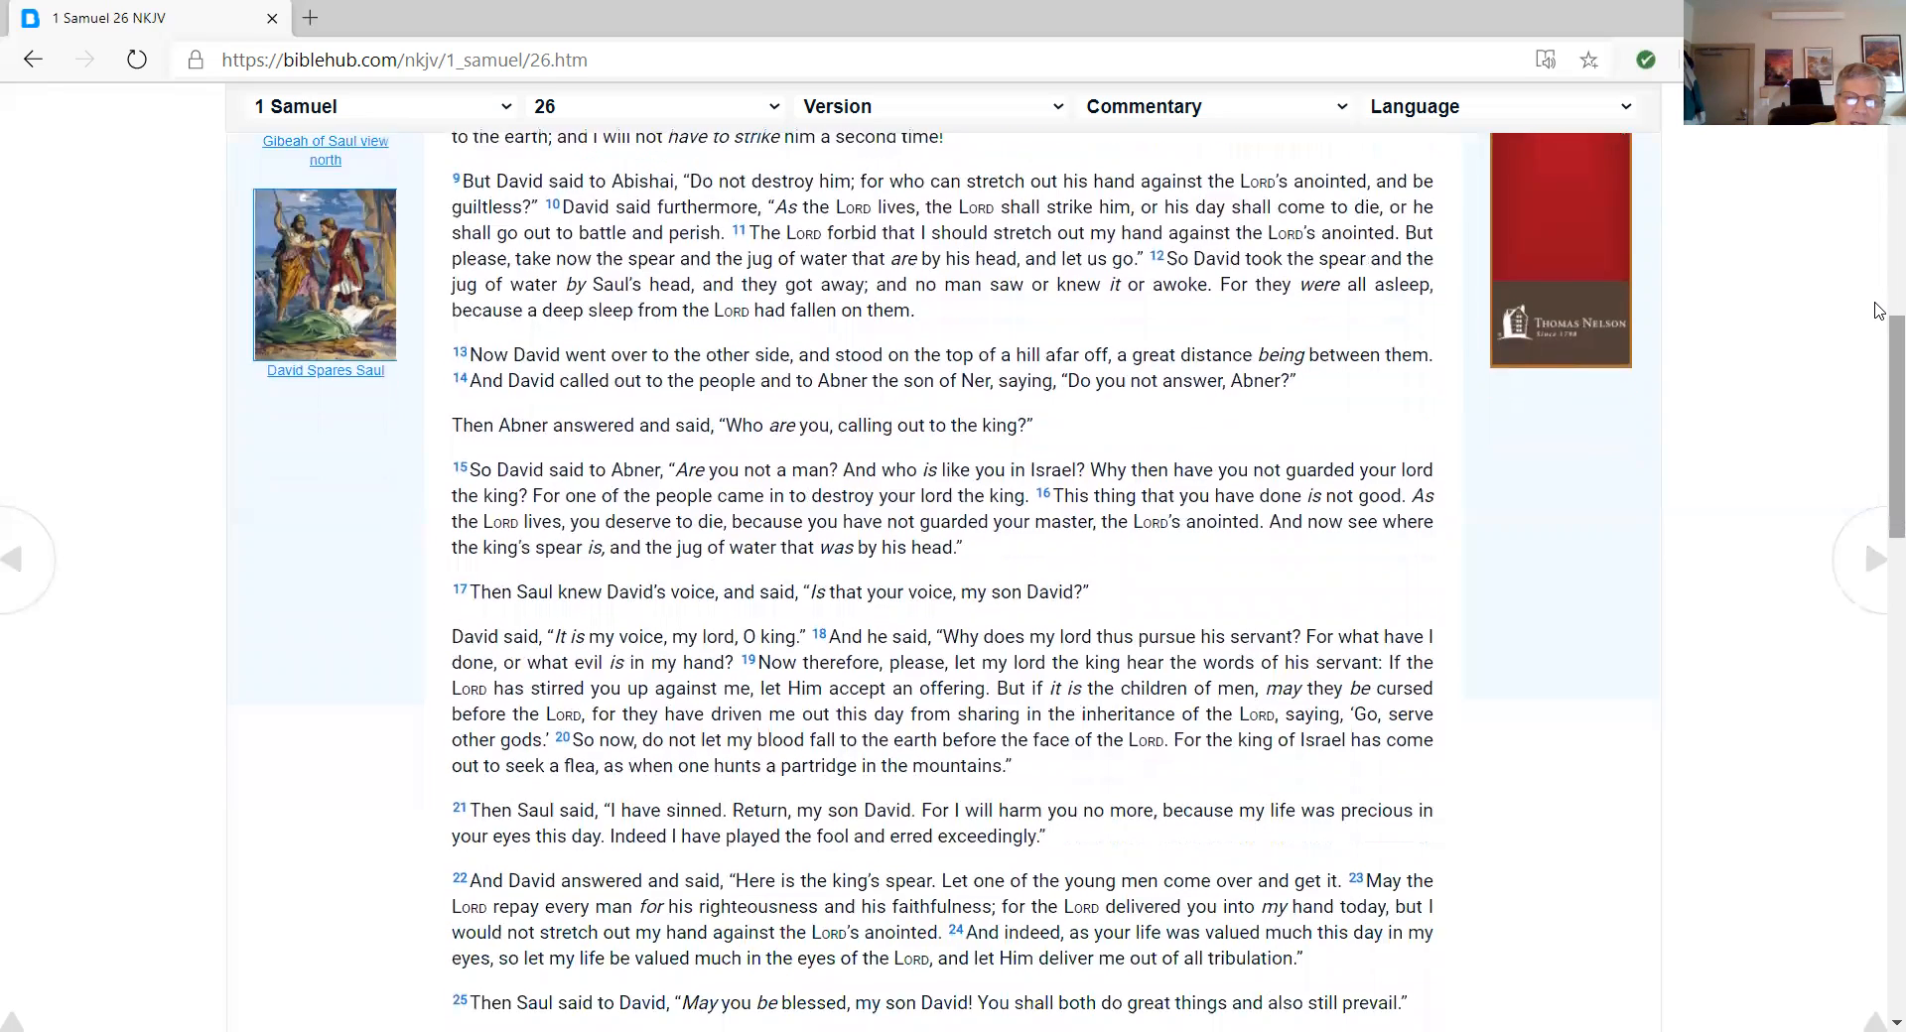
scroll(down, 3)
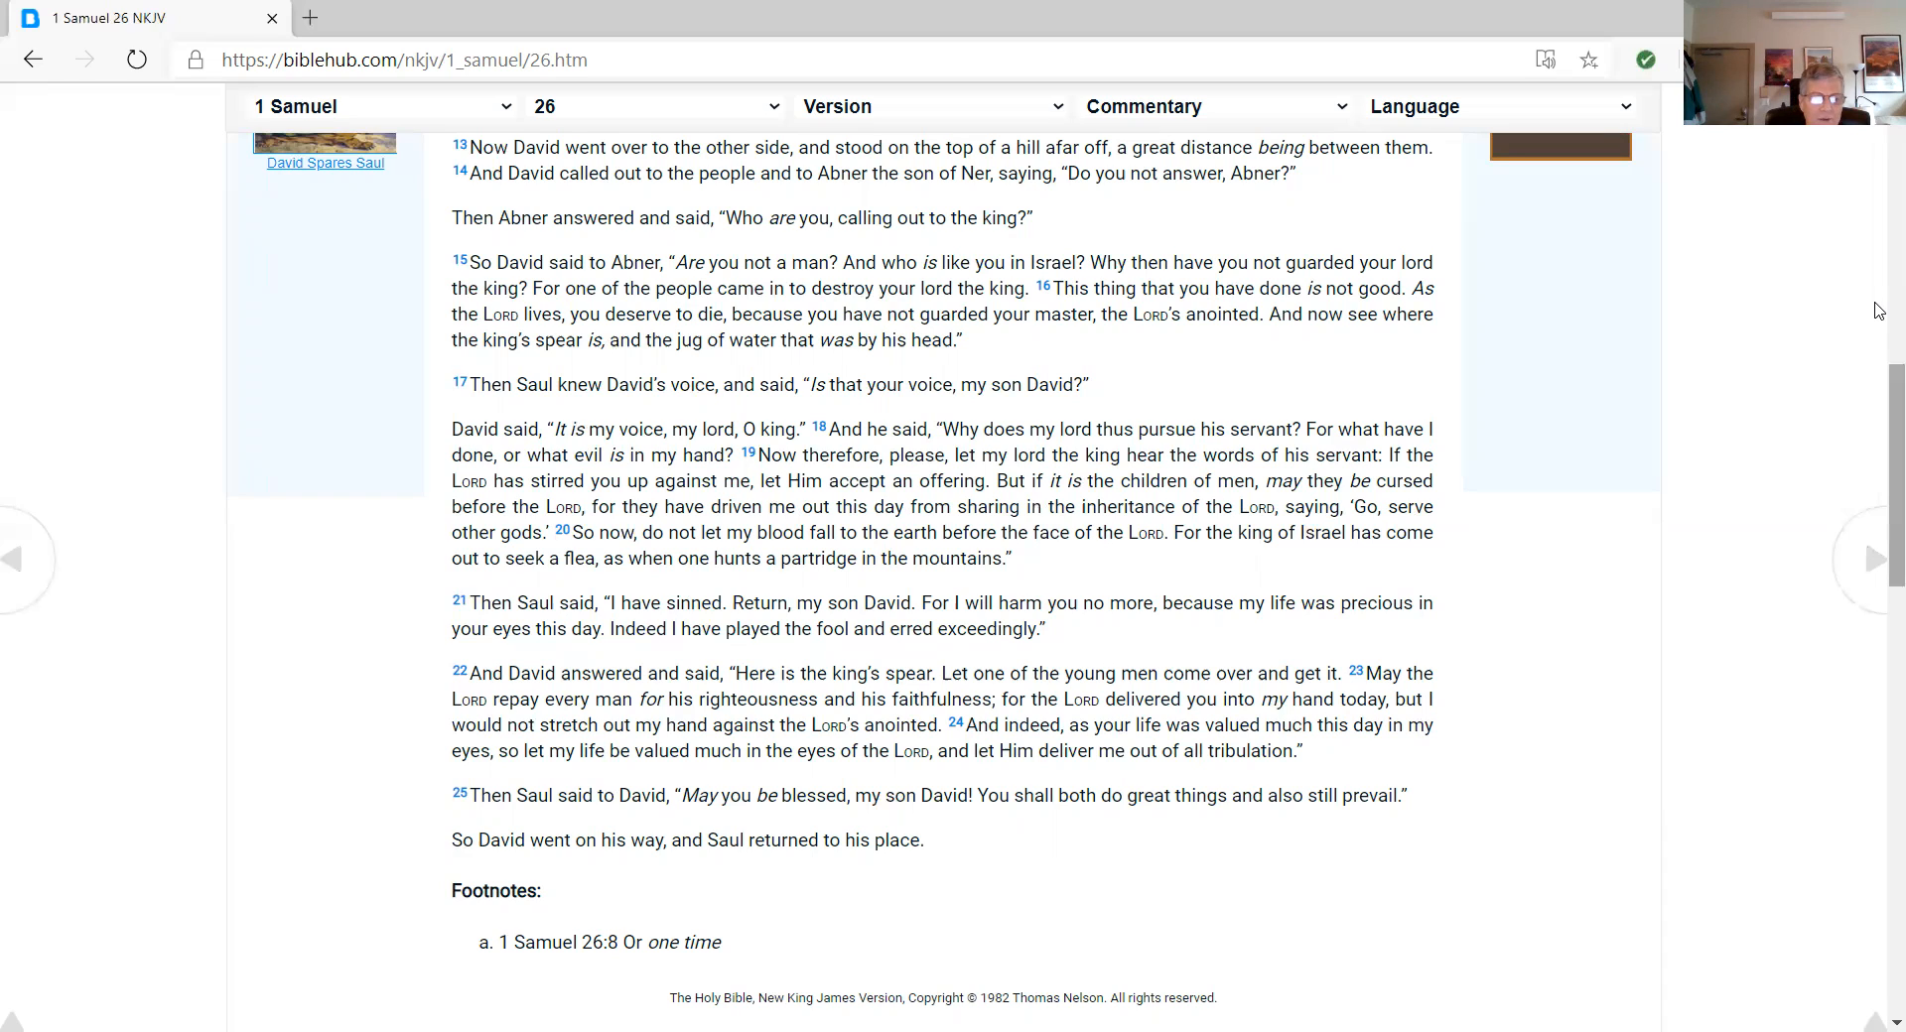
mouse_move(1544, 510)
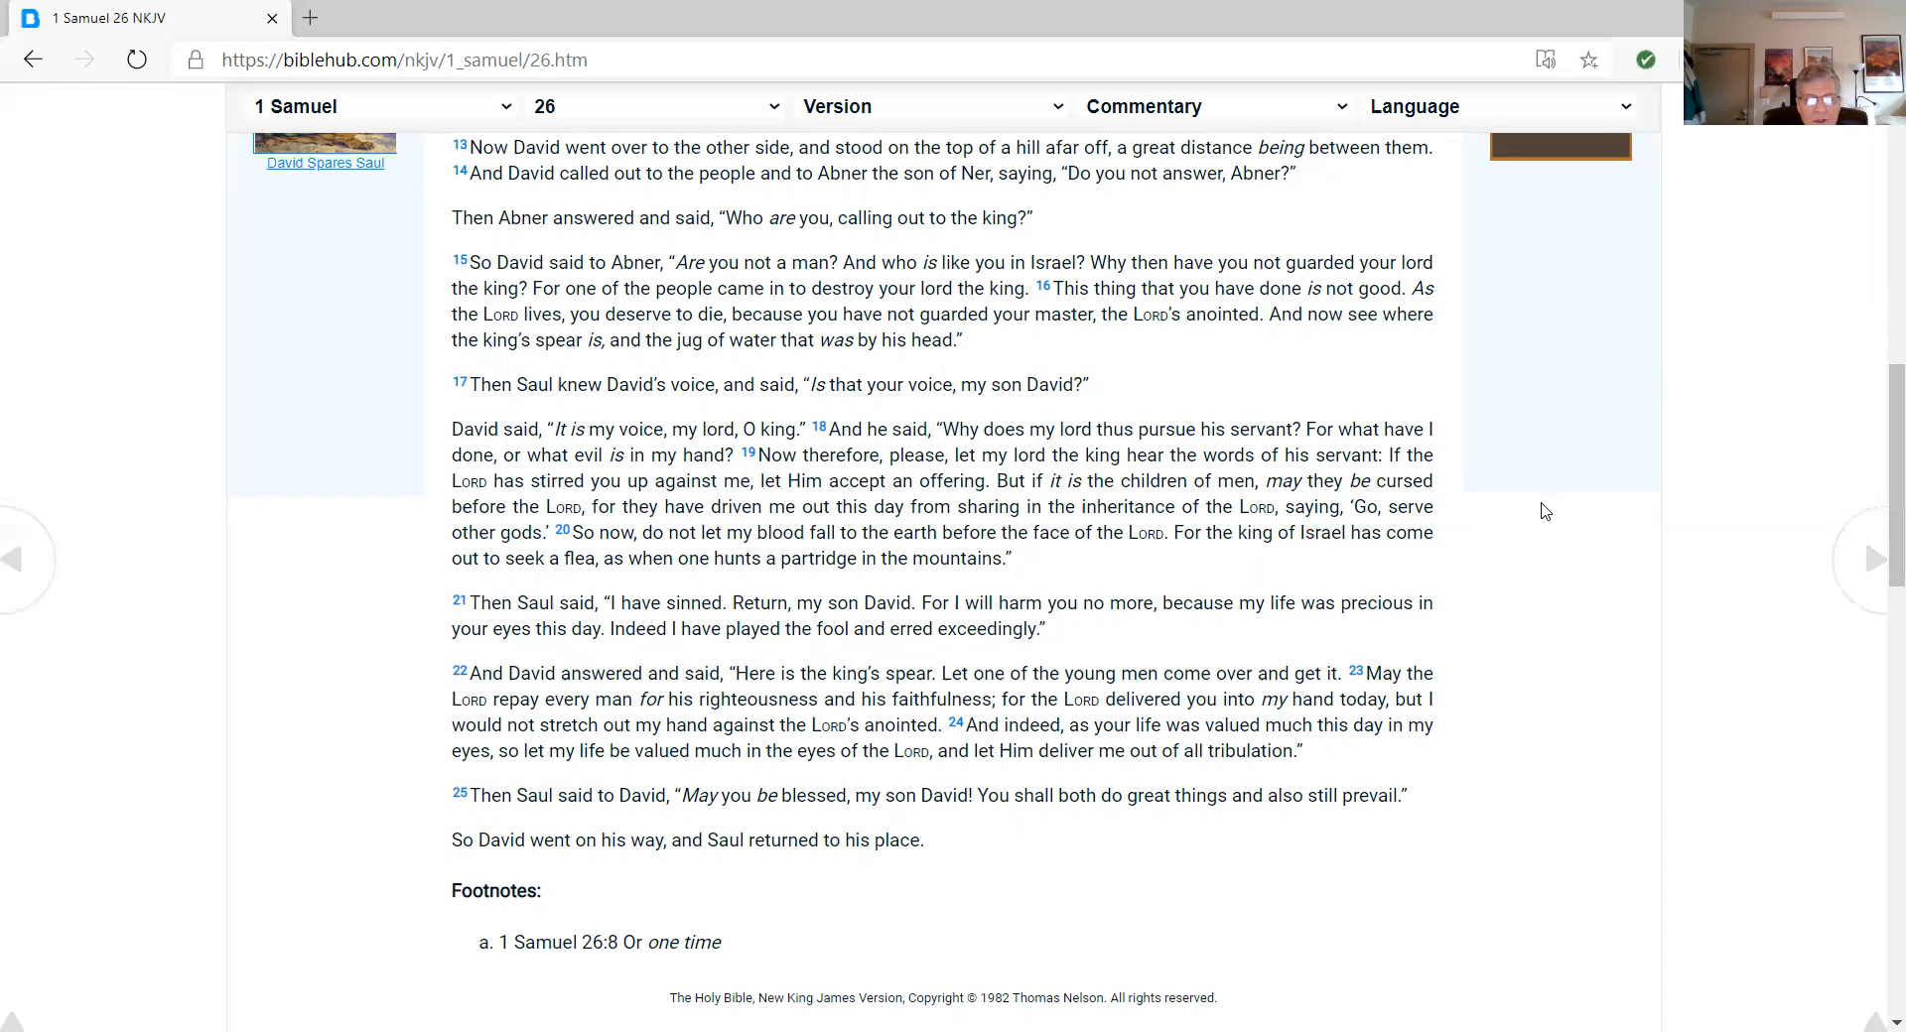
mouse_move(1561, 535)
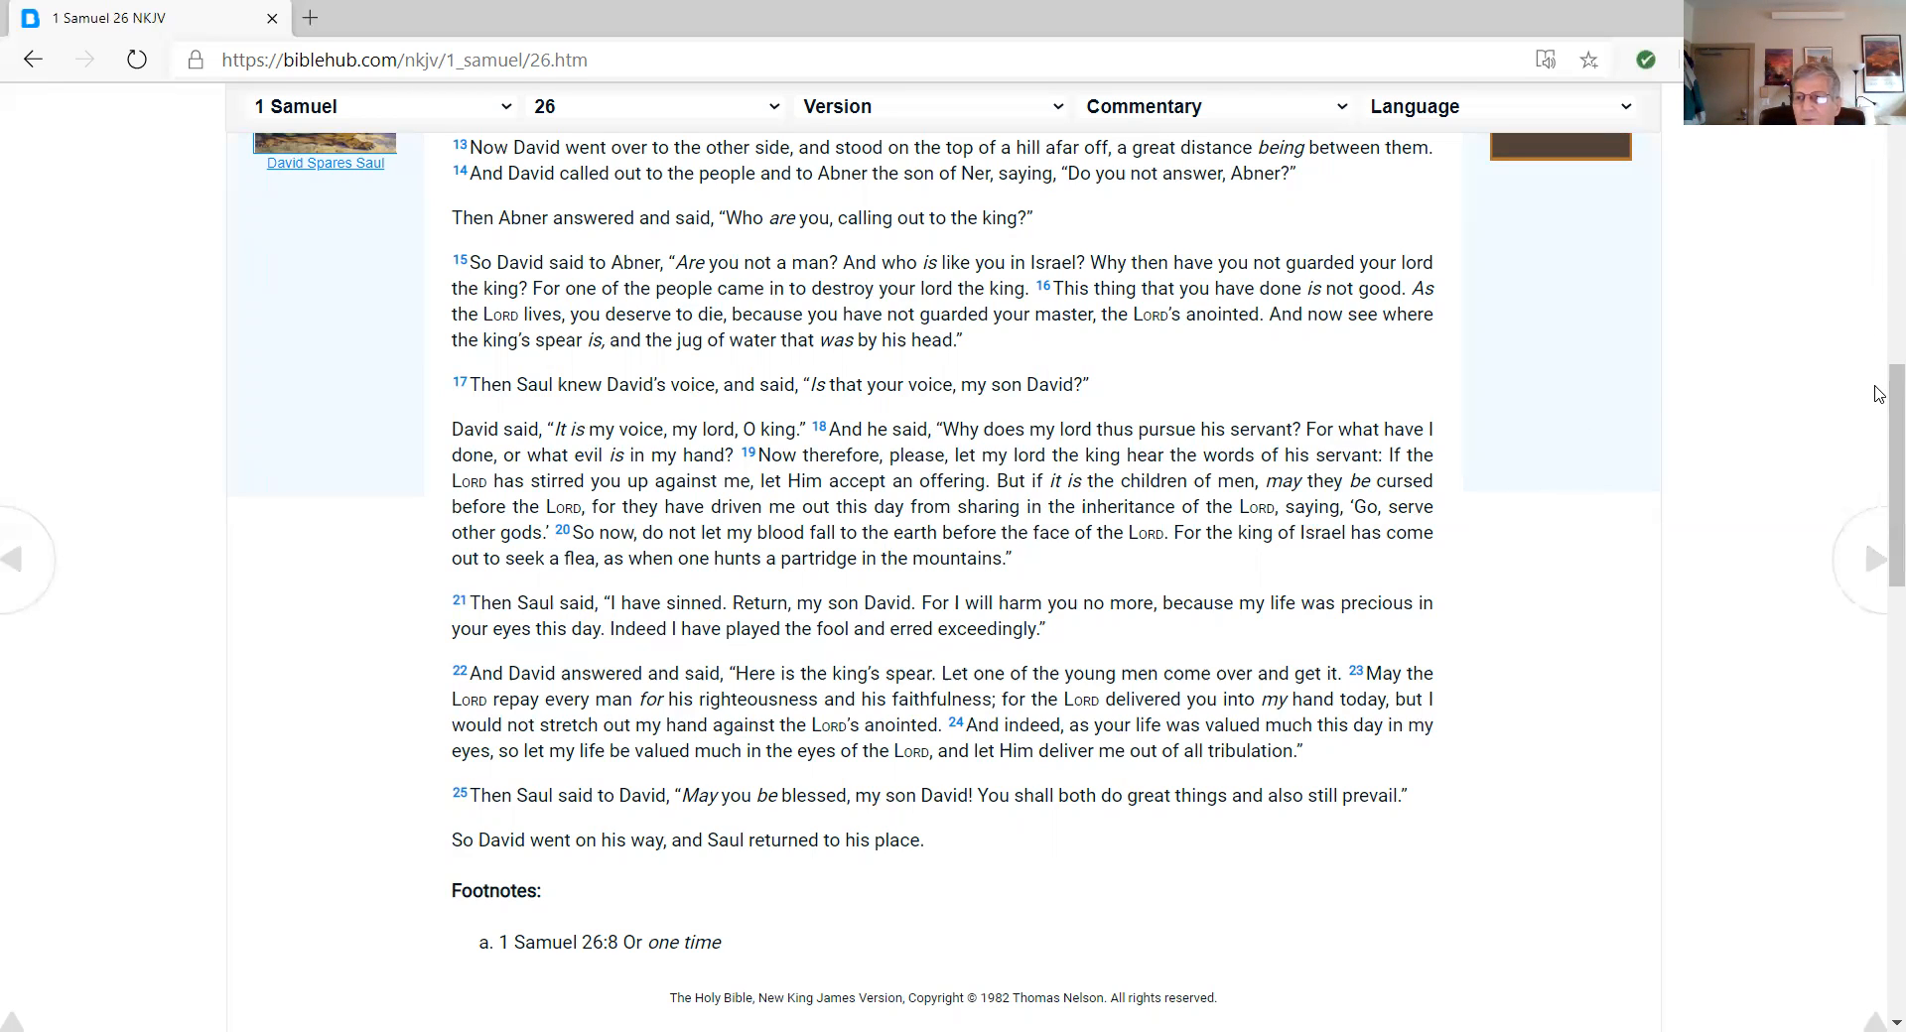
scroll(up, 3)
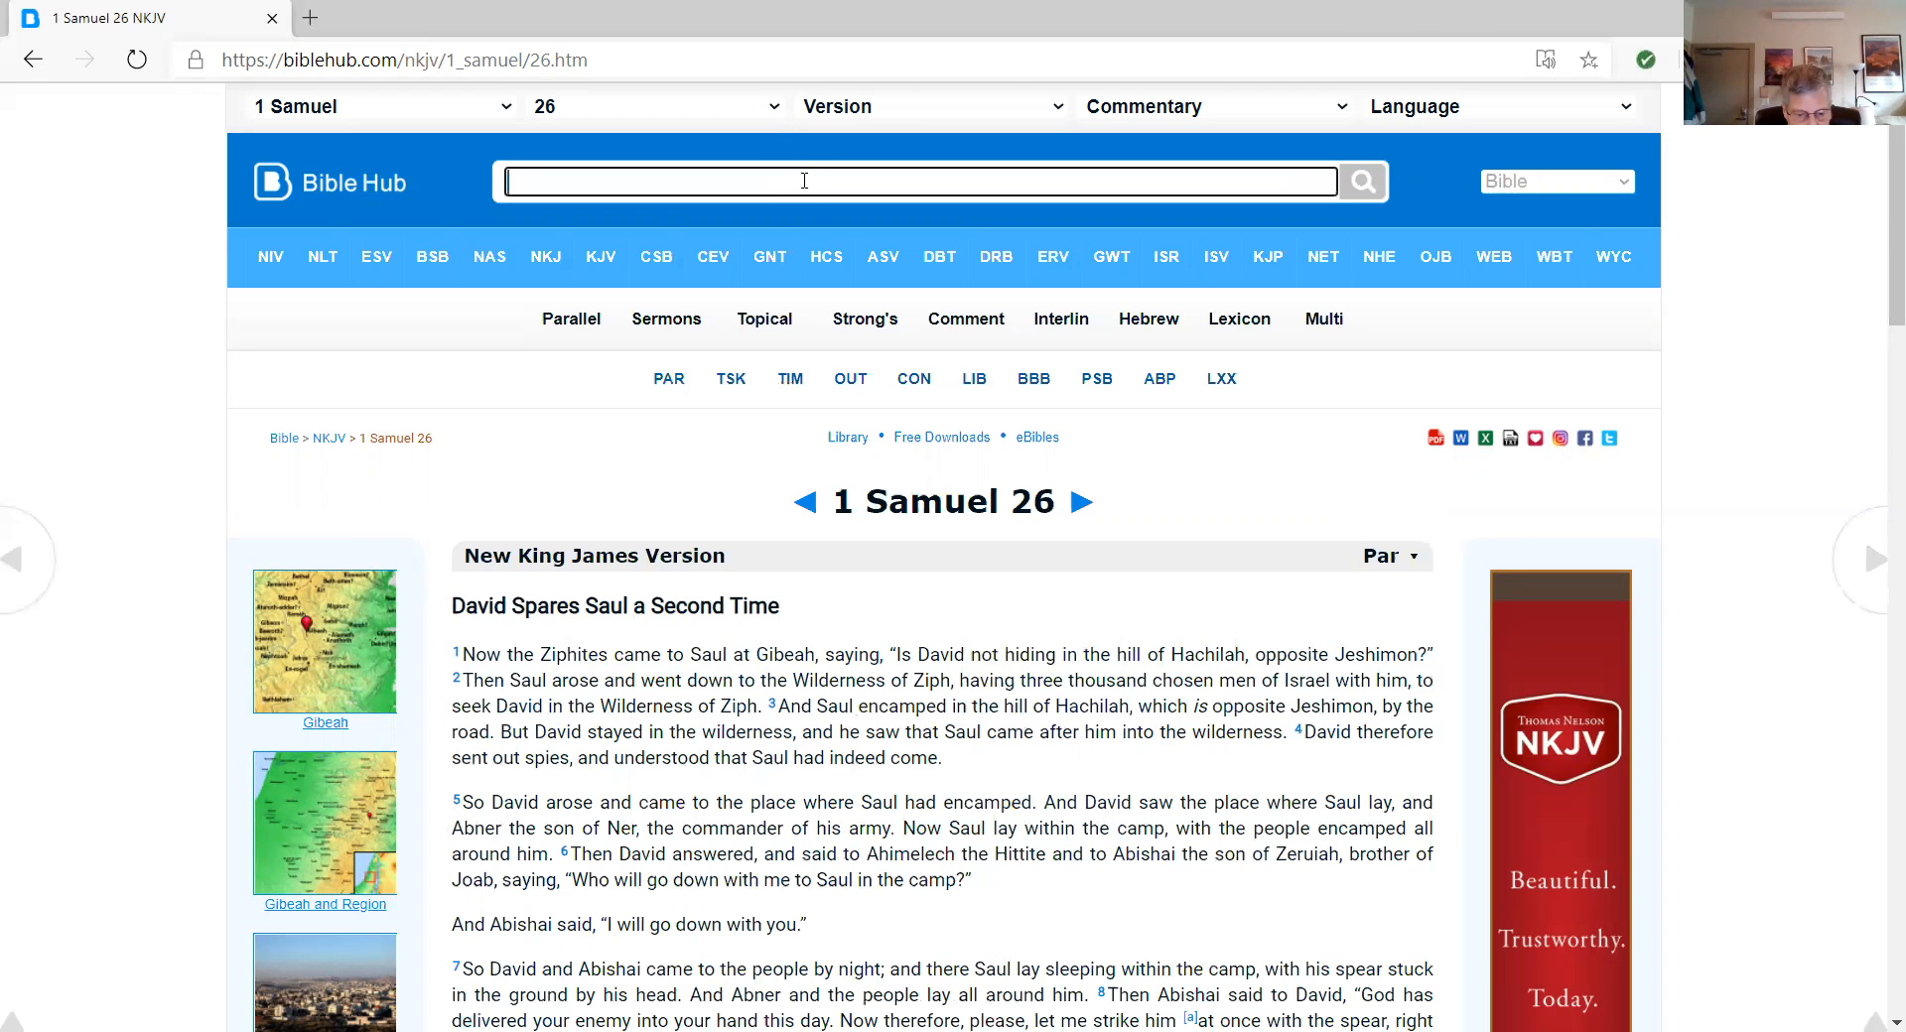
Look up Psalm 63 in the NKJV from the search box
text(Psalm)
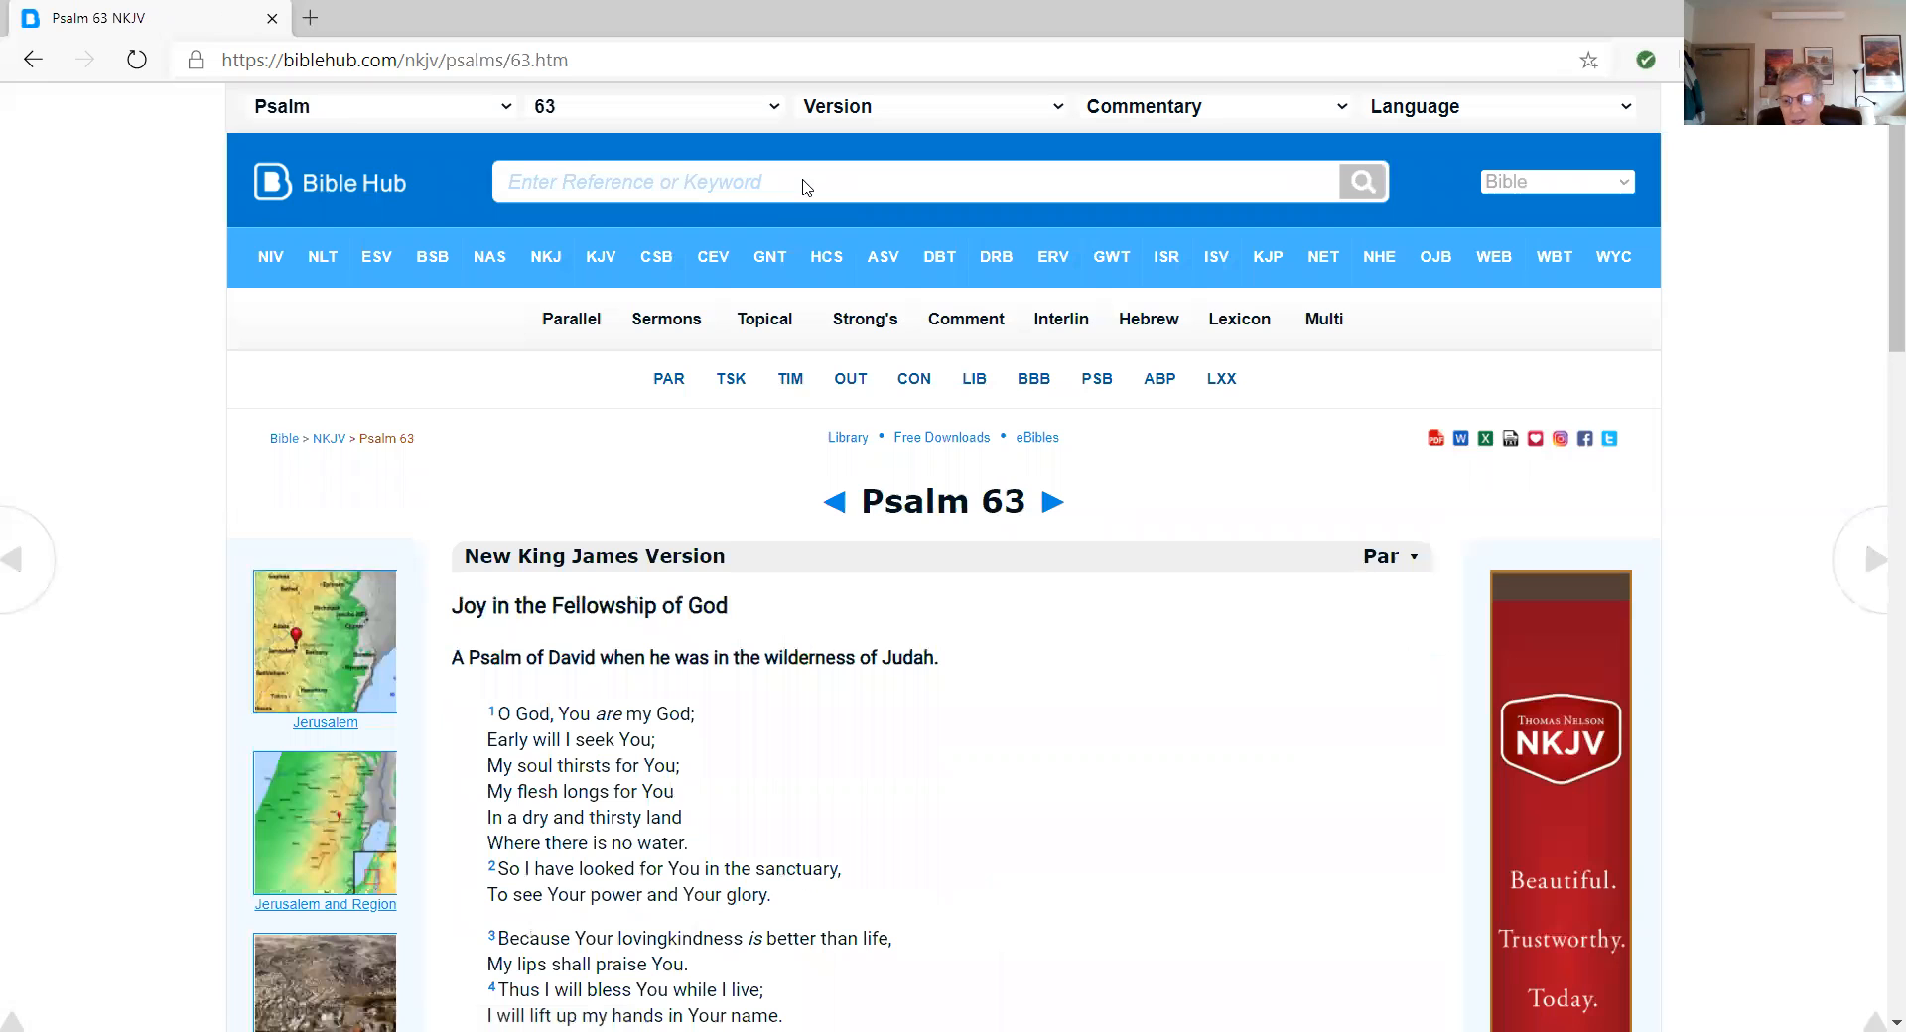
click(917, 182)
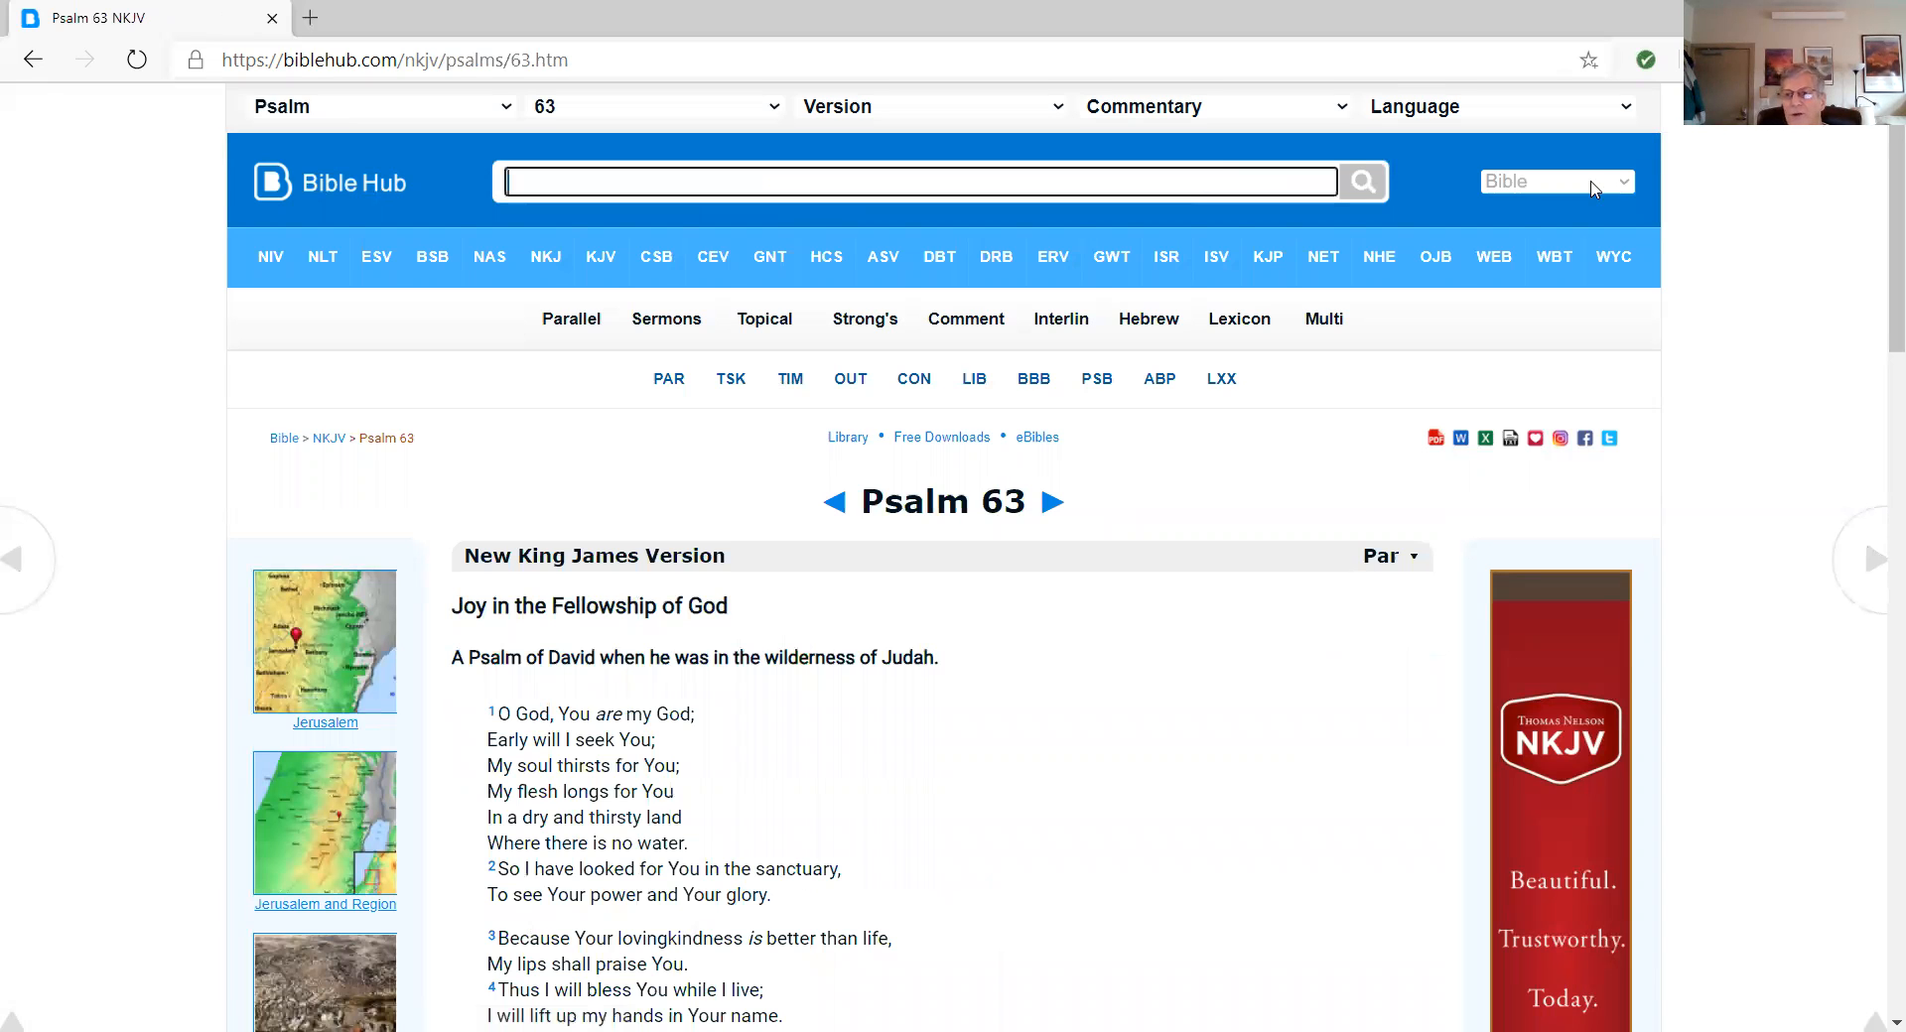
Scroll through Psalm 63 to verse 11 and its footnotes
scroll(down, 3)
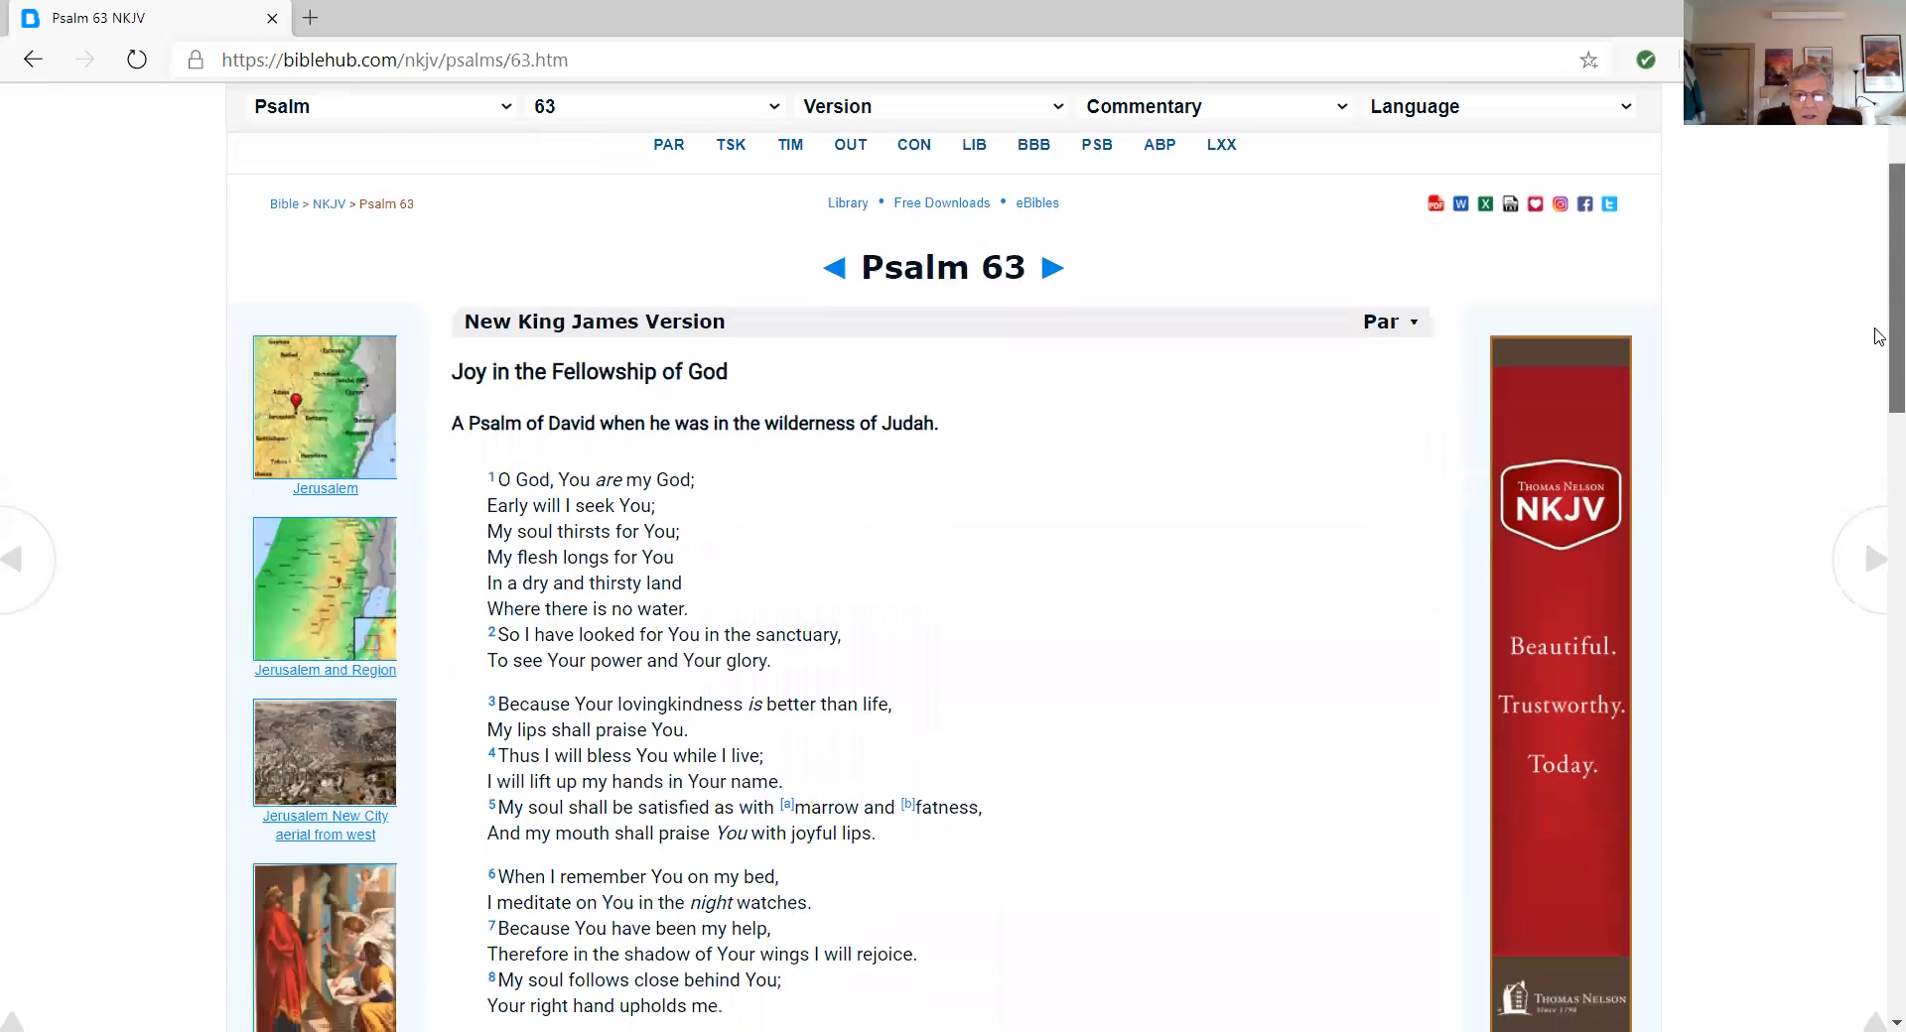
scroll(down, 3)
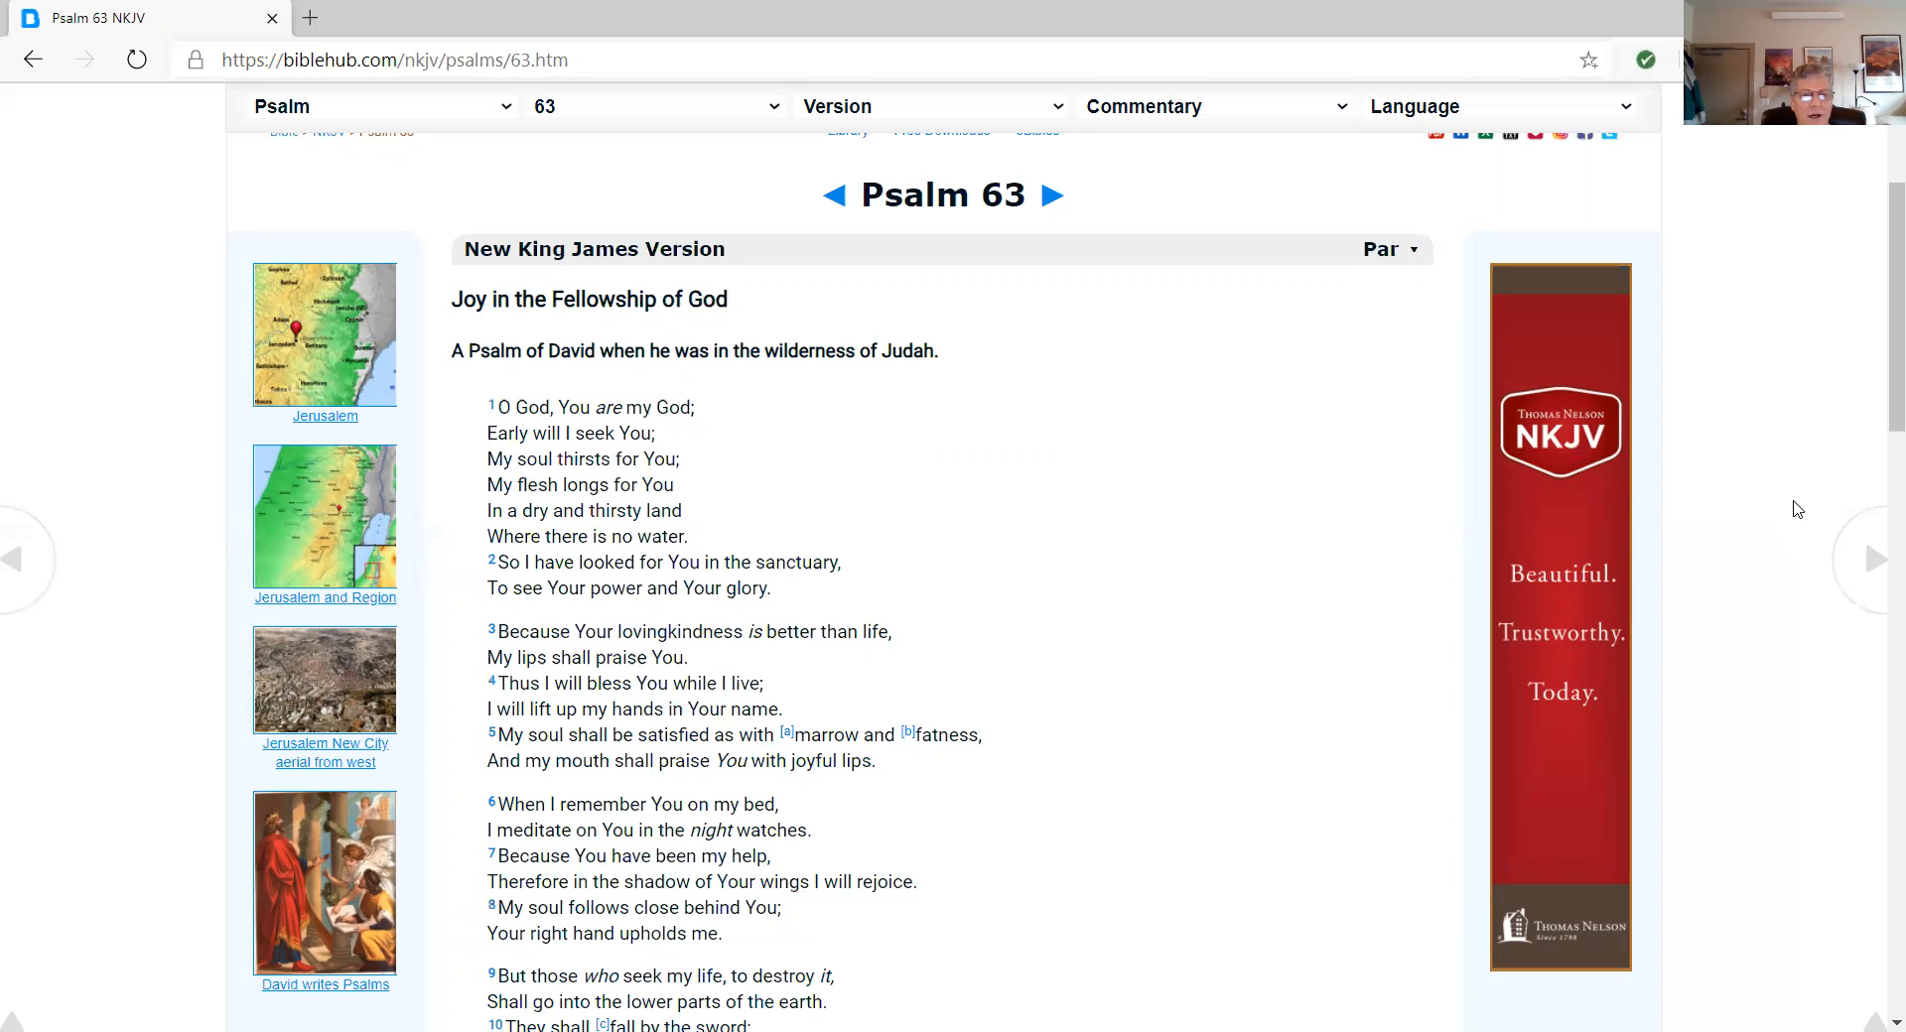
mouse_move(1777, 506)
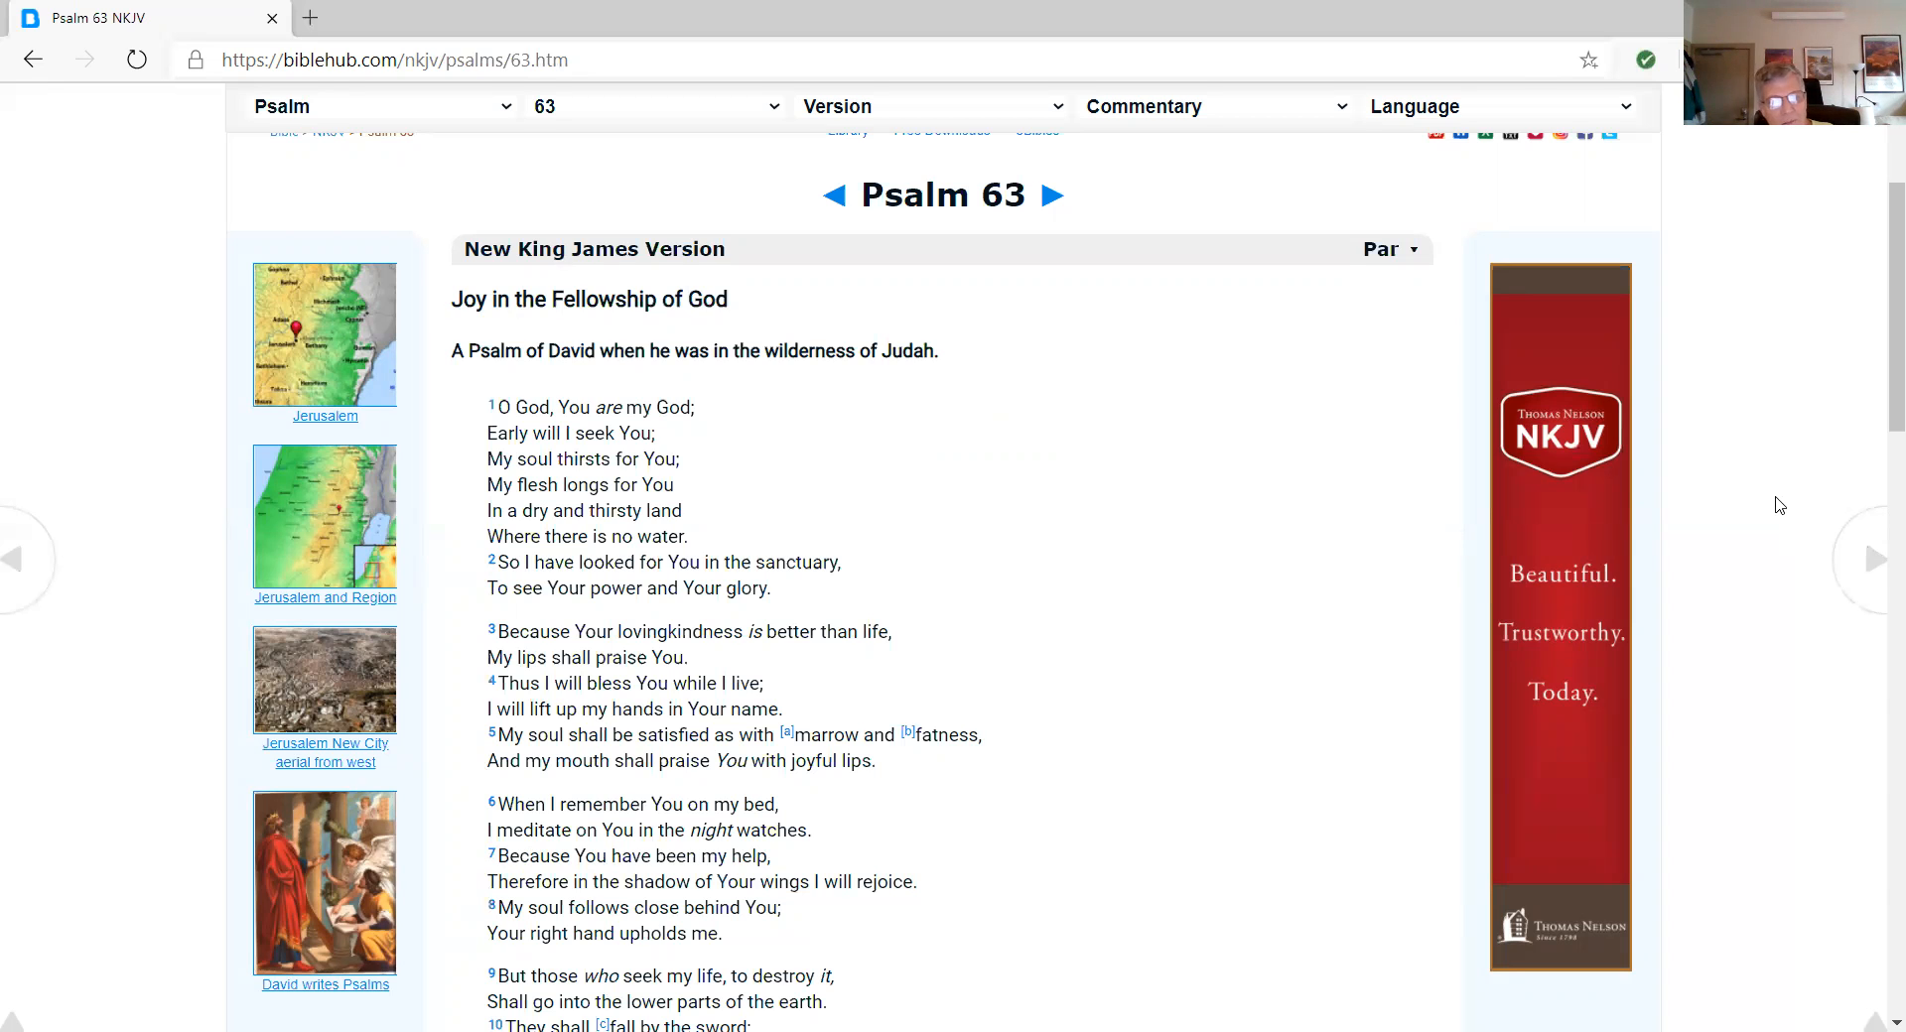
scroll(down, 3)
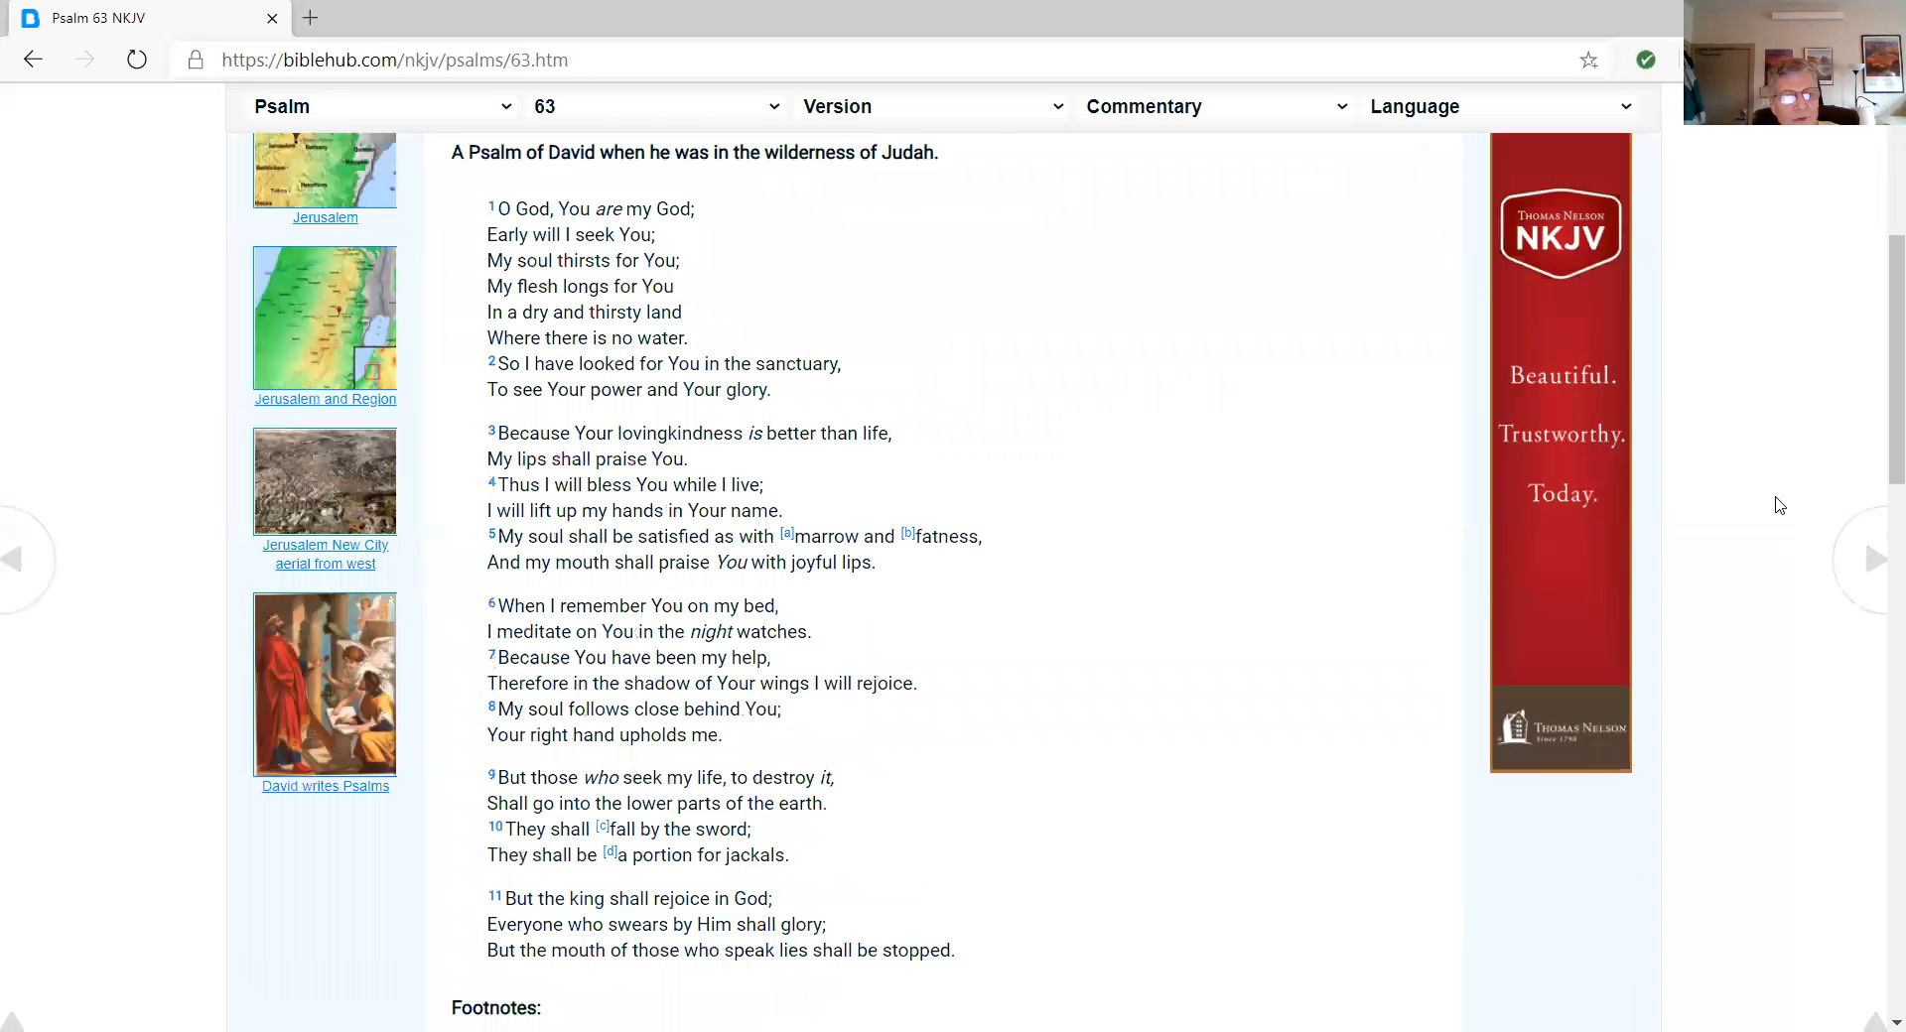
scroll(down, 3)
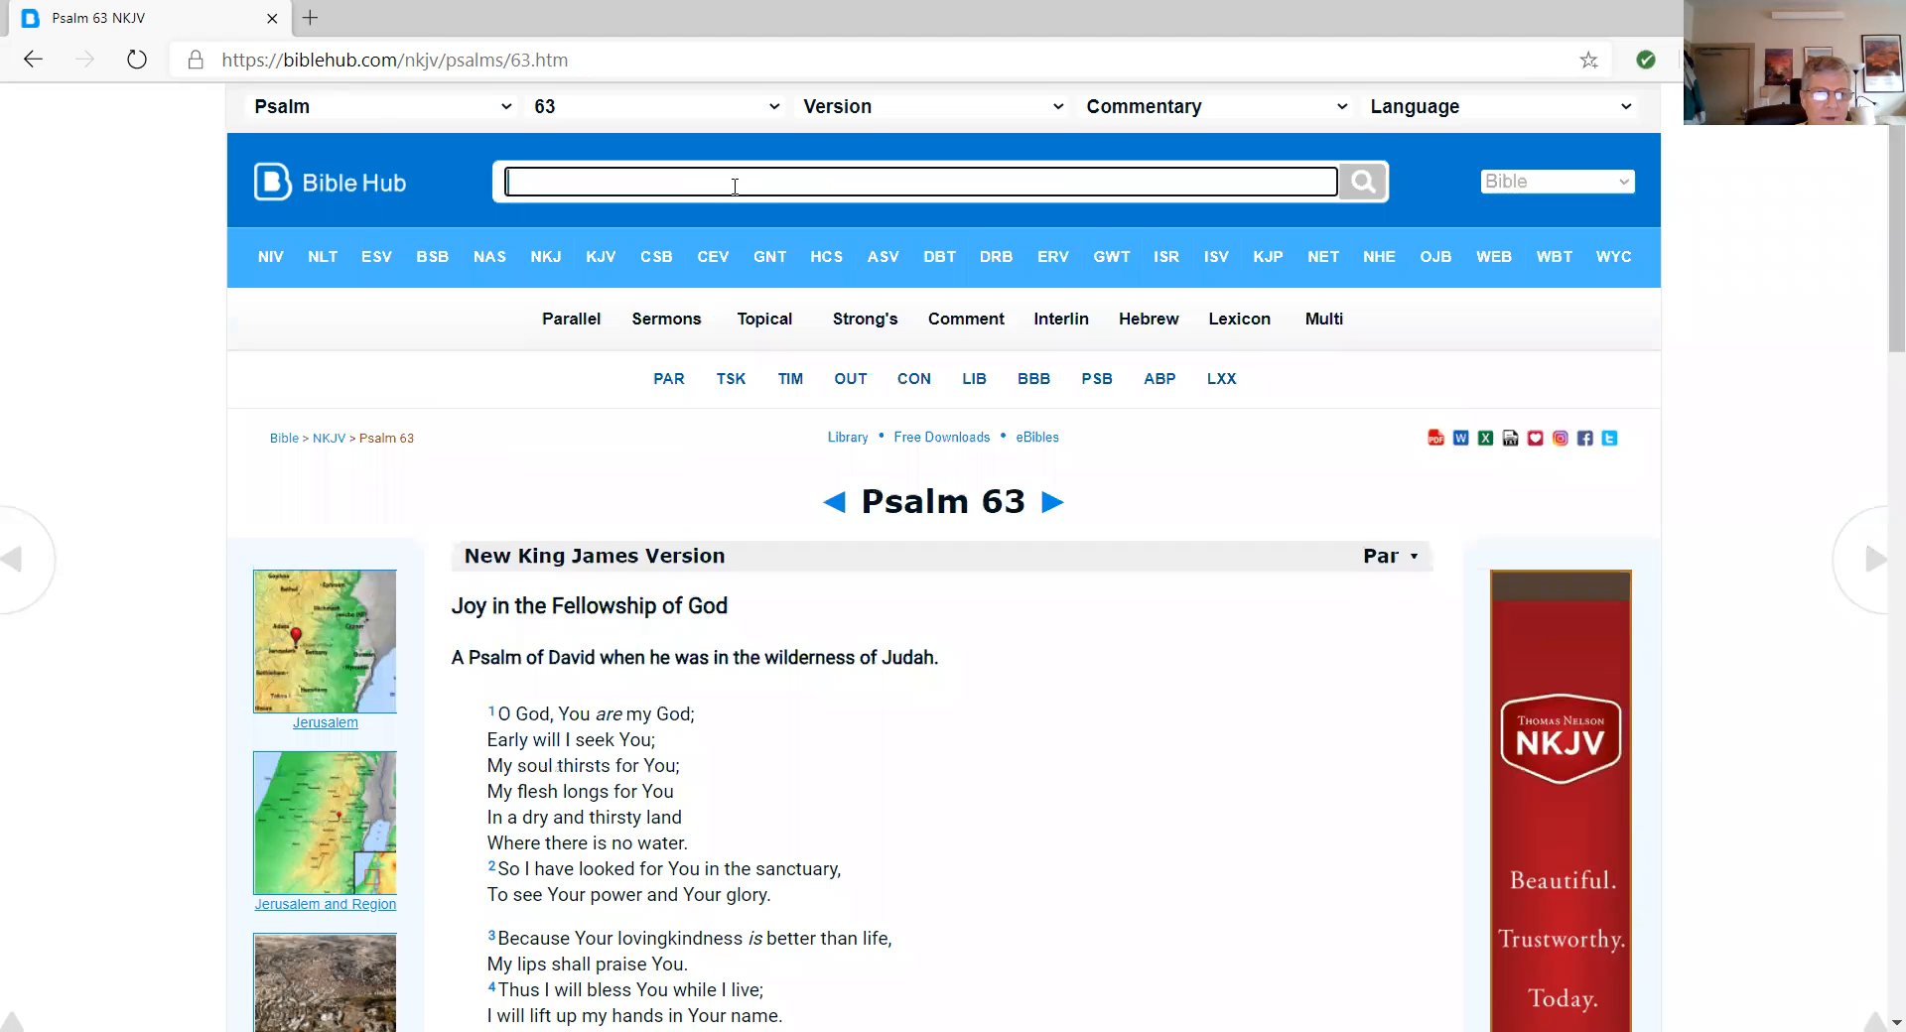
Look up Matthew 9 in the NKJV from the search box
text(Matthew 9)
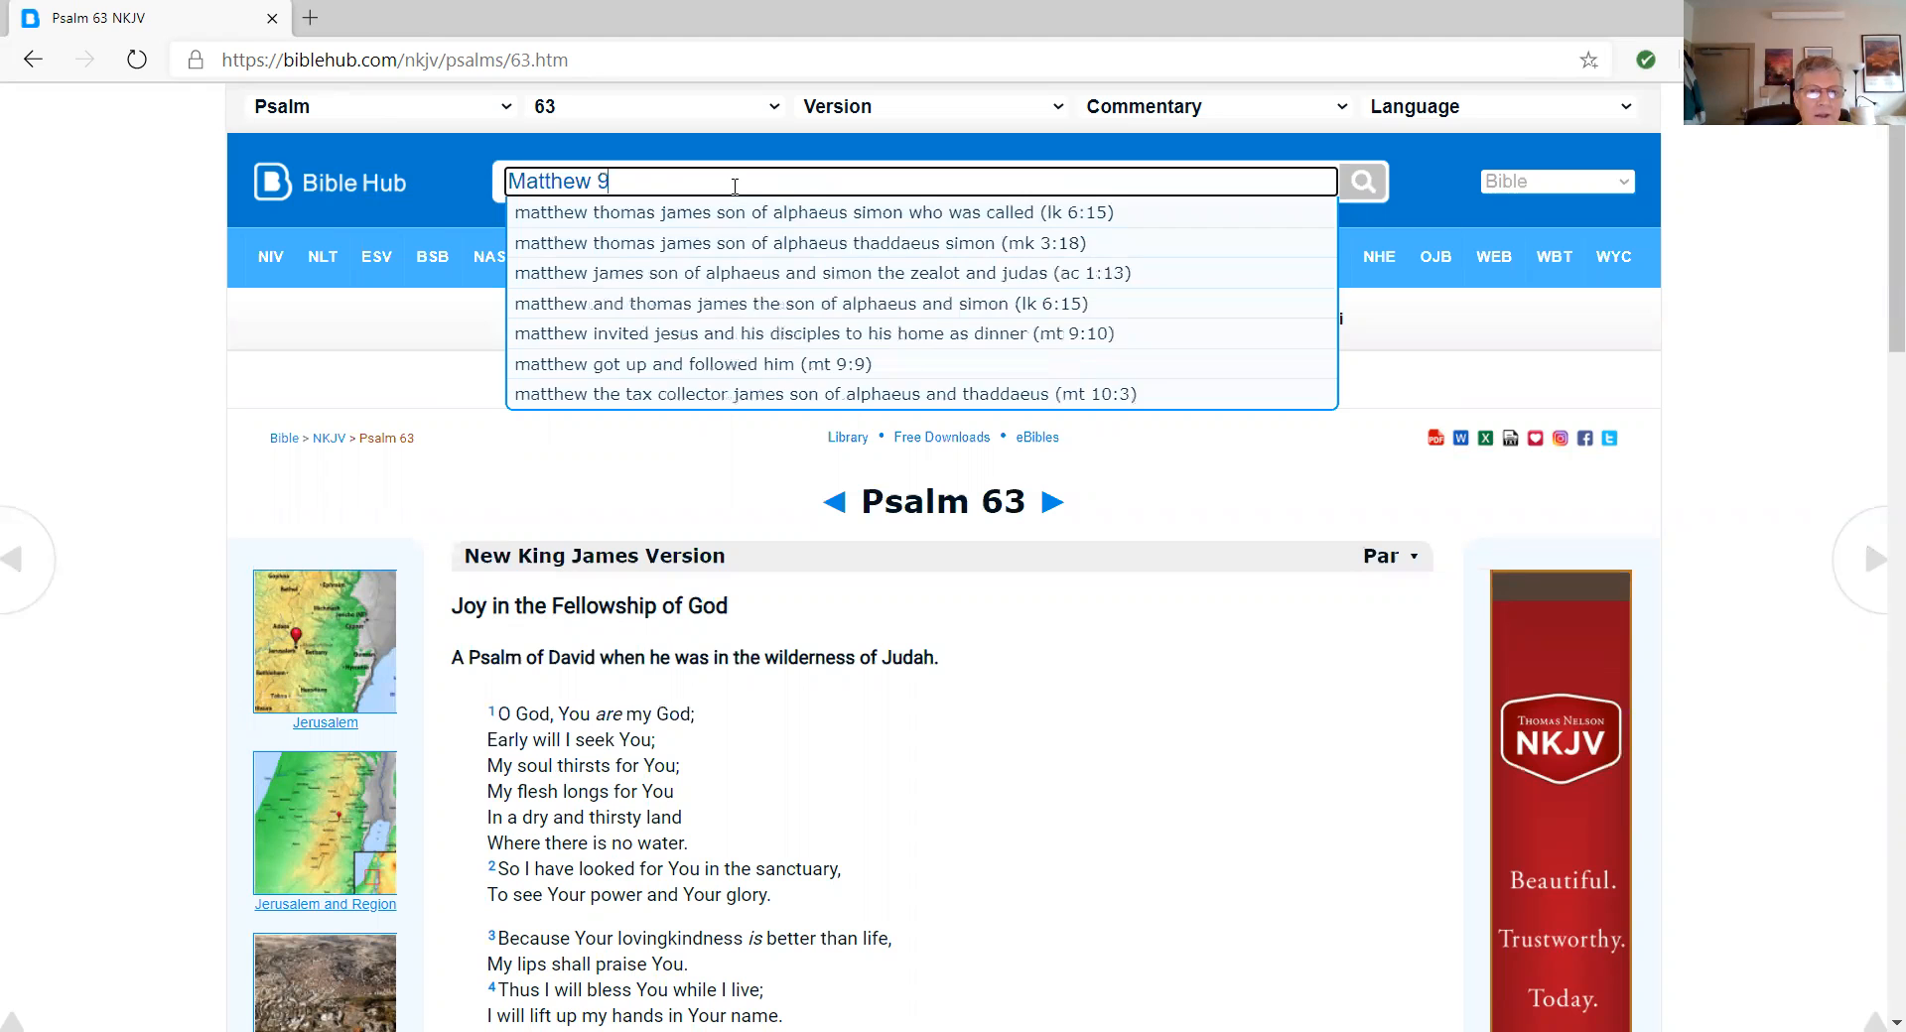
click(683, 363)
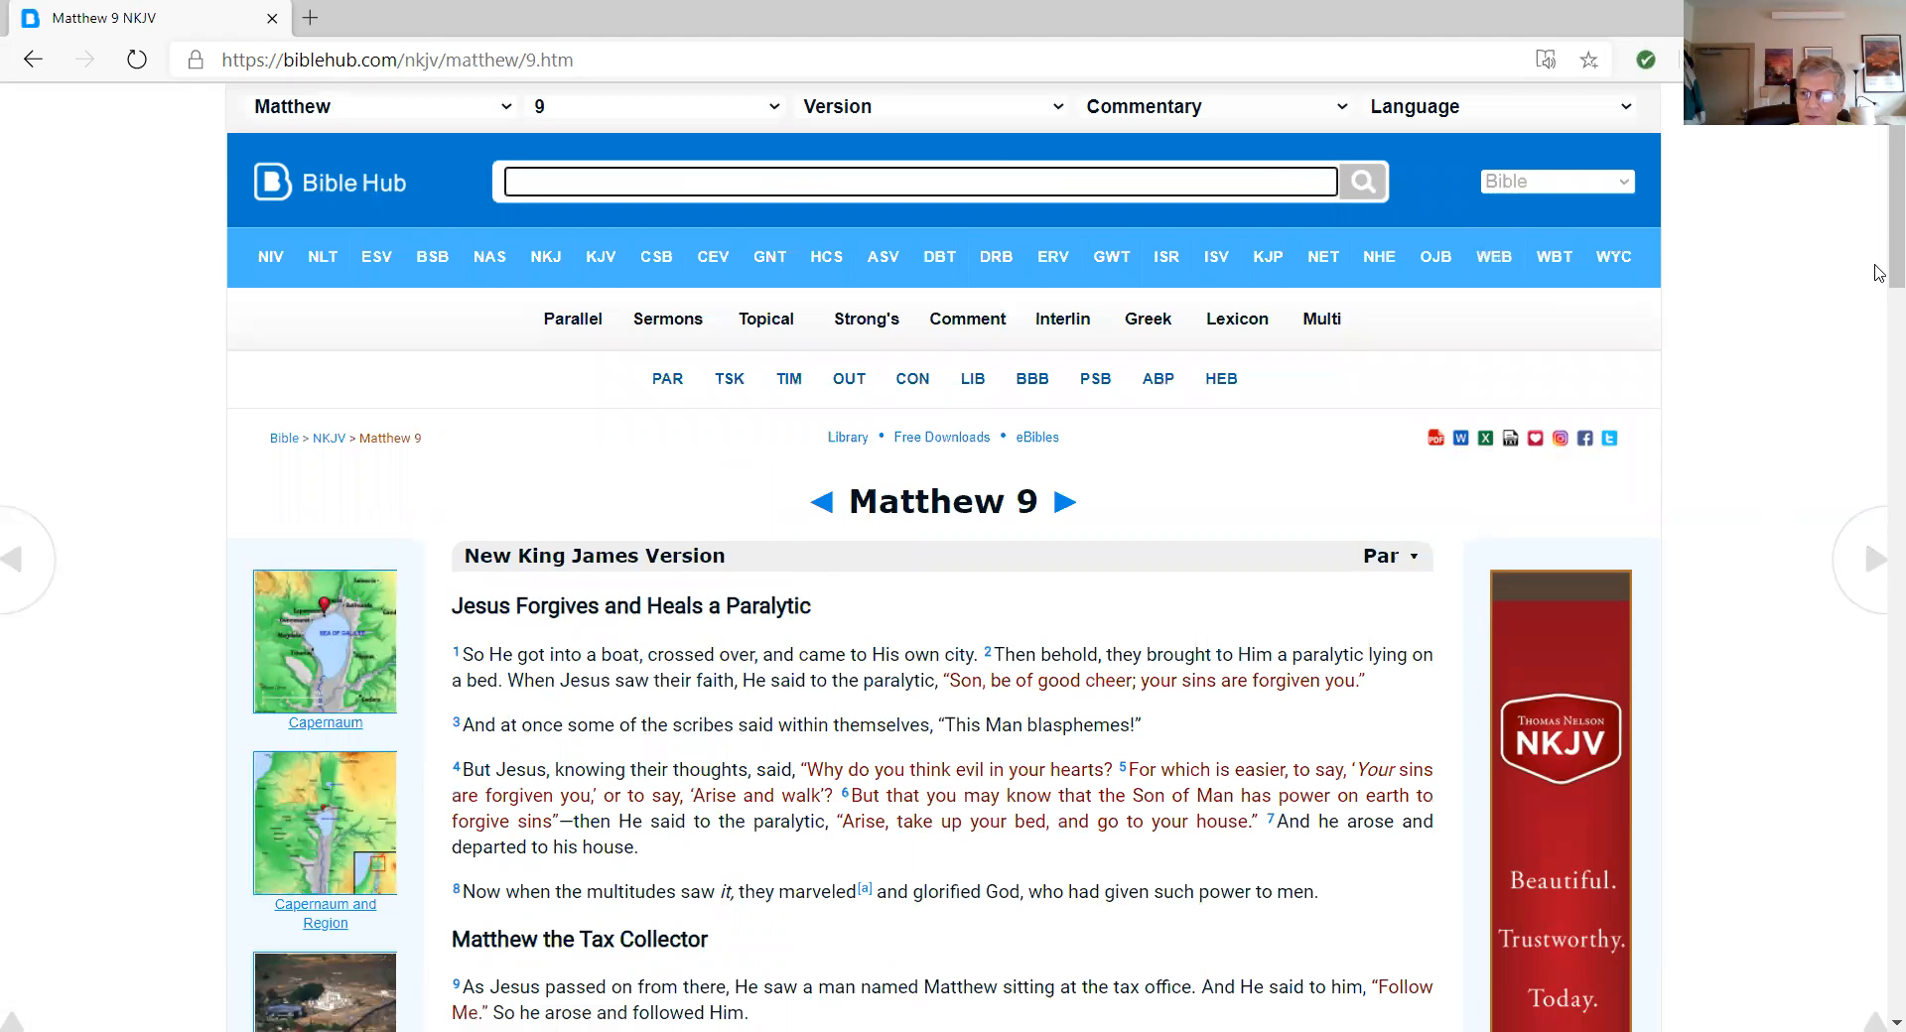
Scroll Matthew 9 so the paralytic's healing, Matthew's call and the fasting question show
scroll(down, 3)
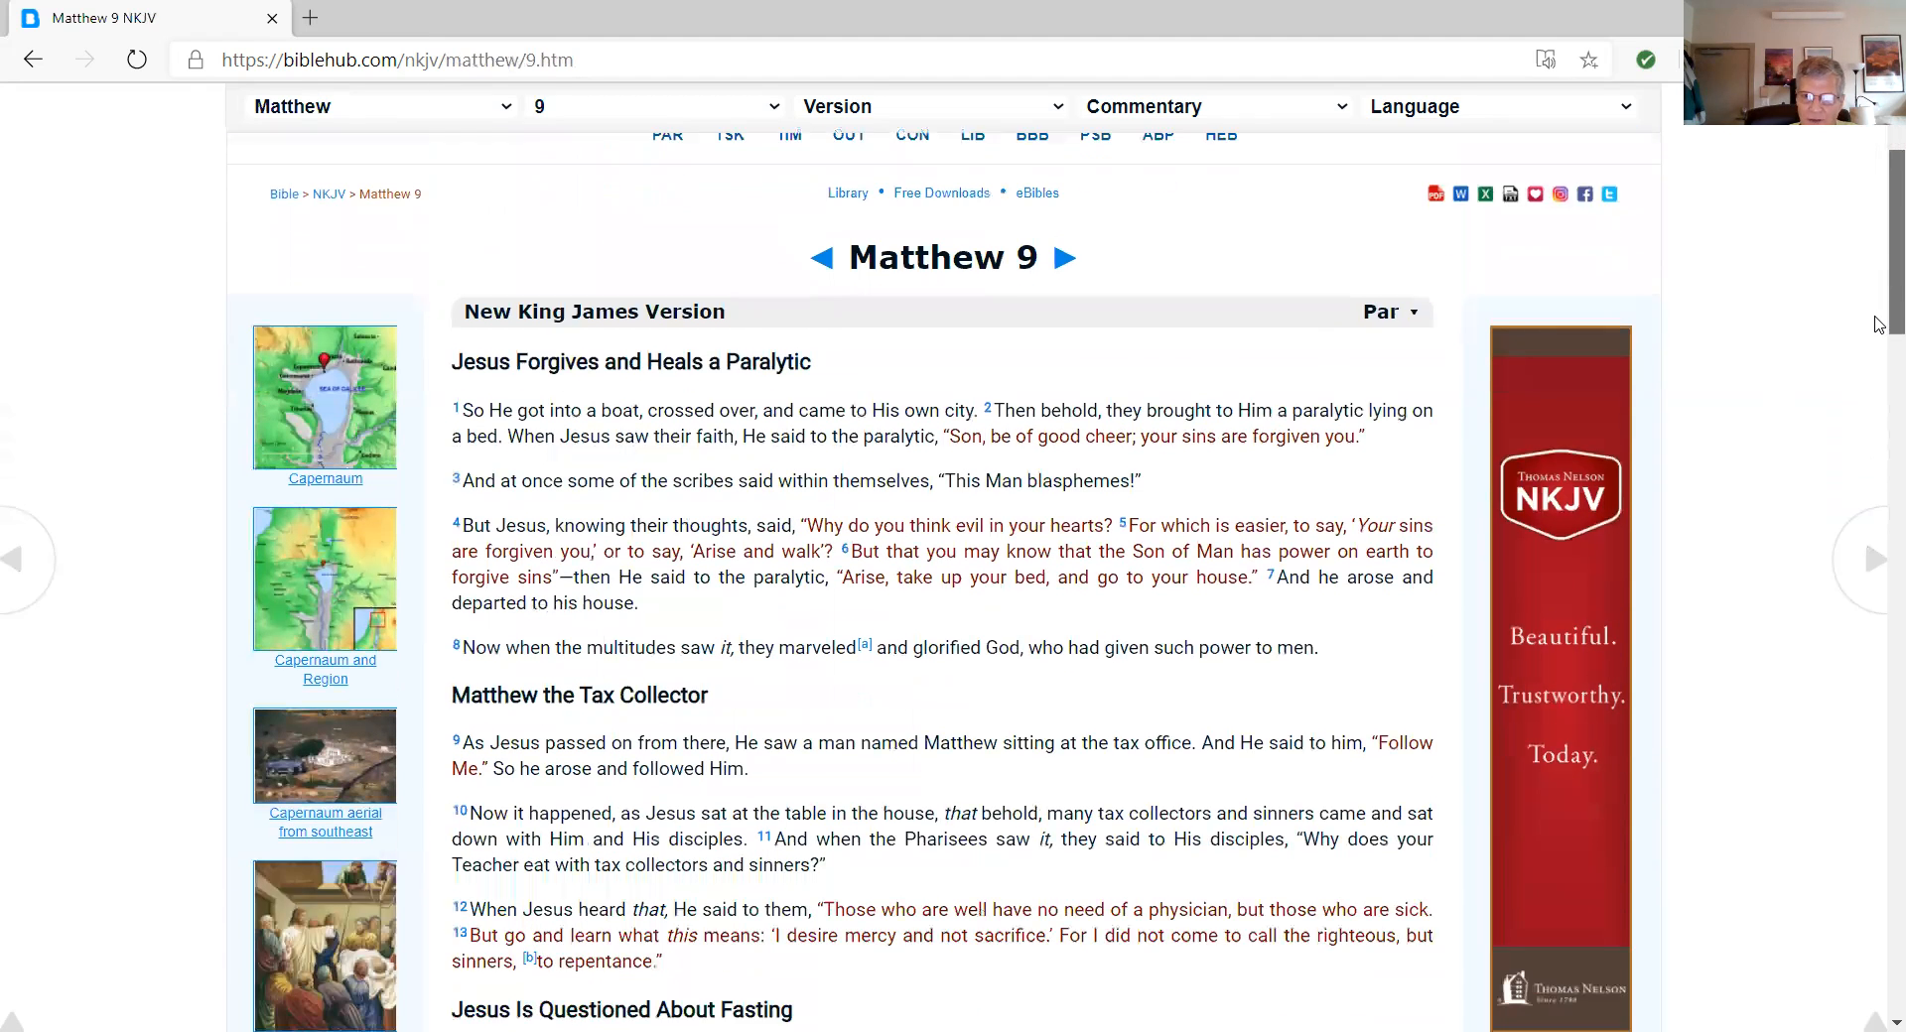
scroll(down, 3)
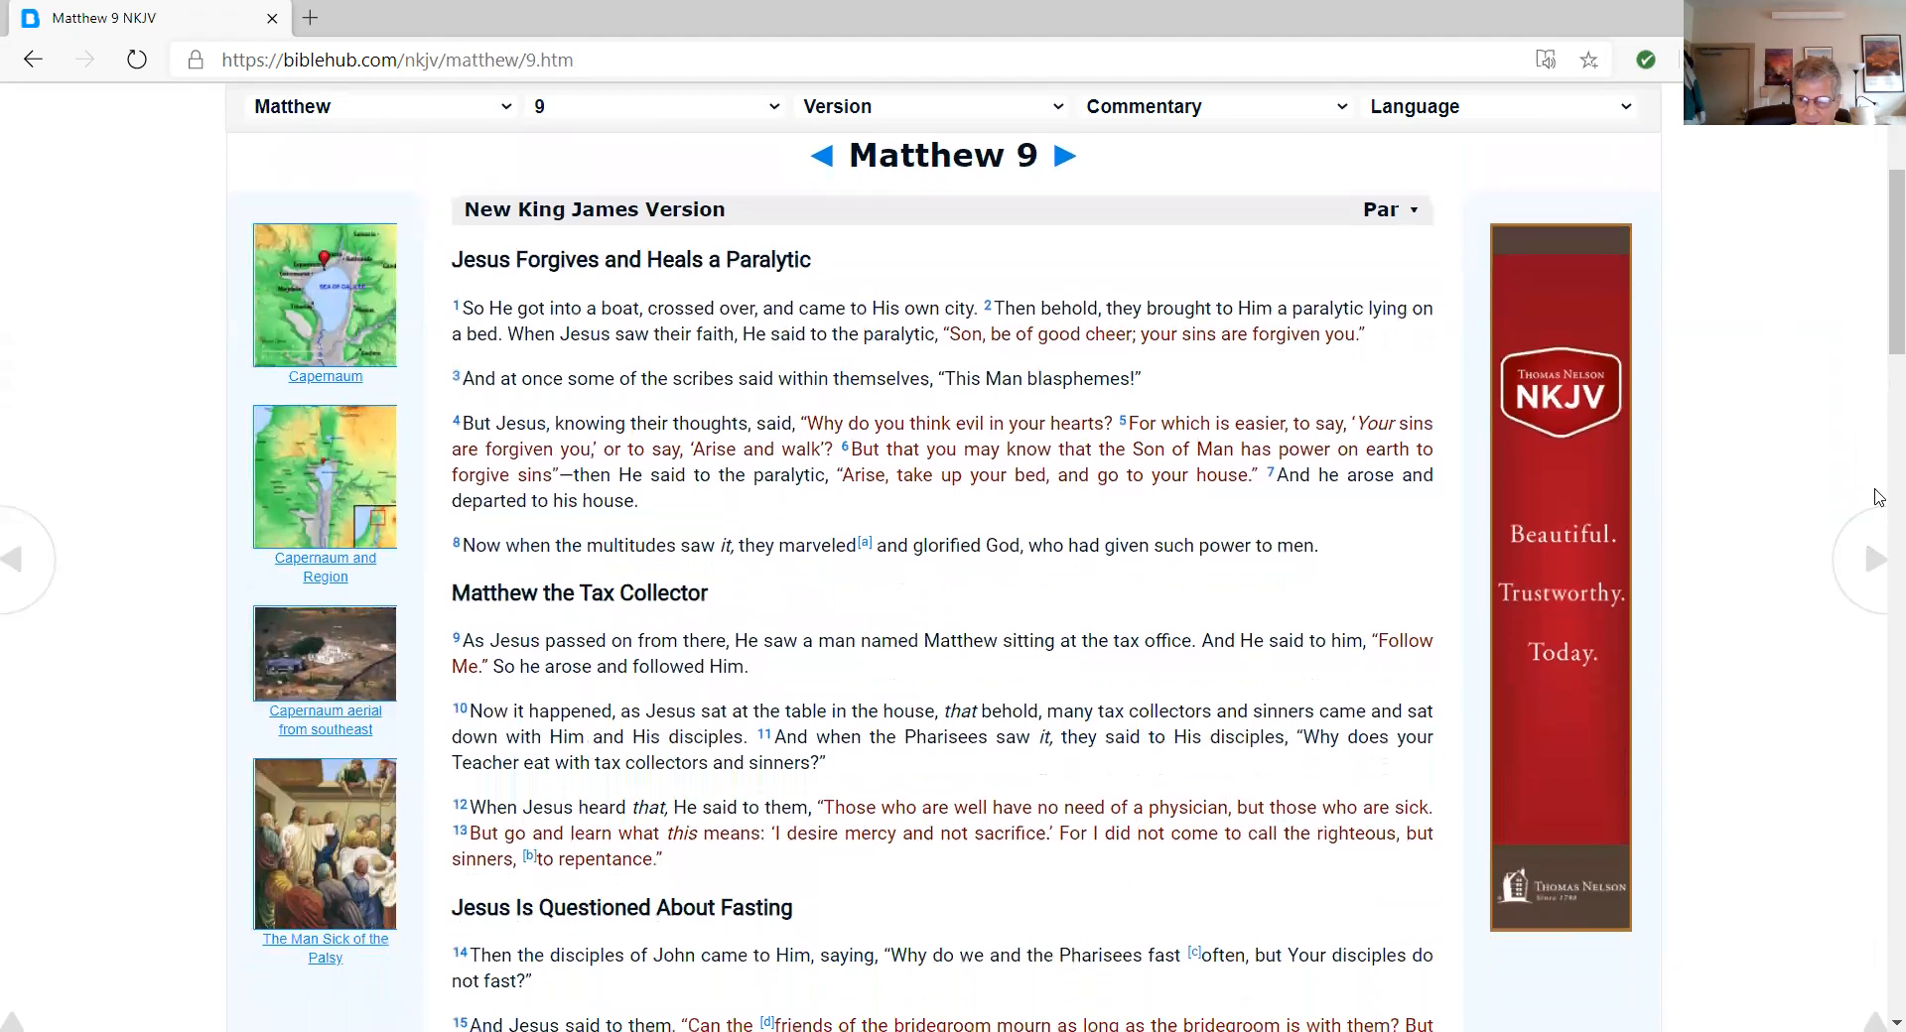
mouse_move(1722, 550)
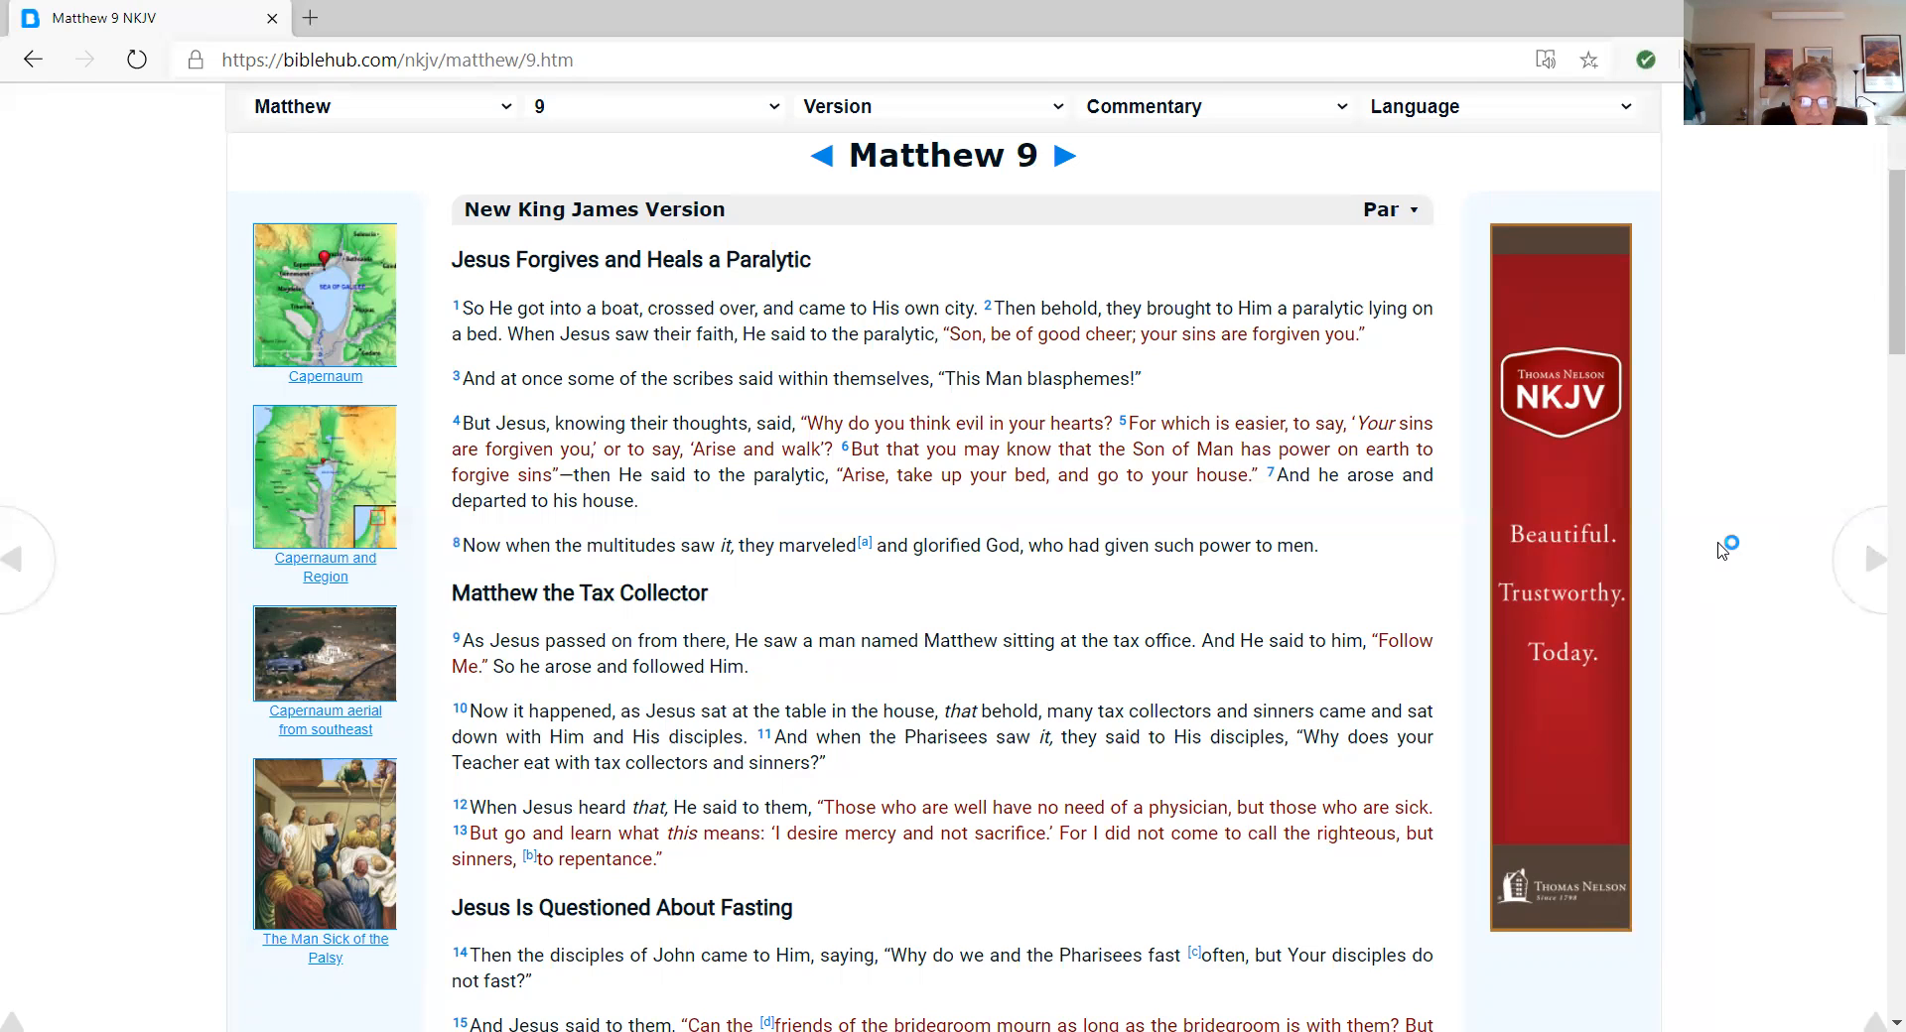
mouse_move(1721, 550)
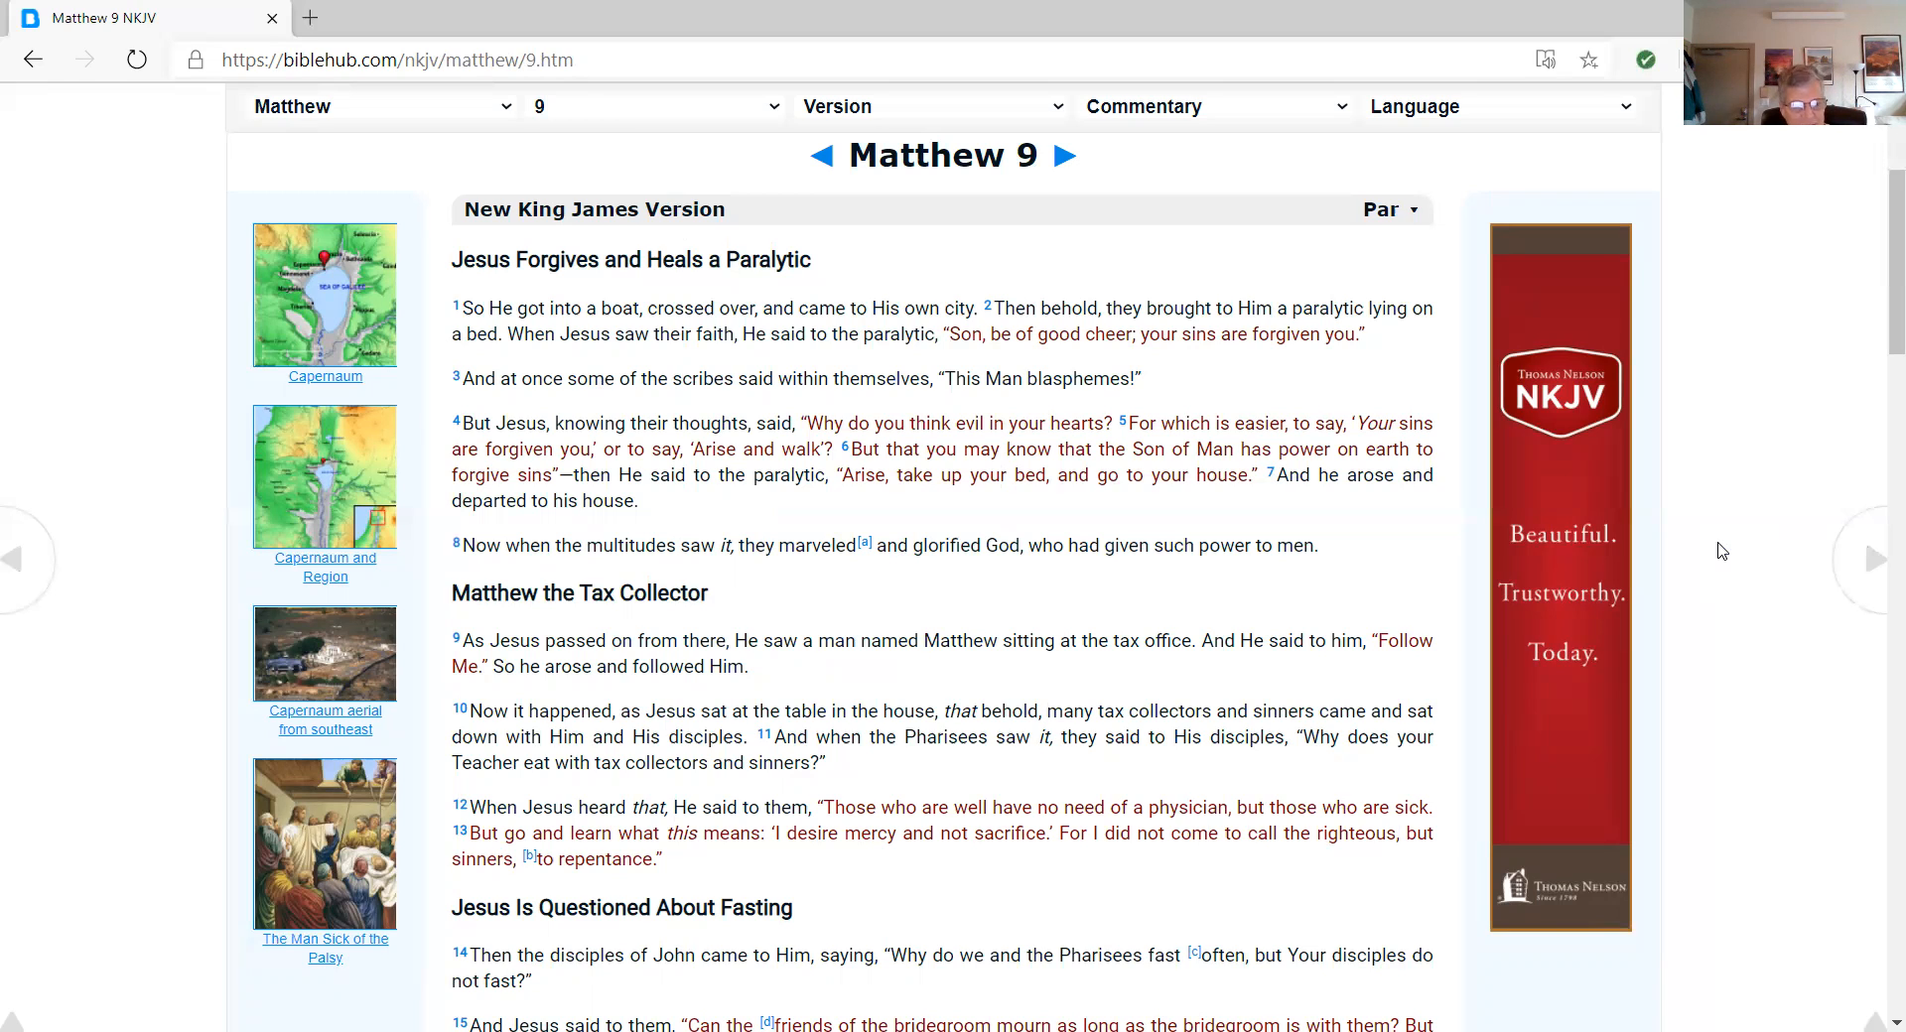
Scroll Matthew 9 to the ruler's daughter raised, the woman healed and the two blind men
scroll(down, 3)
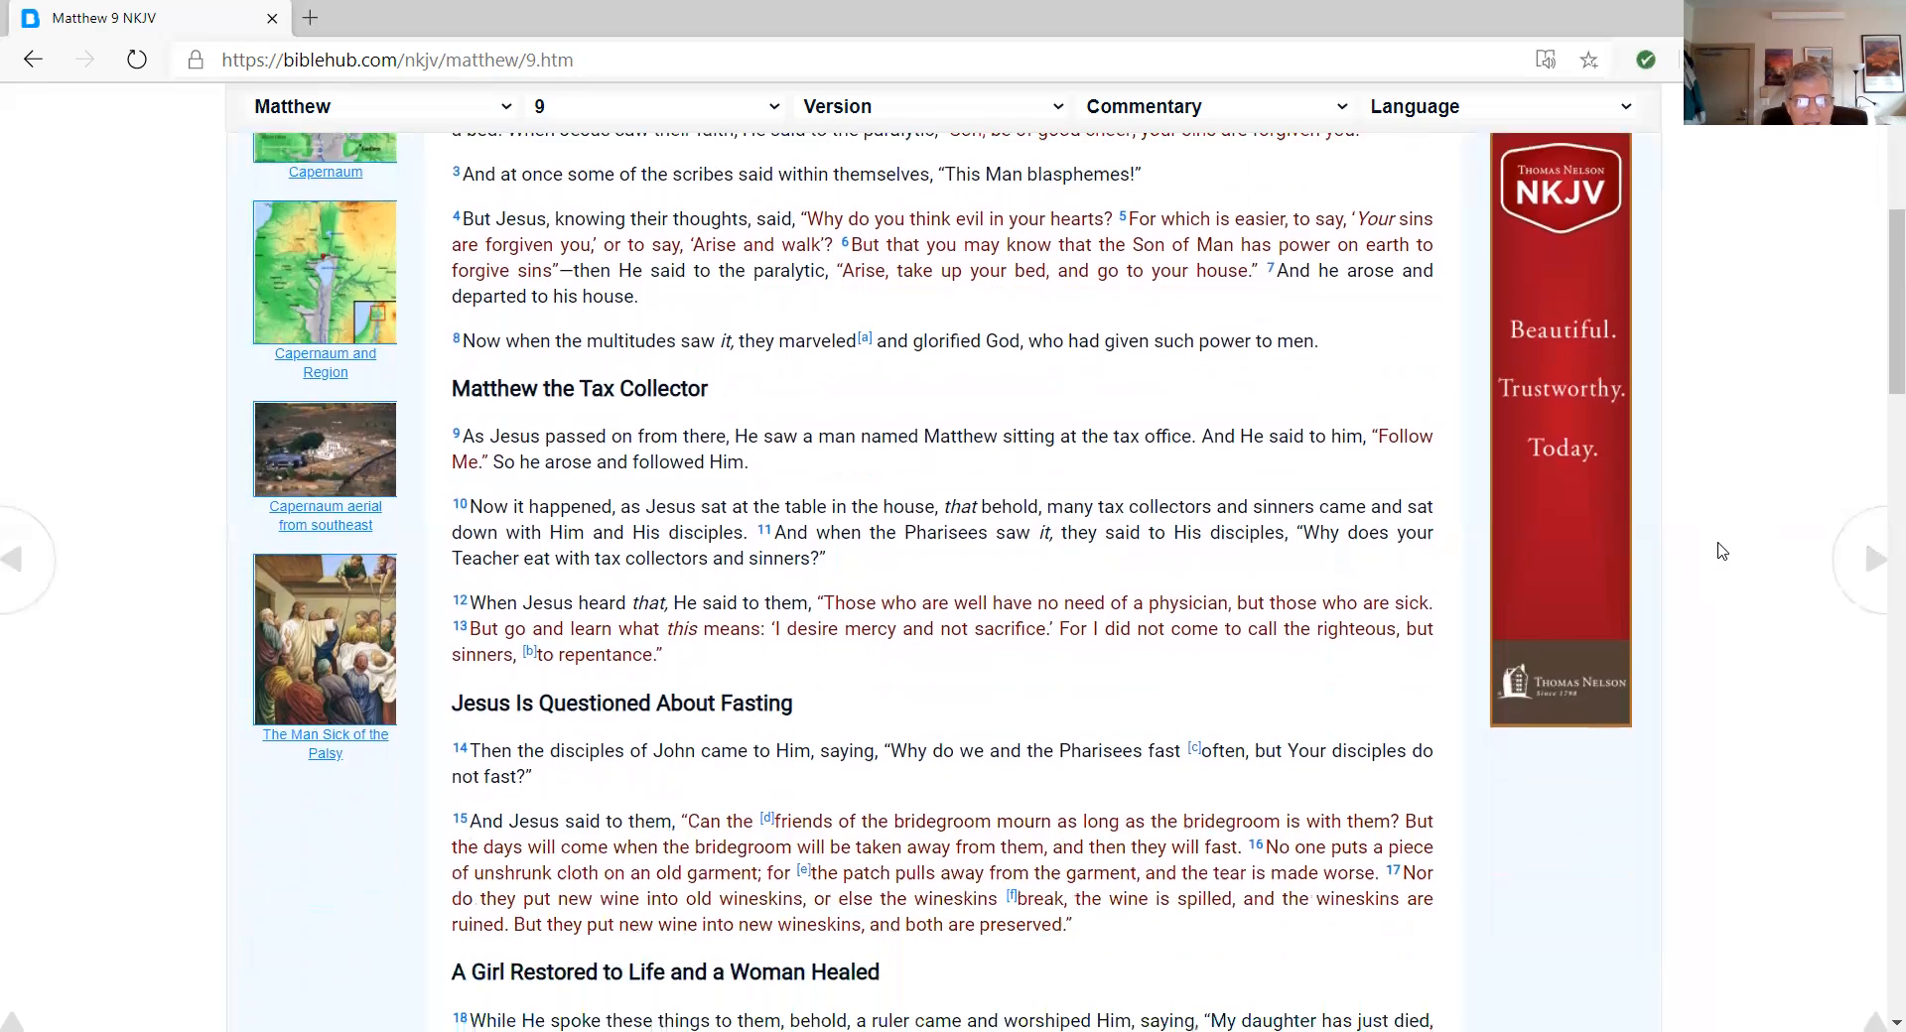
scroll(down, 3)
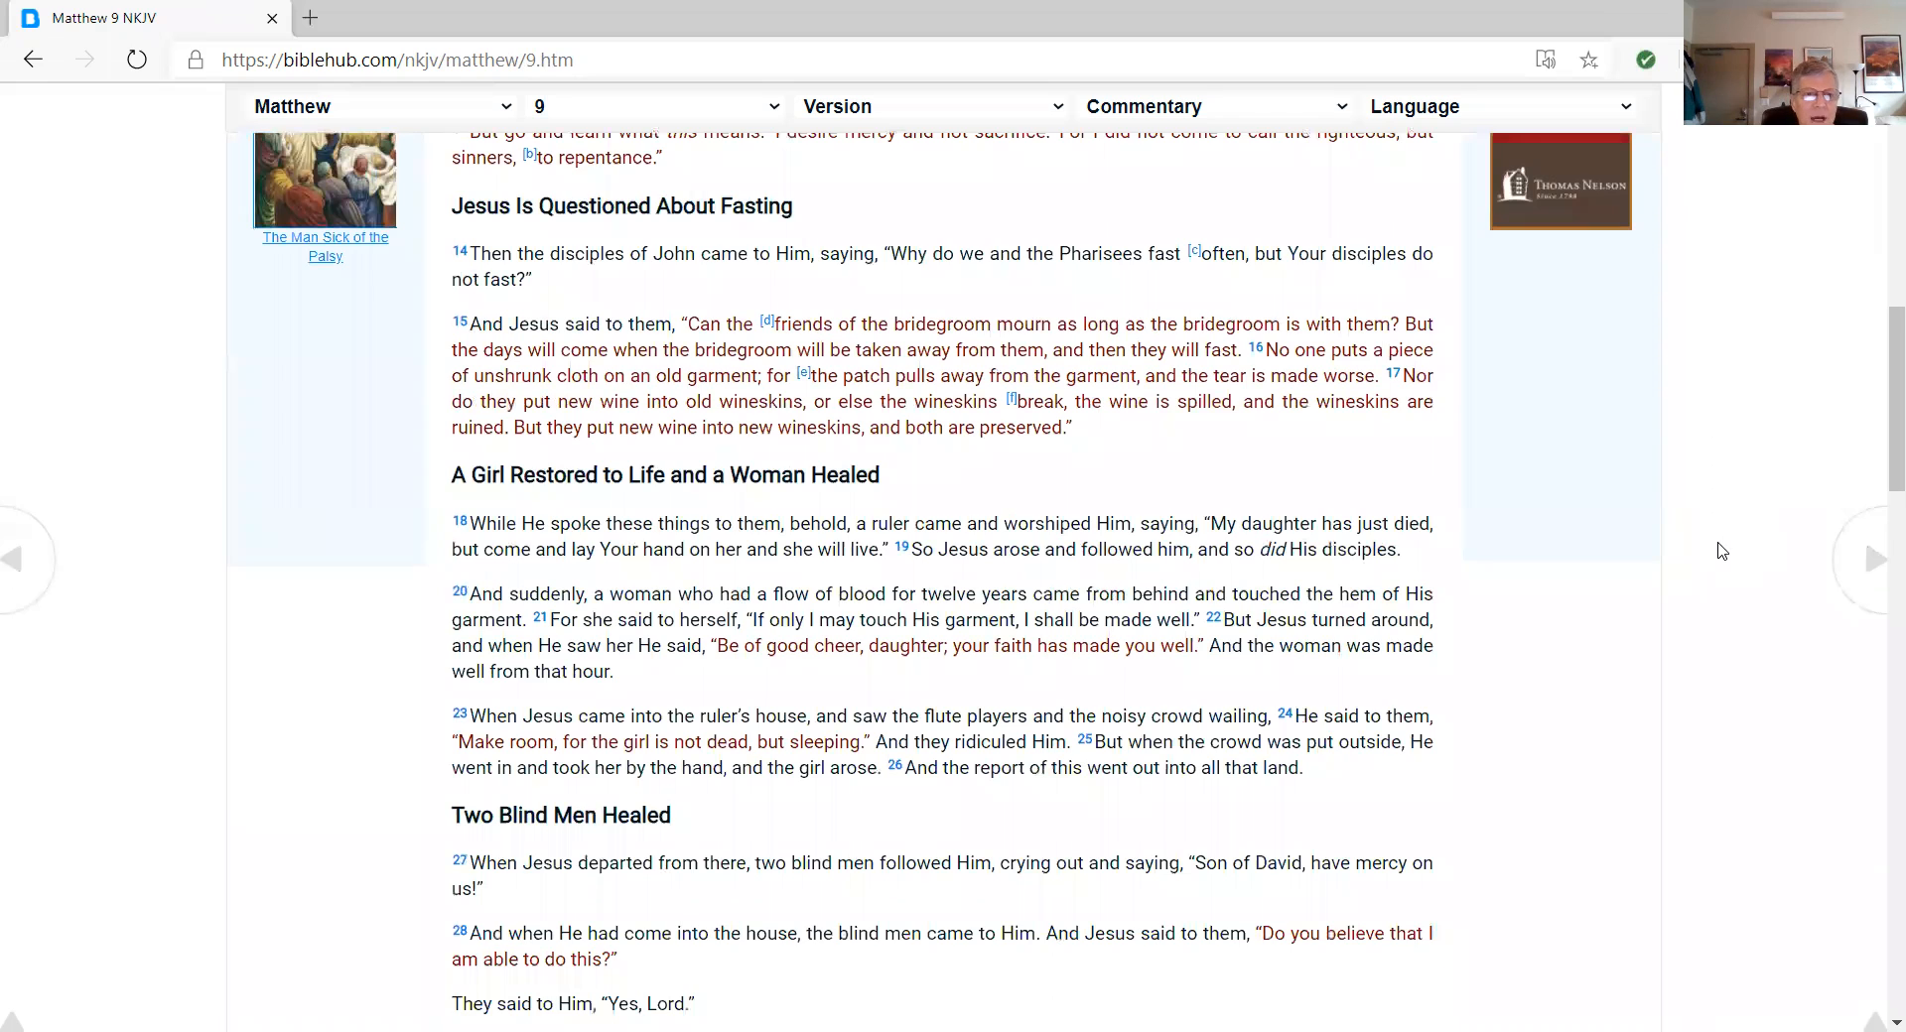
scroll(down, 3)
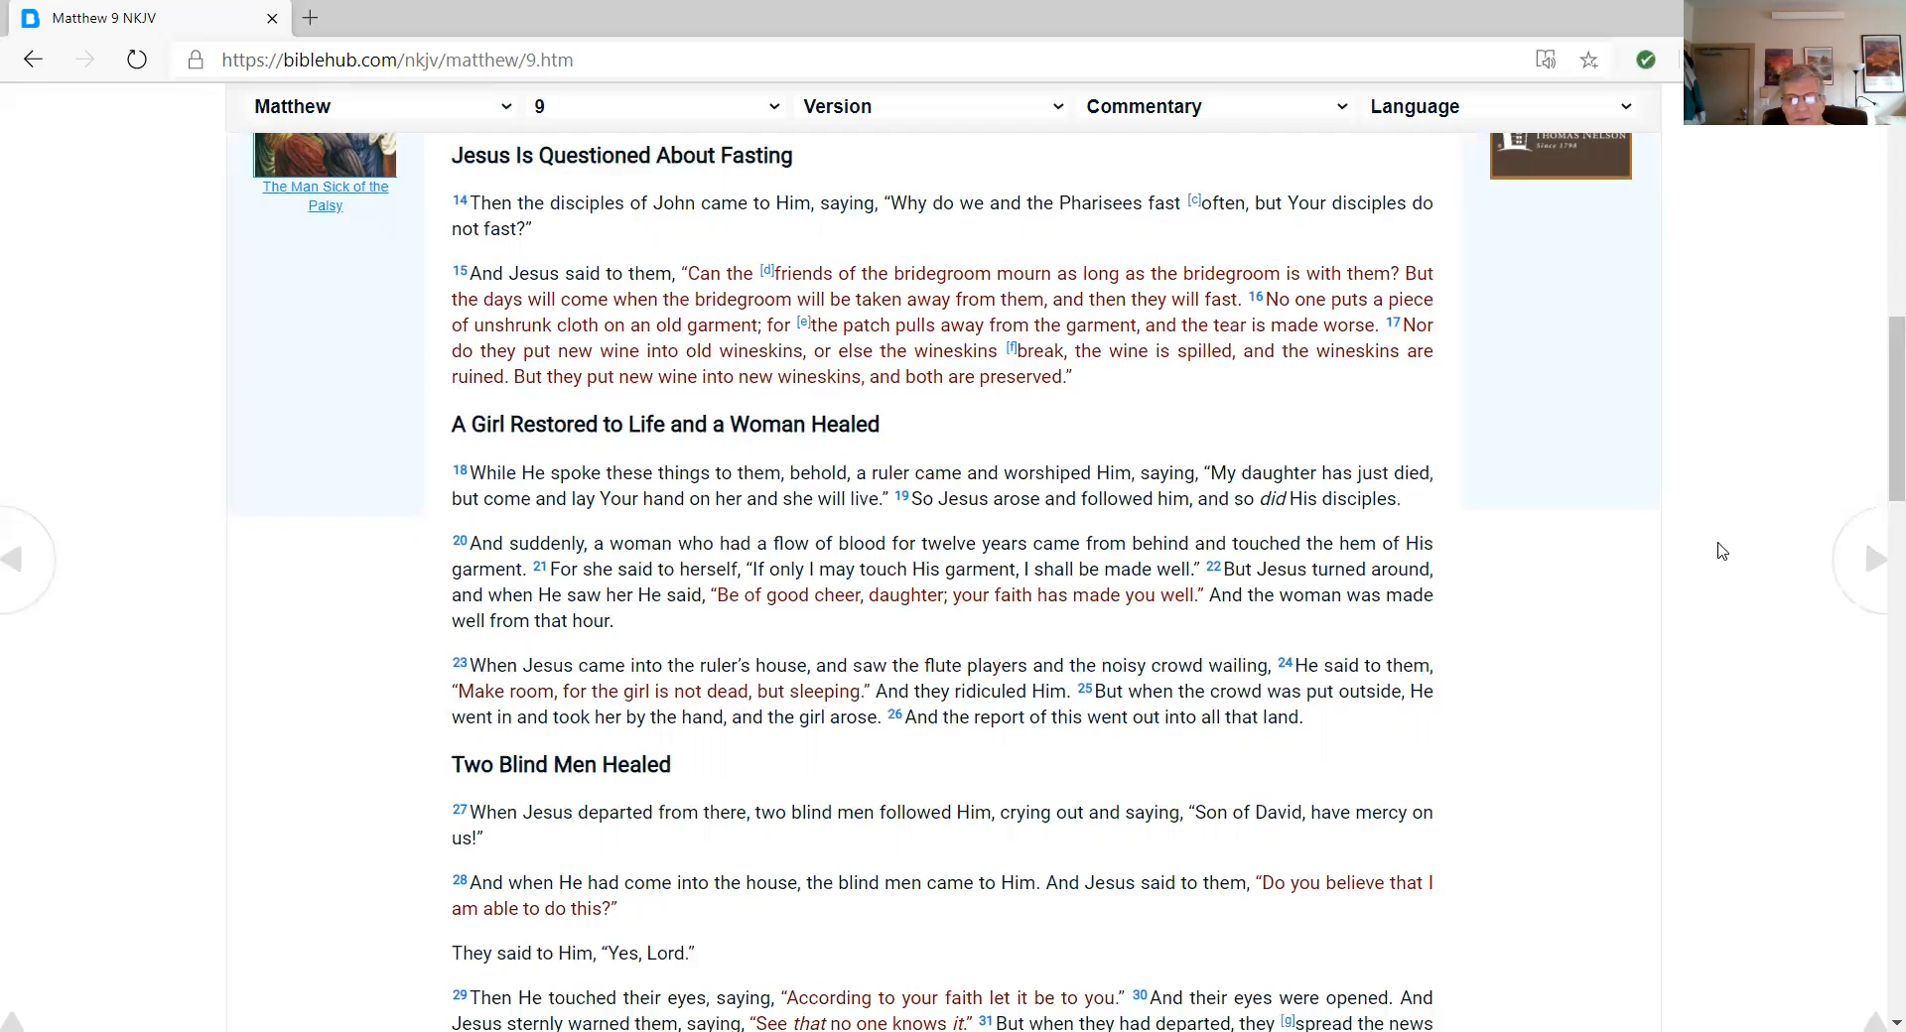
Scroll Matthew 9 down to 'A Mute Man Speaks' and 'The Compassion of Jesus' headings
scroll(down, 3)
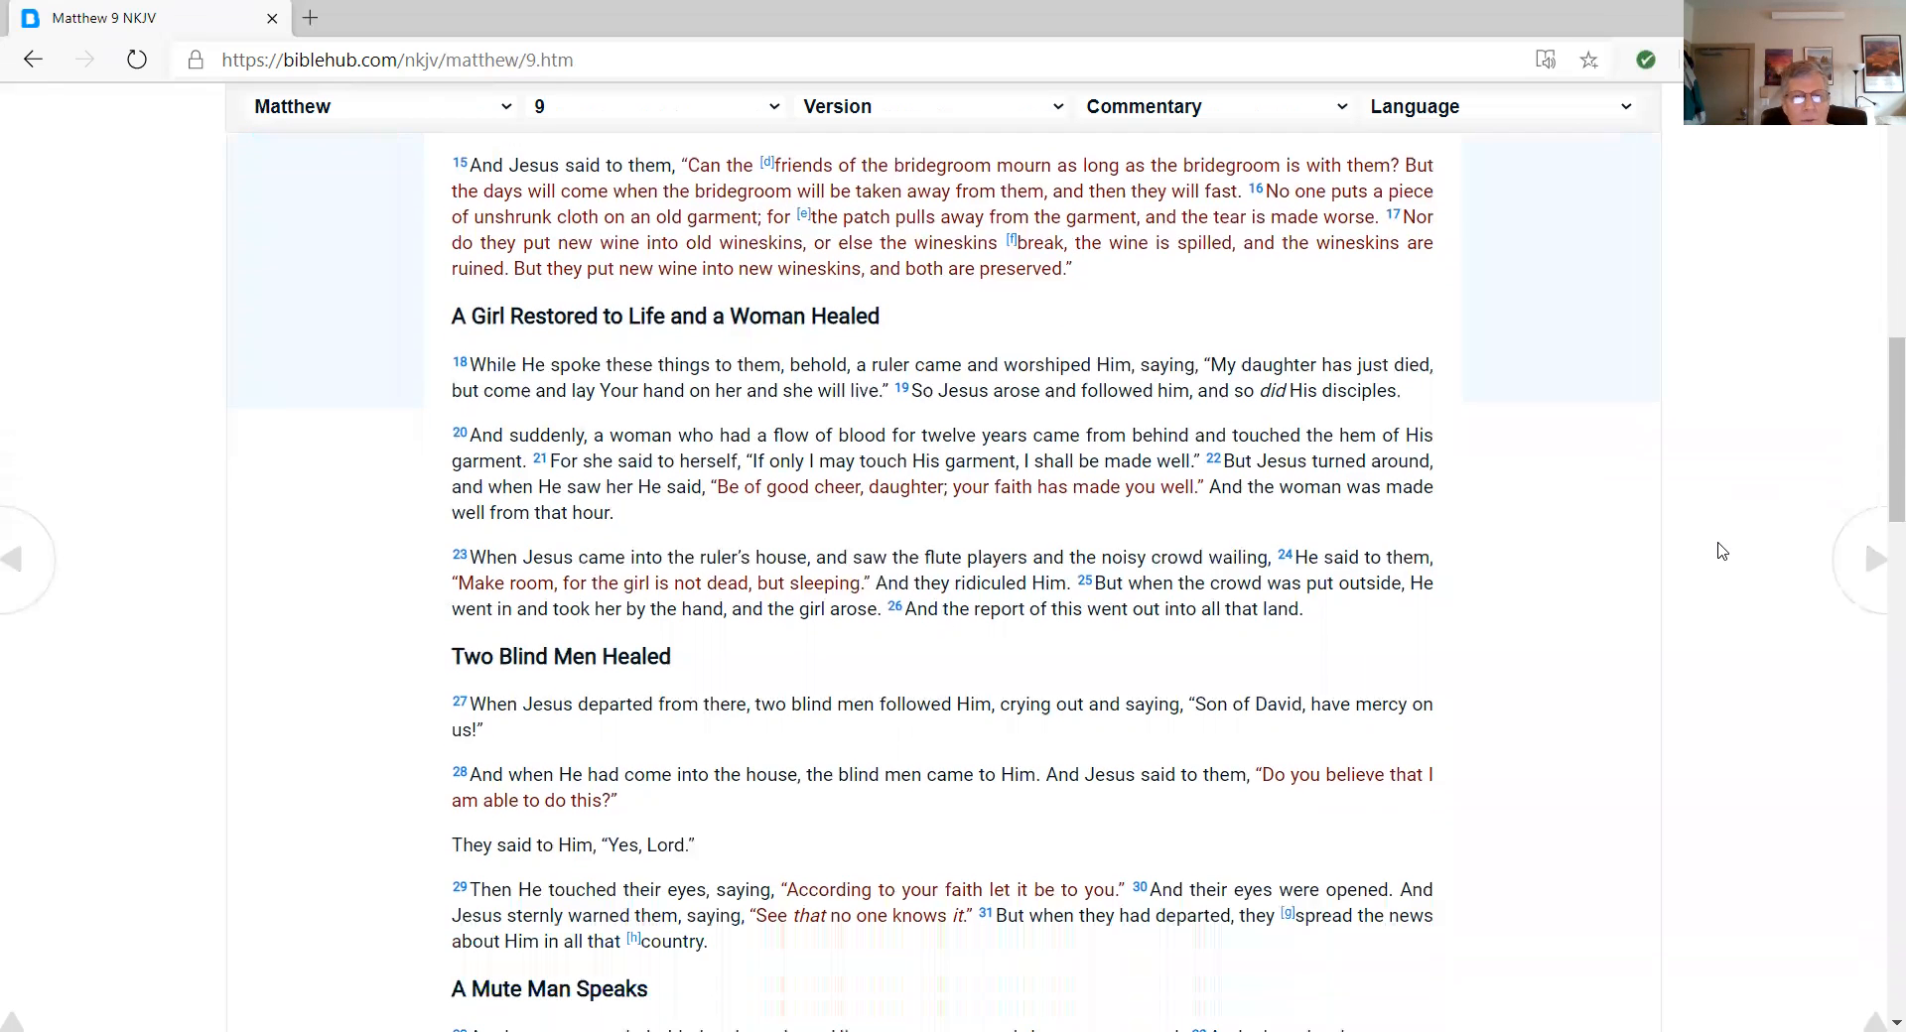
scroll(down, 3)
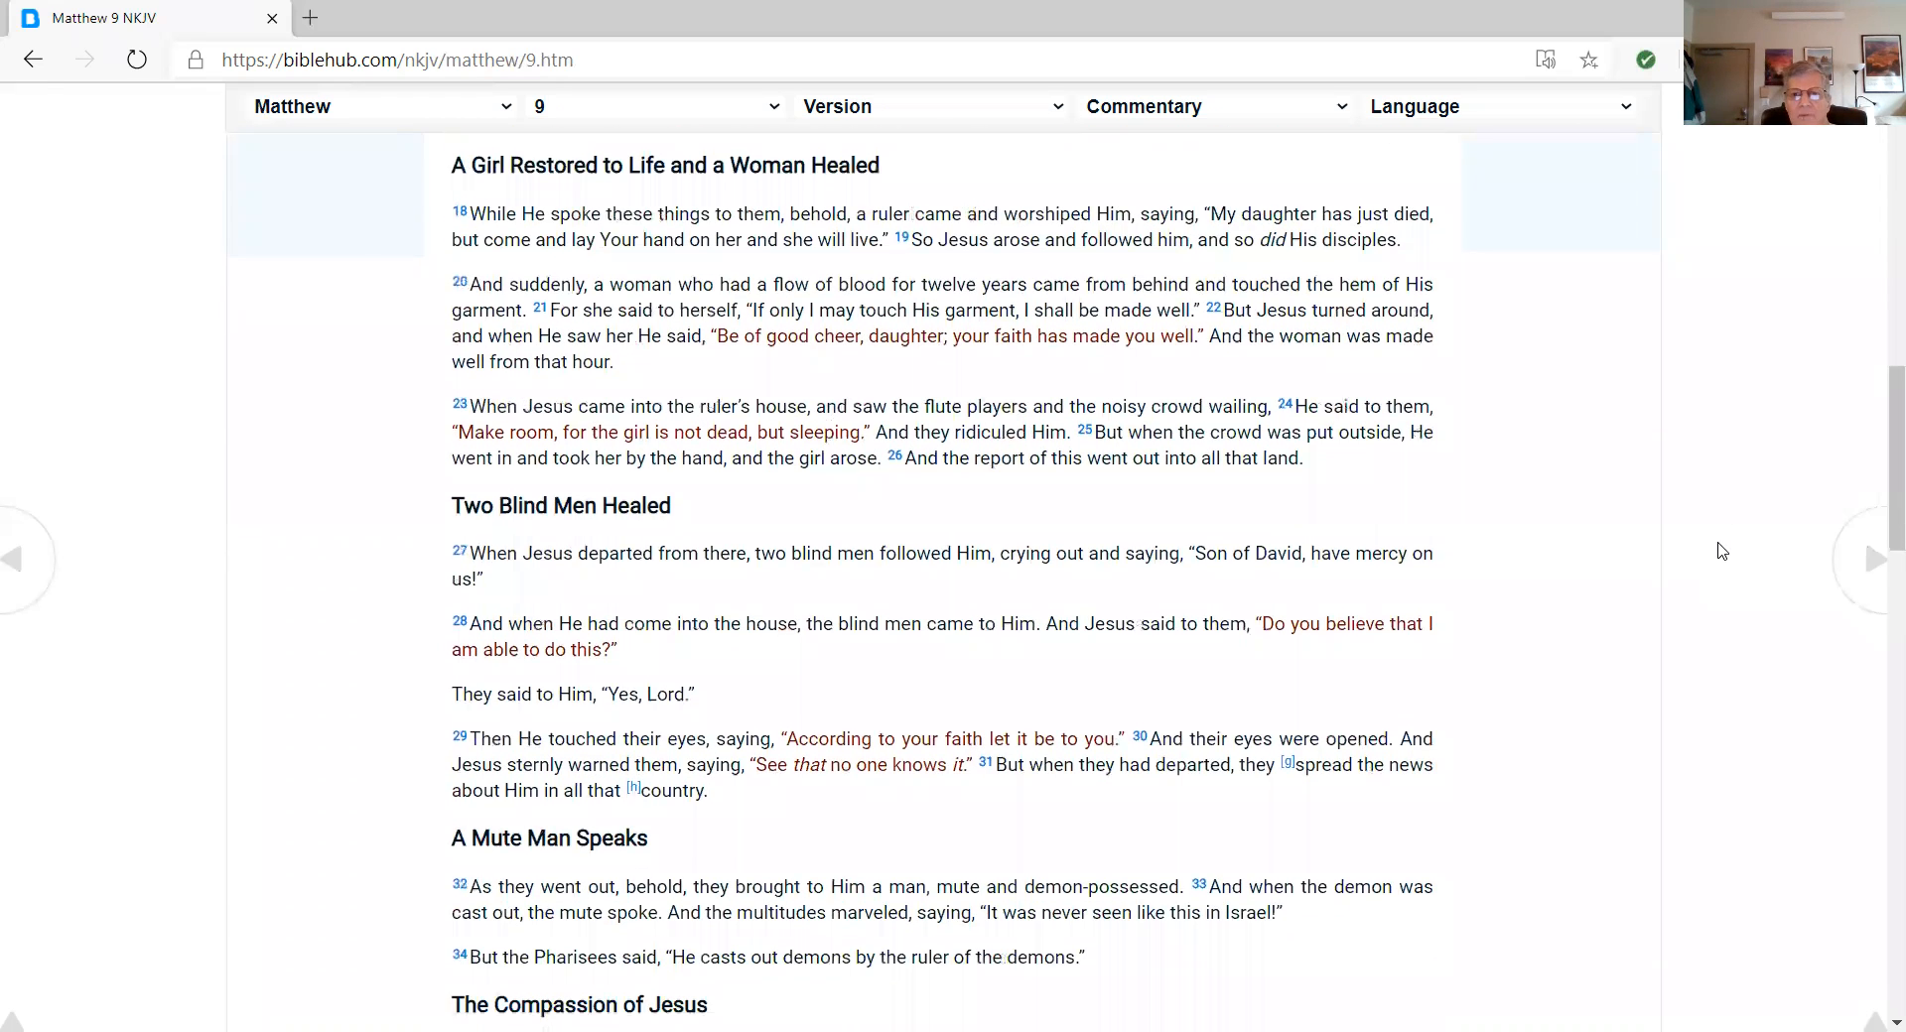
scroll(down, 3)
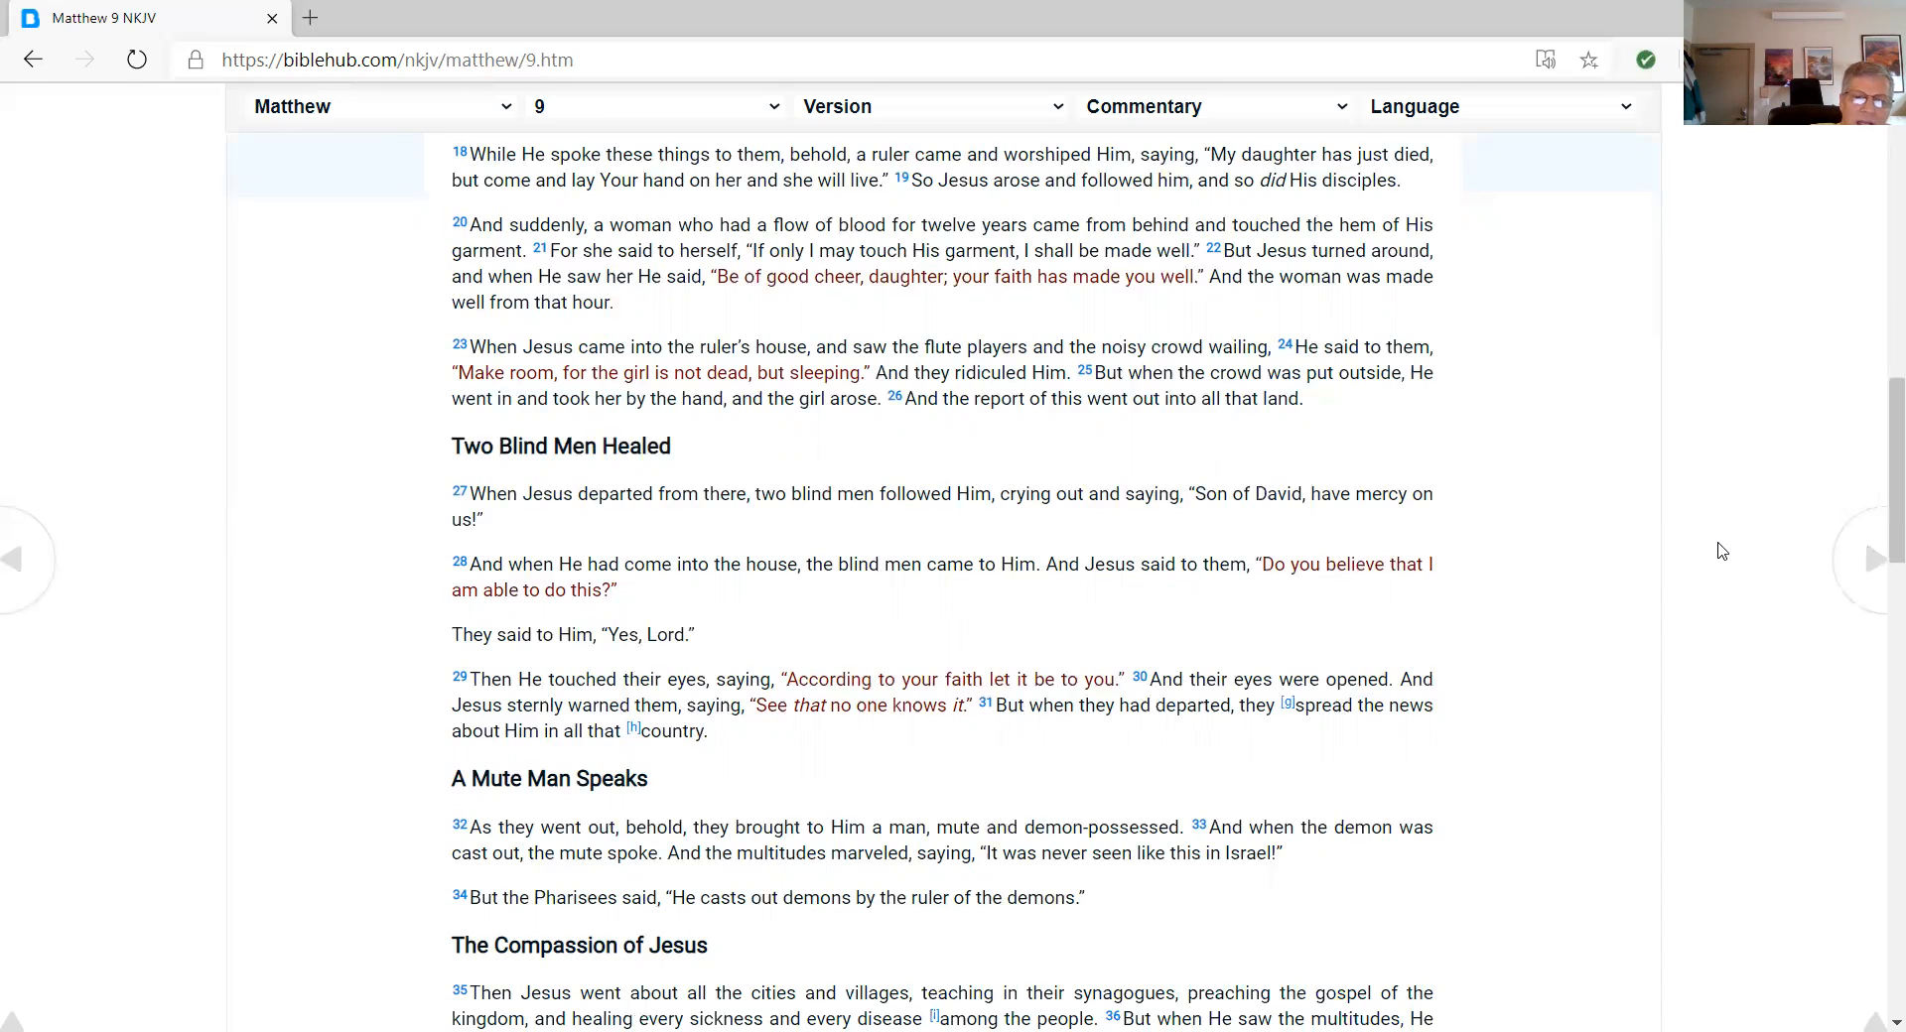
Scroll to Matthew 9 verse 38, the harvest verses, with the footnotes in view
scroll(down, 3)
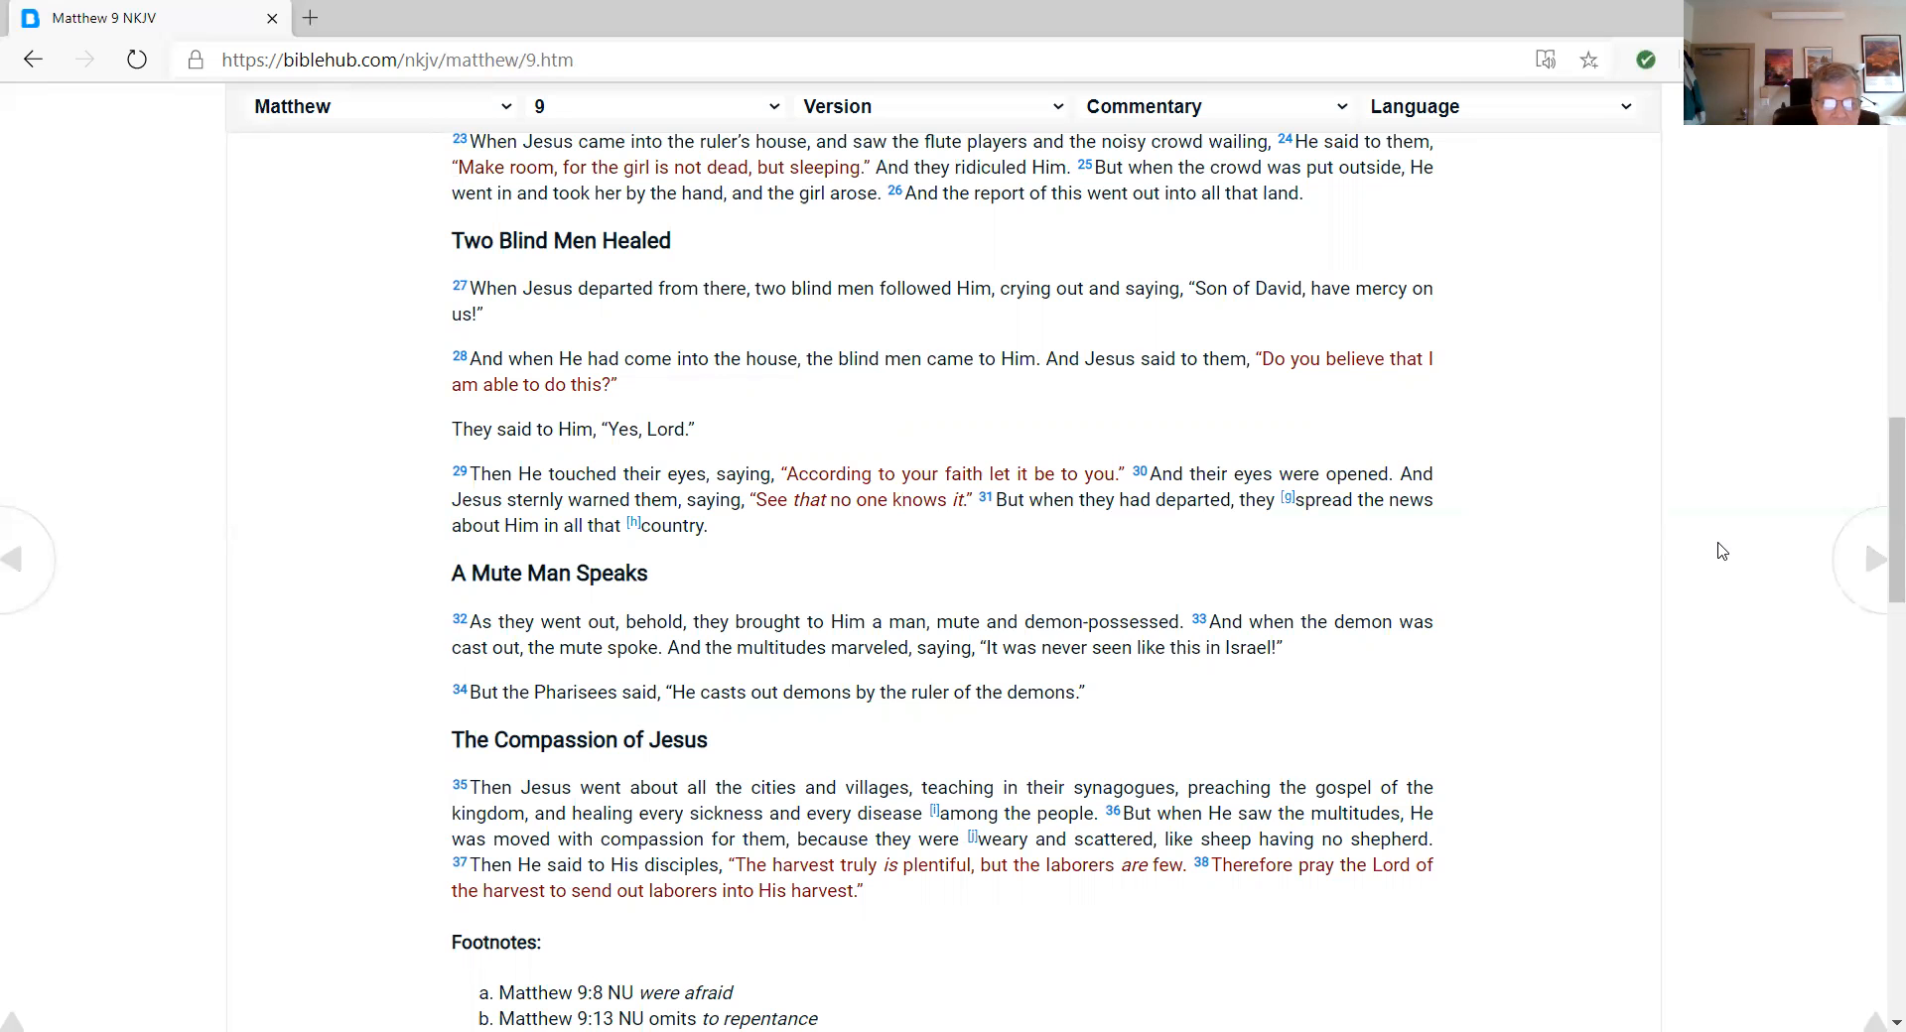
mouse_move(1557, 454)
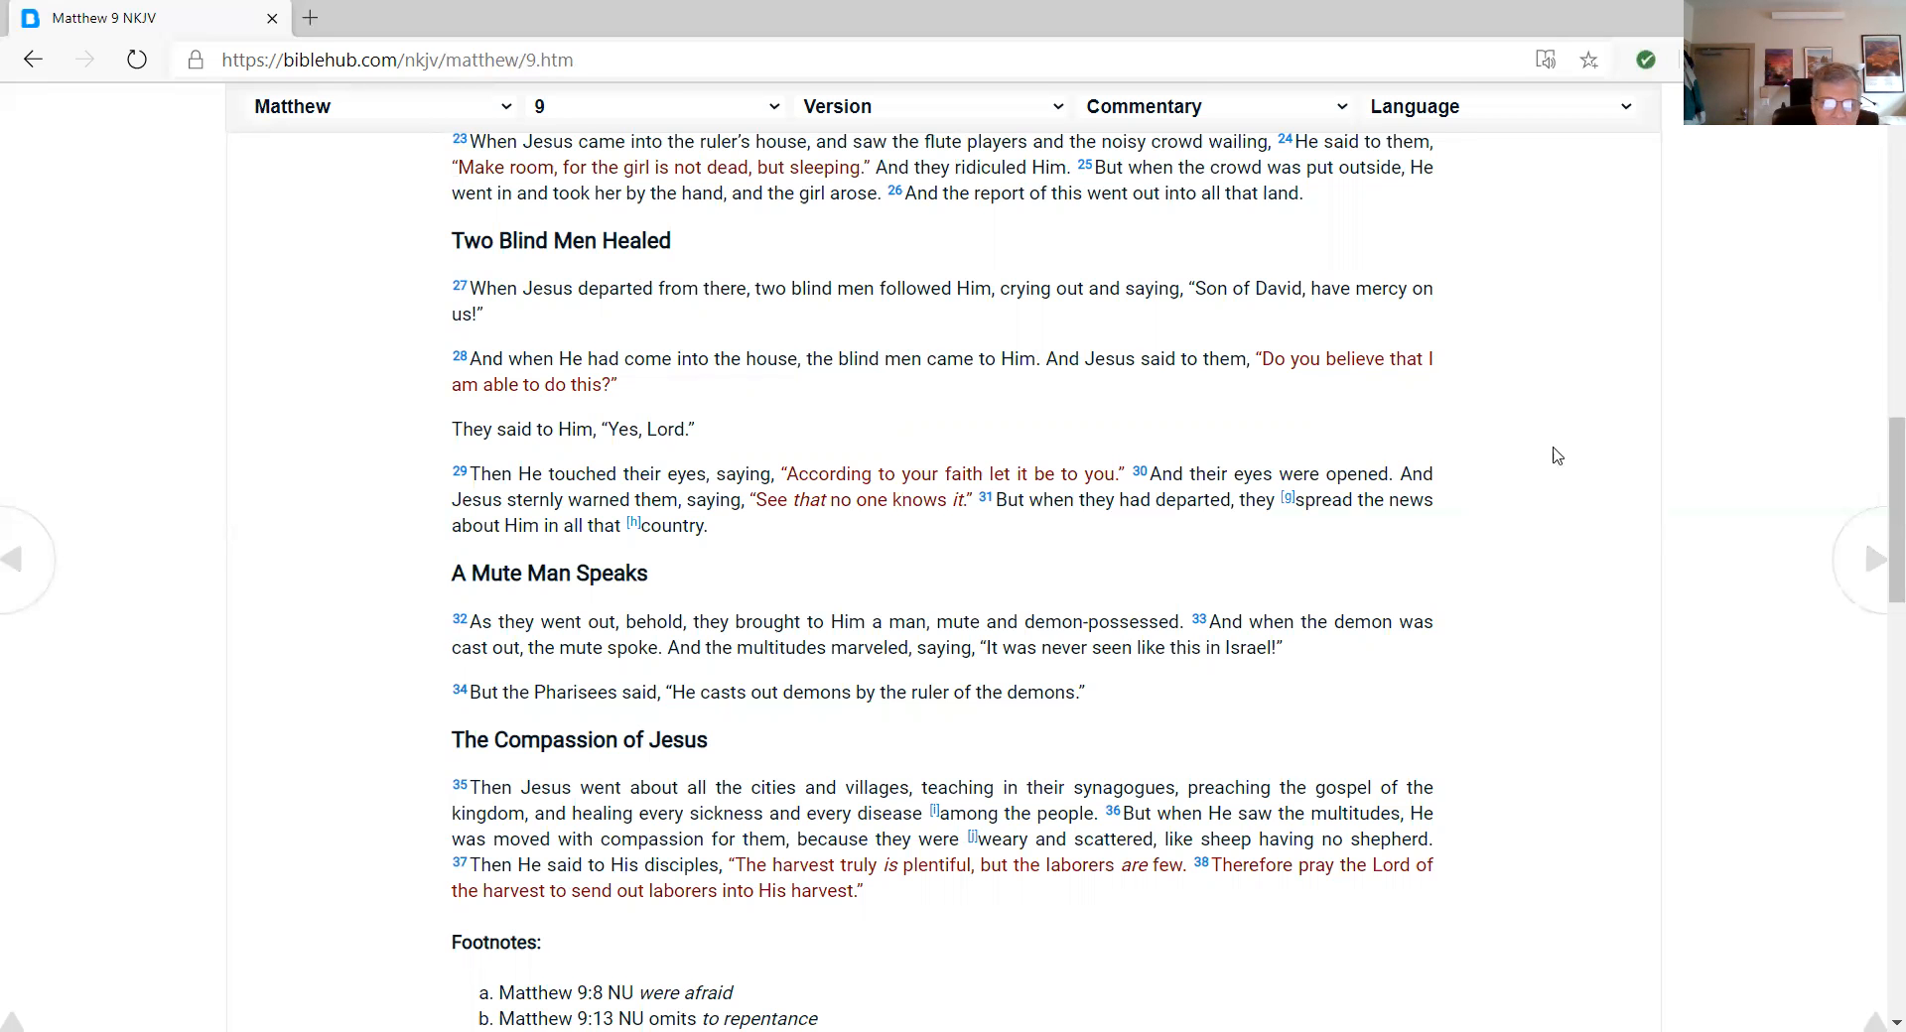
mouse_move(1559, 511)
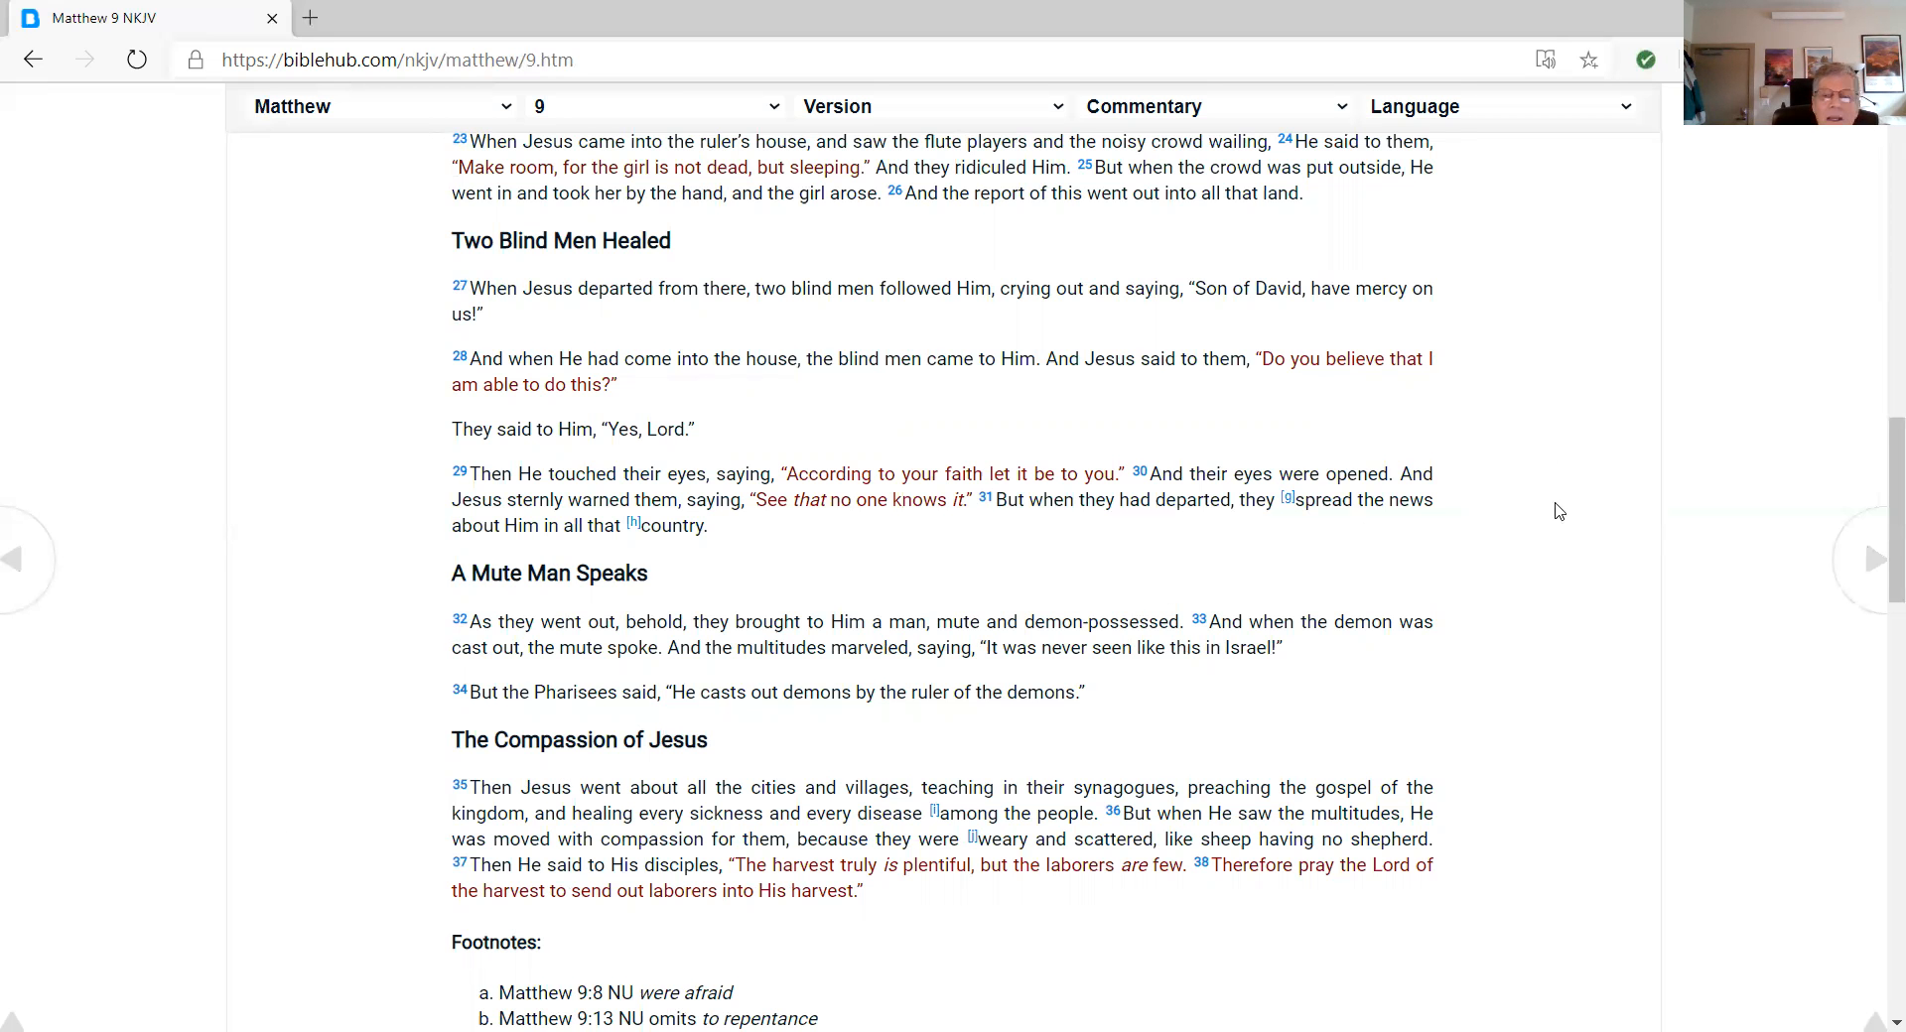